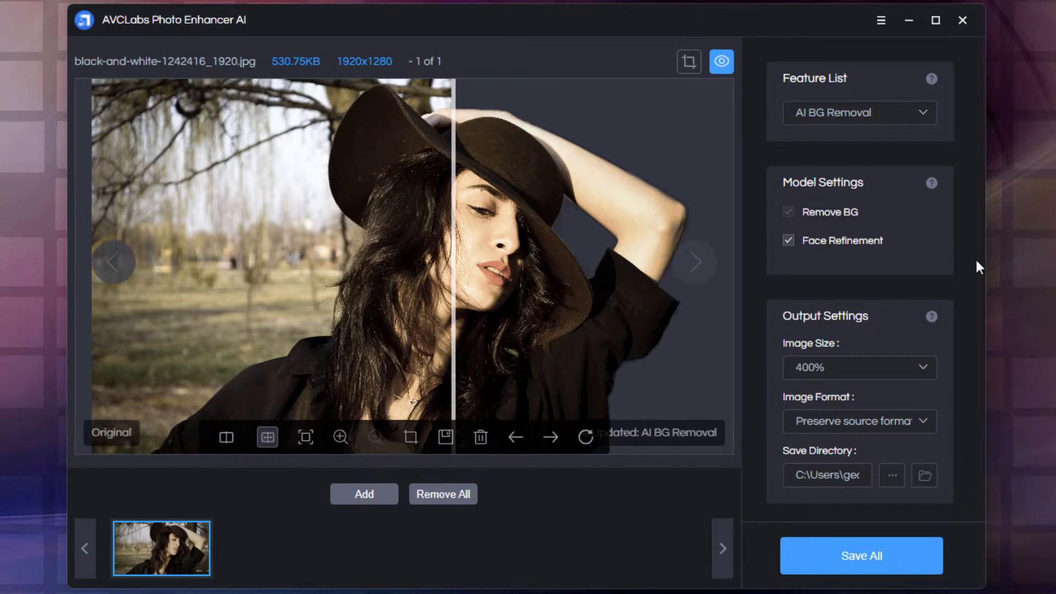
Compare the original portrait with its background-removed result using the split slider.
left_click(860, 113)
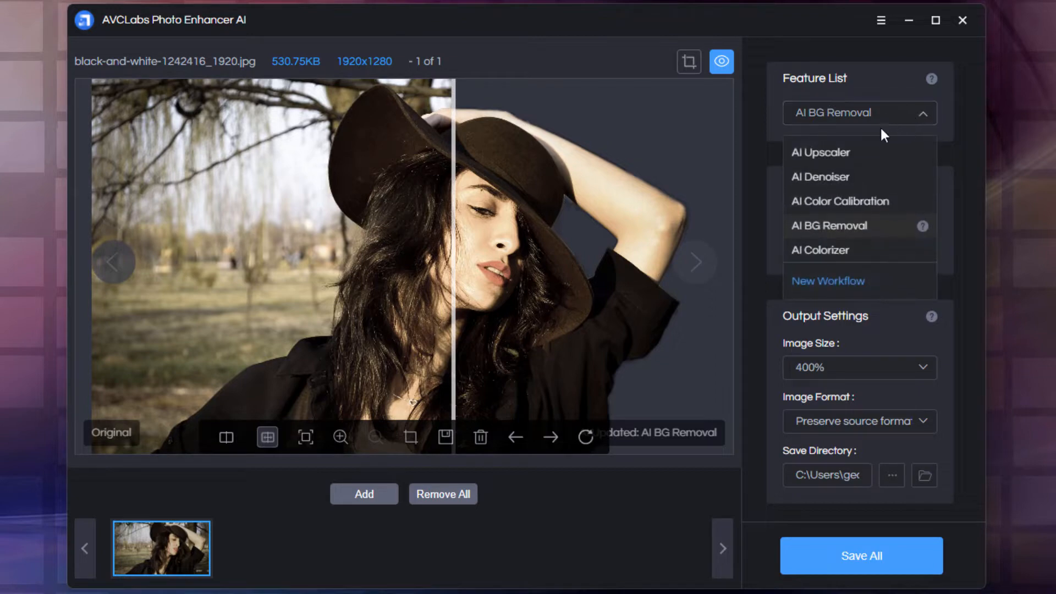
mouse_move(882, 186)
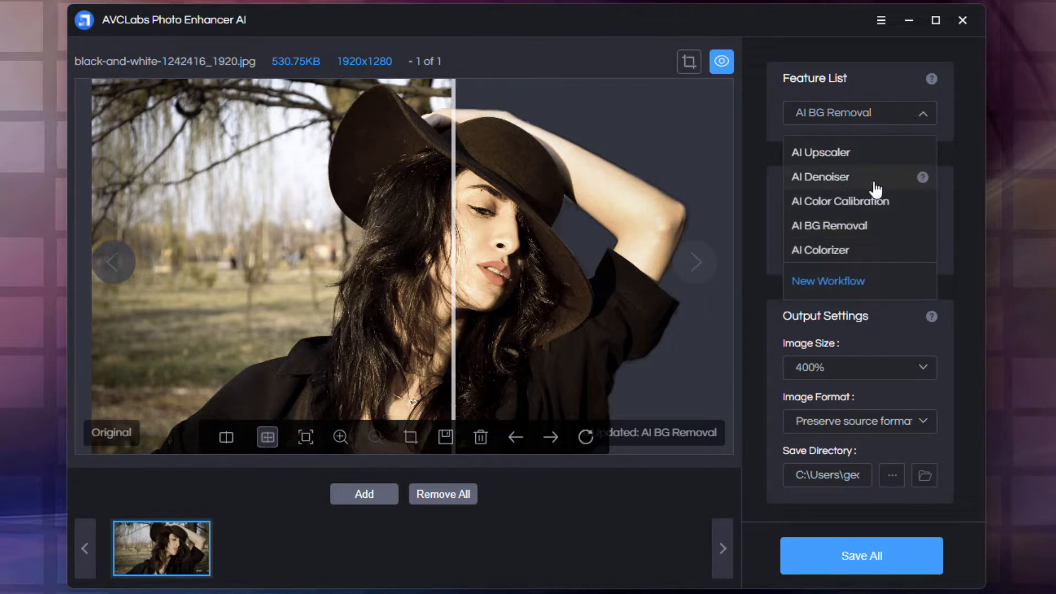
mouse_move(878, 231)
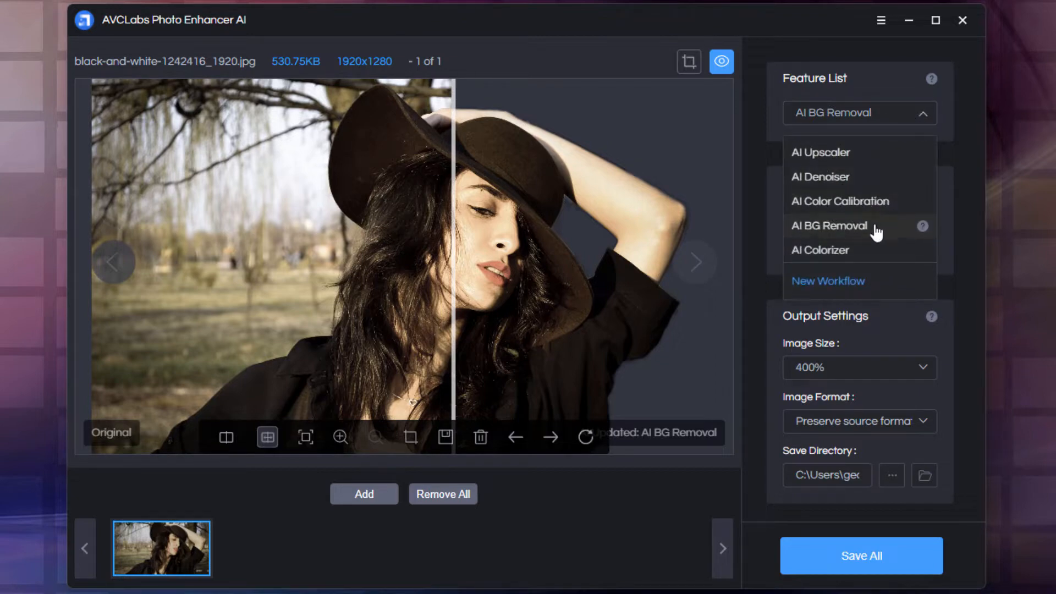
mouse_move(829, 258)
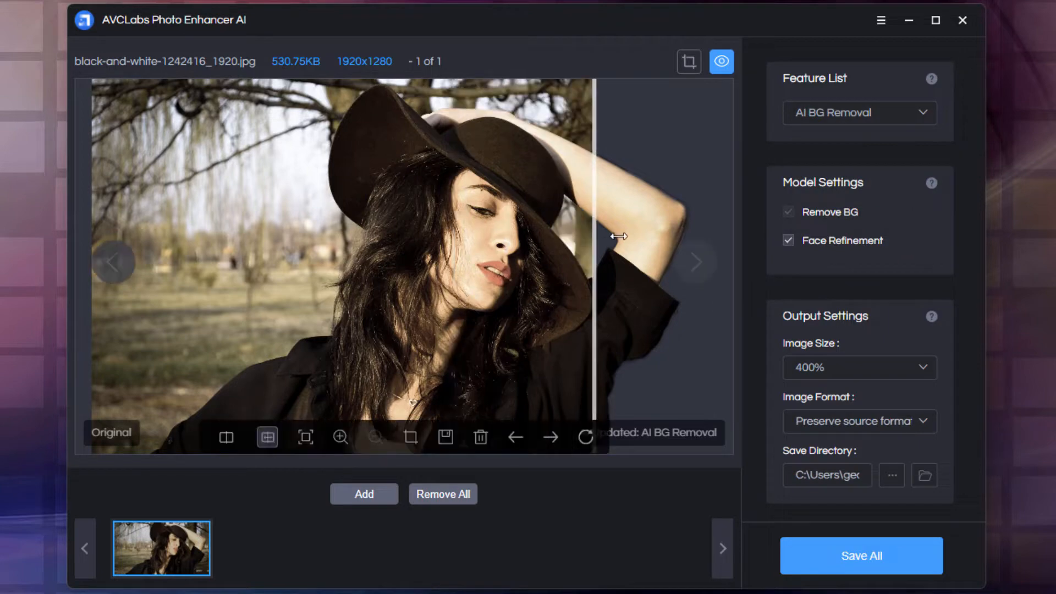
left_click_drag(598, 236, 303, 234)
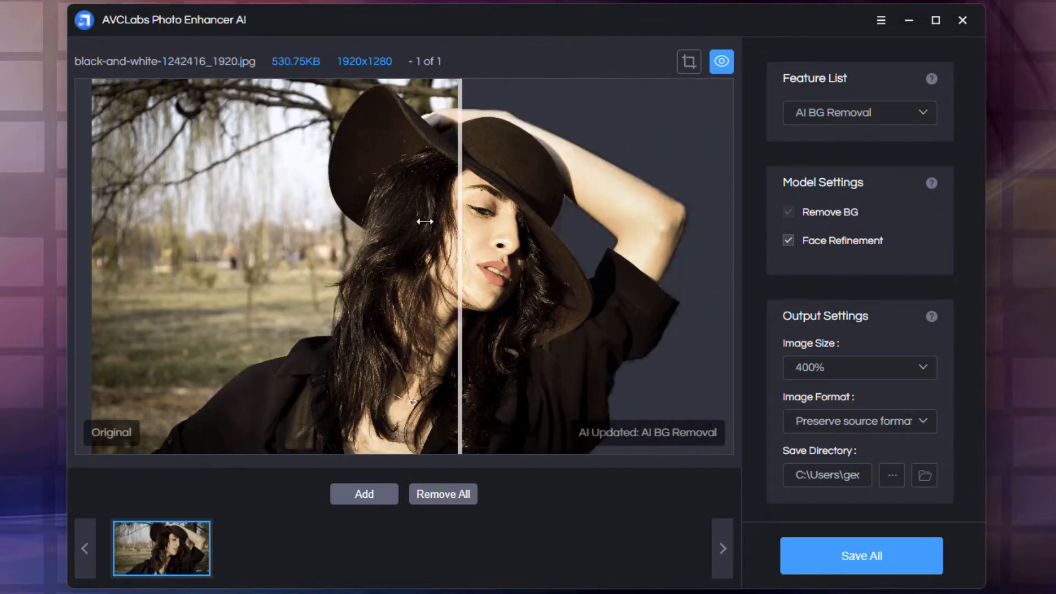
left_click_drag(424, 221, 532, 217)
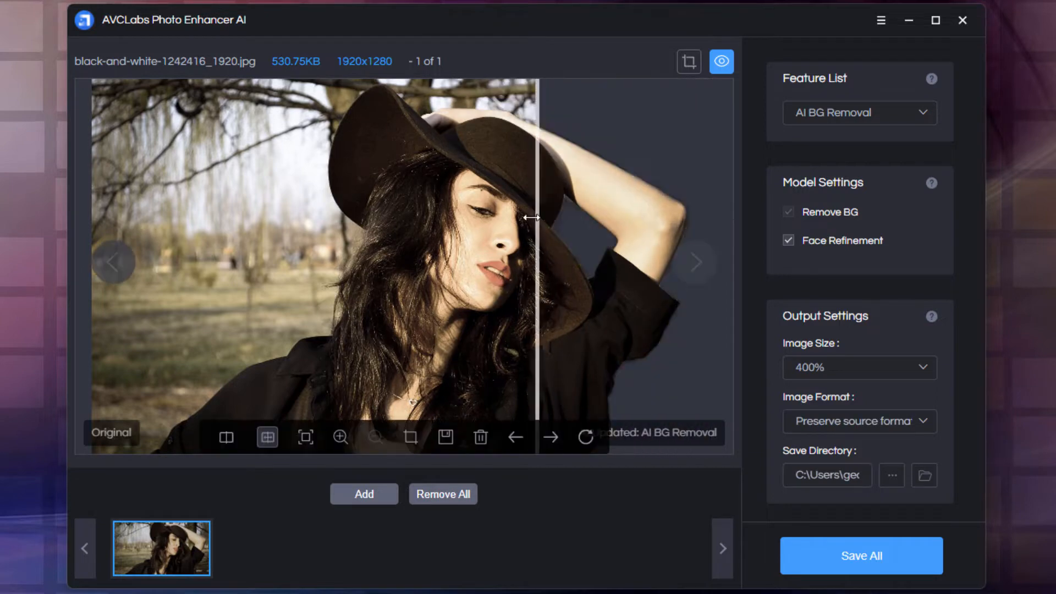
left_click_drag(532, 216, 421, 217)
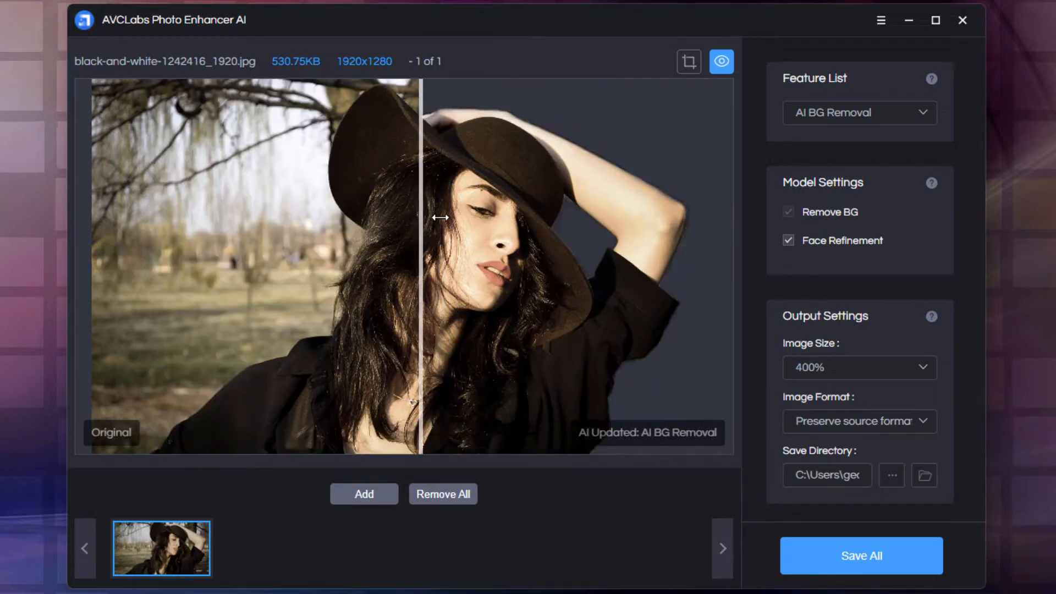
left_click_drag(441, 217, 441, 222)
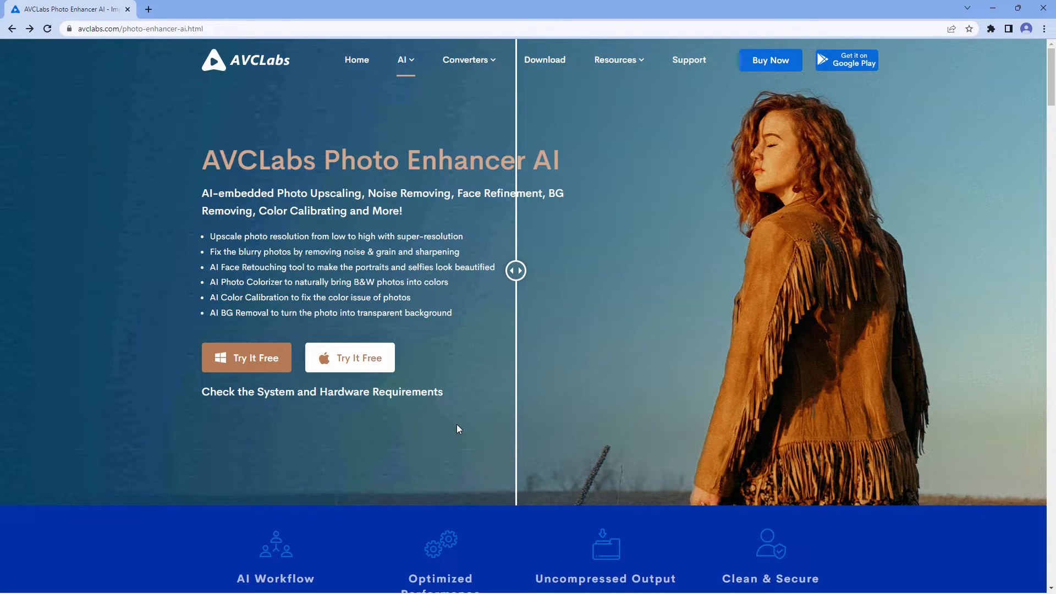
mouse_move(265, 69)
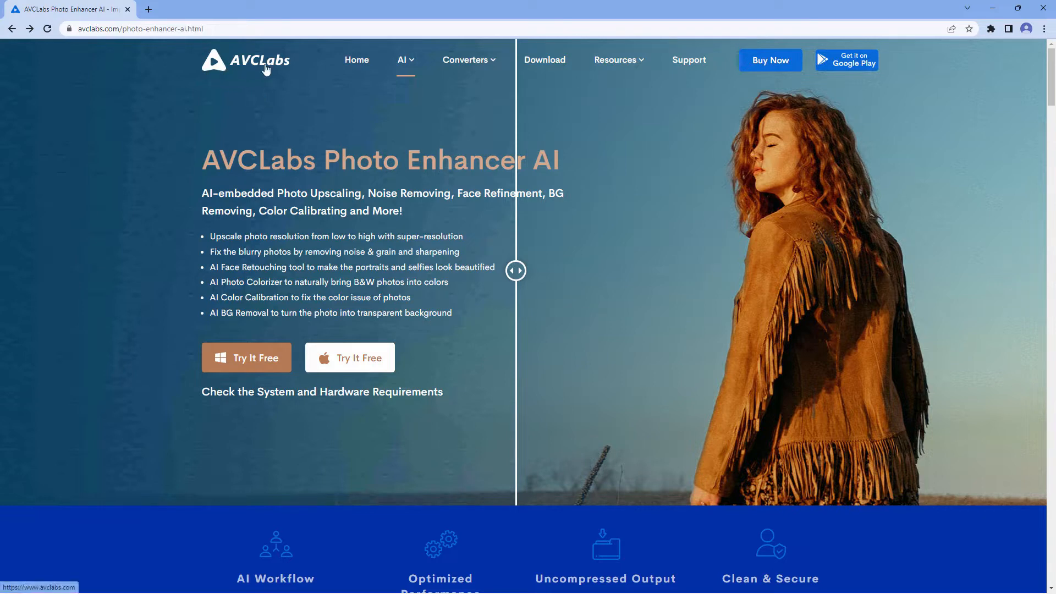
Clear the photo list and browse to reload black-and-white-1242416_1920.jpg.
left_click(402, 60)
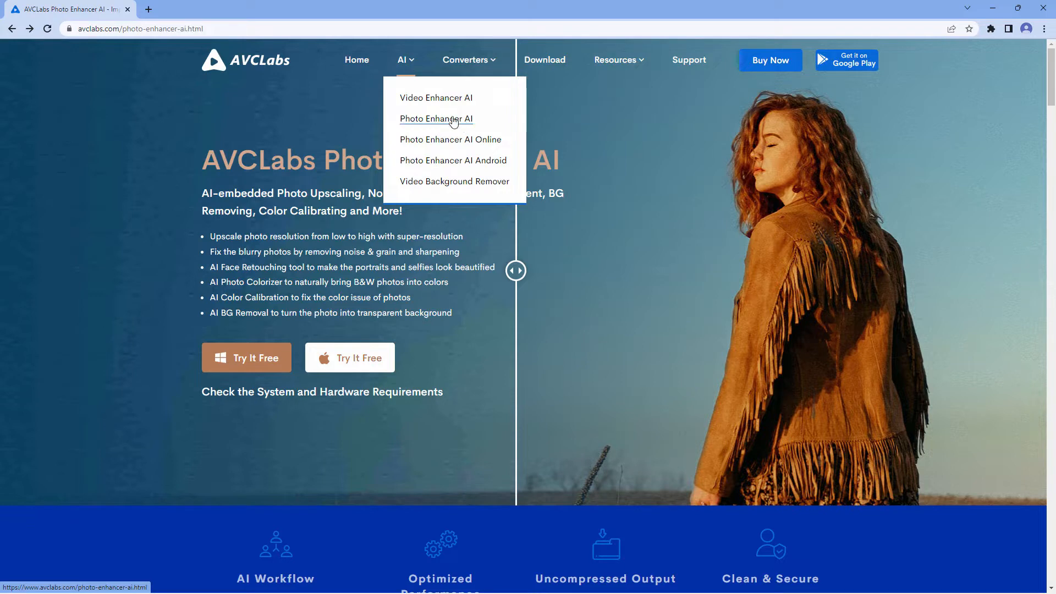
scroll("down", 3)
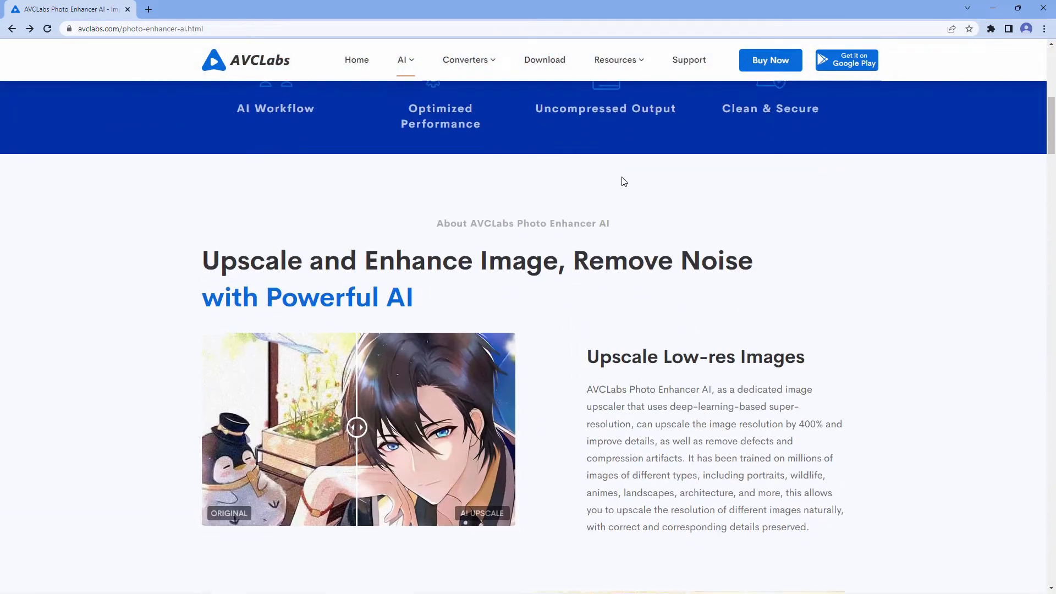
scroll("down", 3)
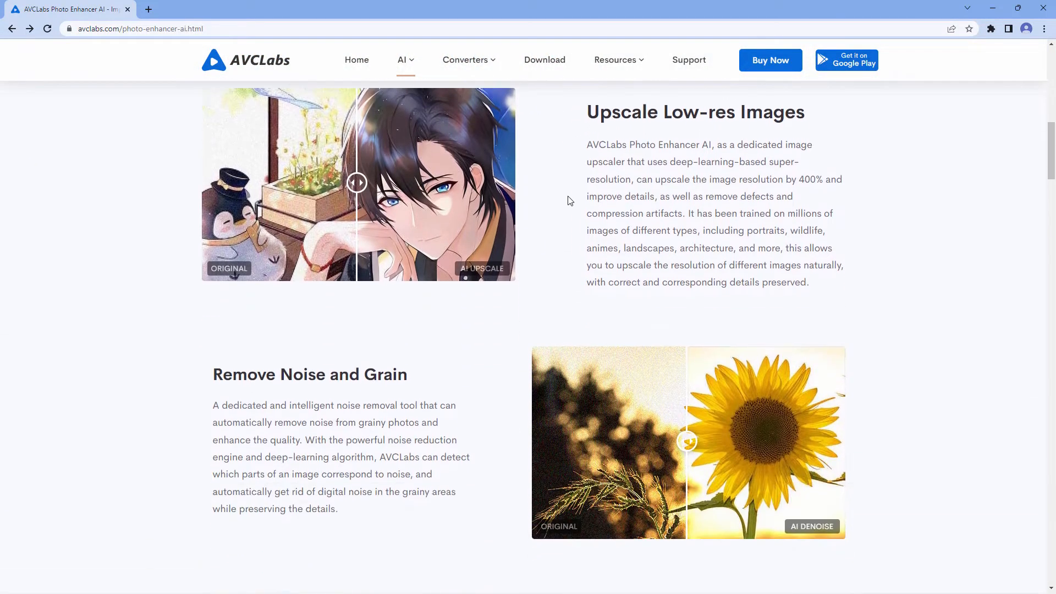
scroll("down", 3)
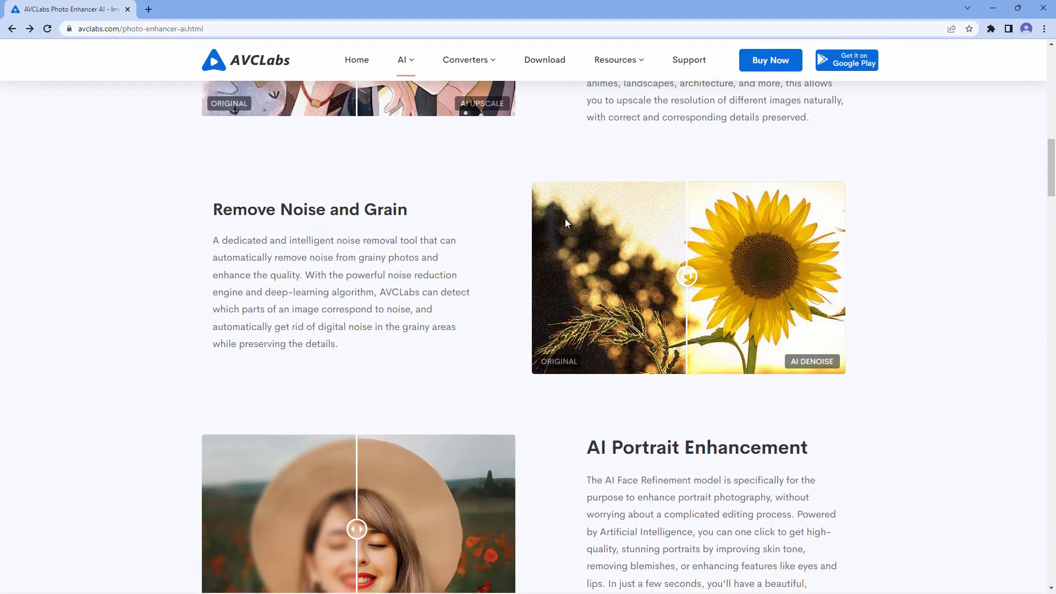
scroll("down", 3)
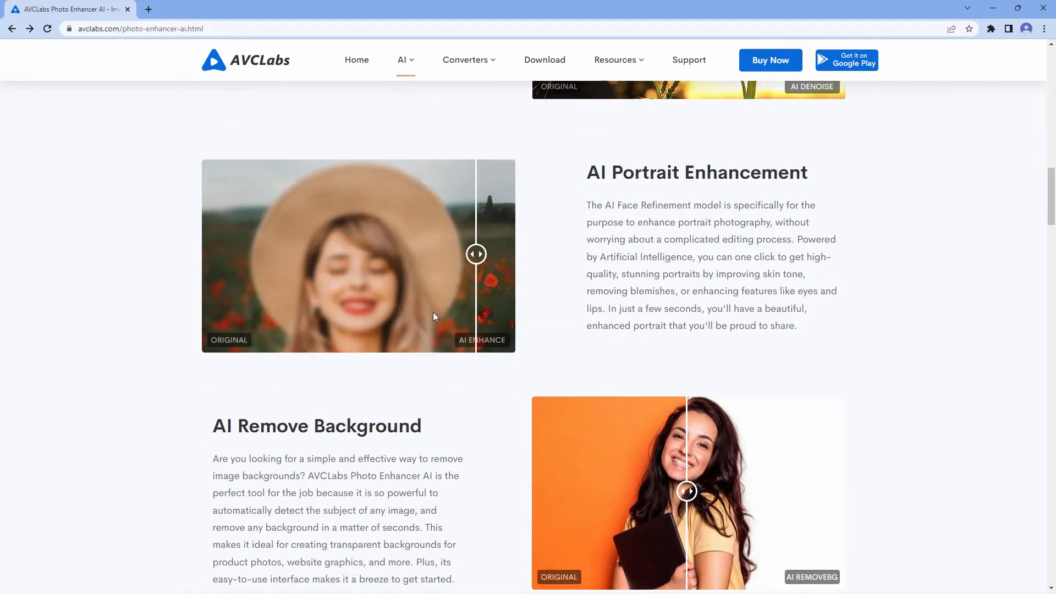
scroll("down", 3)
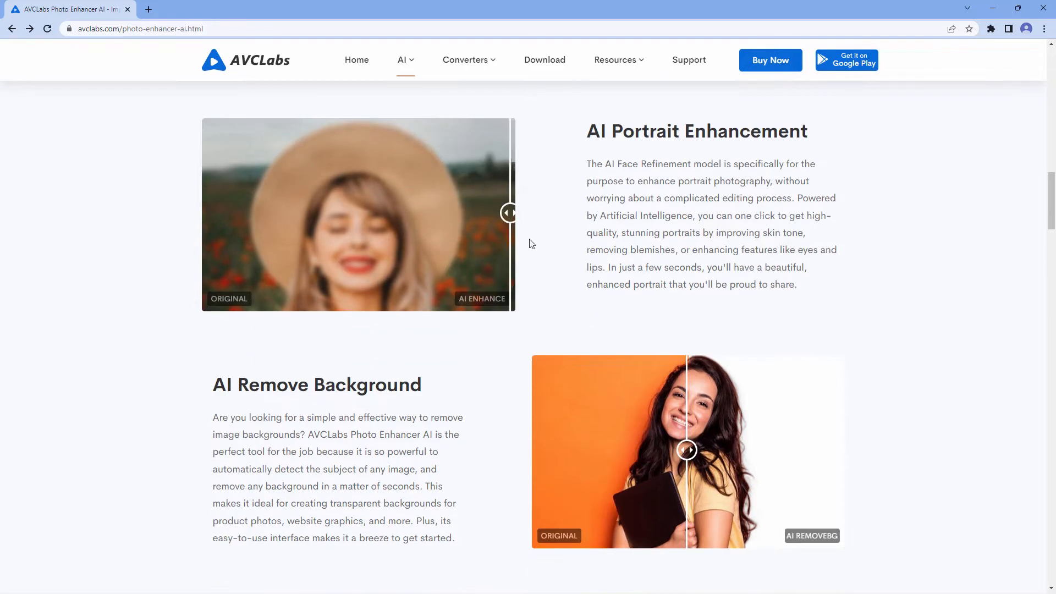
scroll("down", 3)
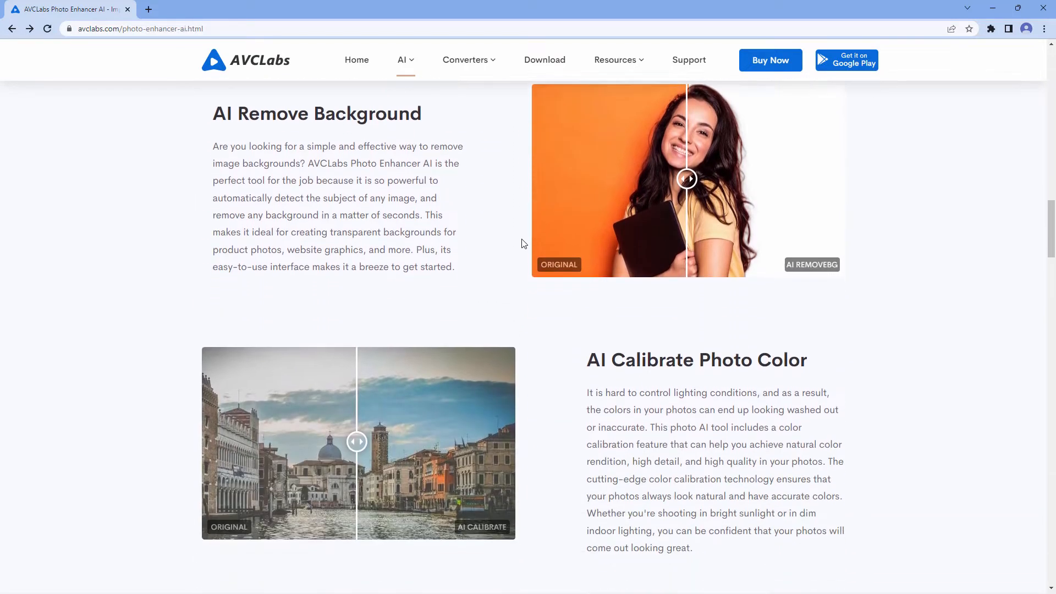
scroll("down", 3)
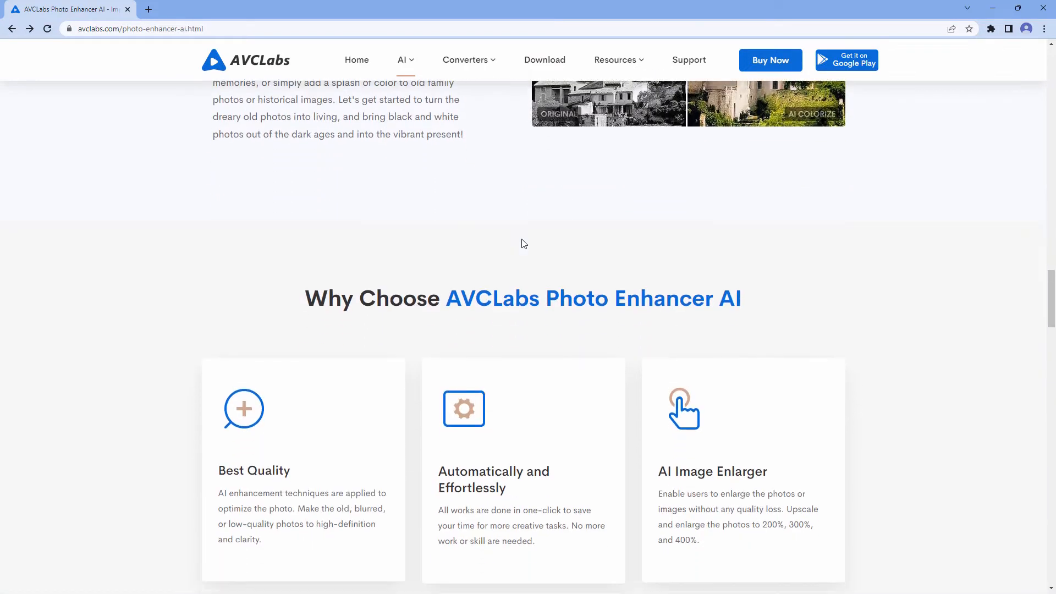
scroll("up", 3)
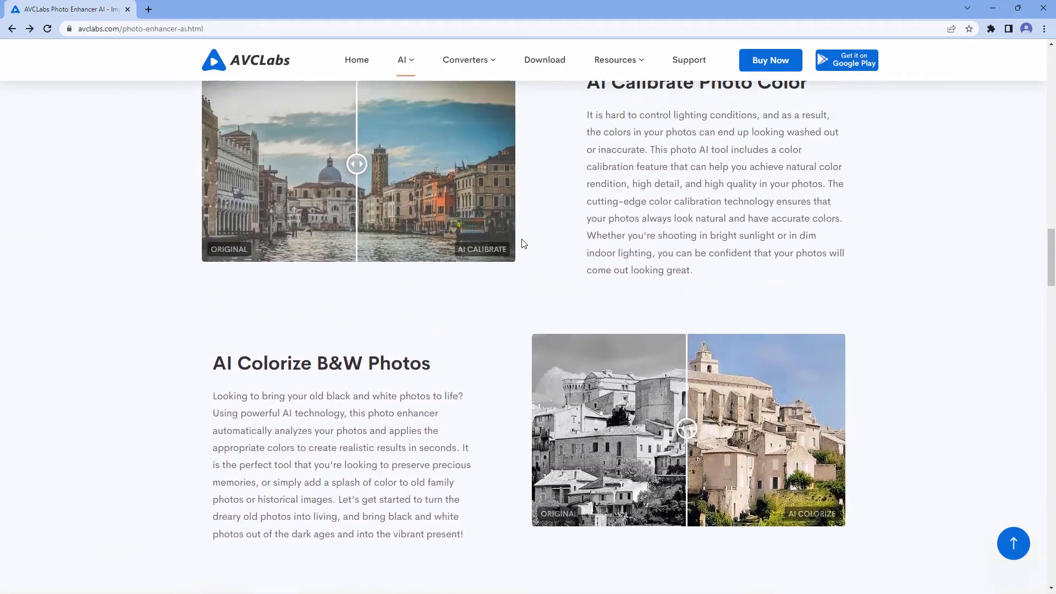
scroll("down", 3)
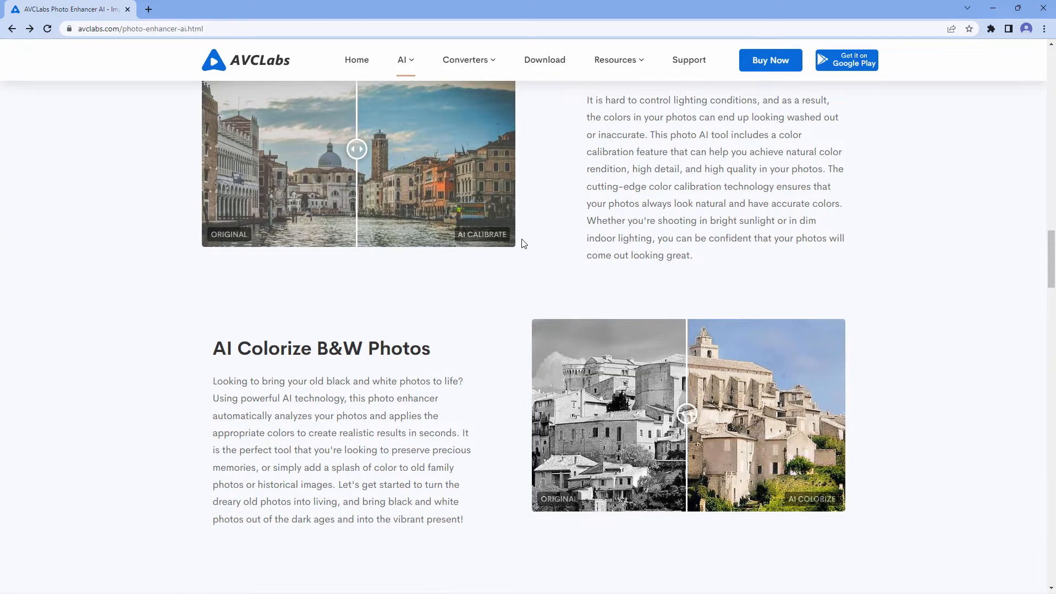
scroll("down", 3)
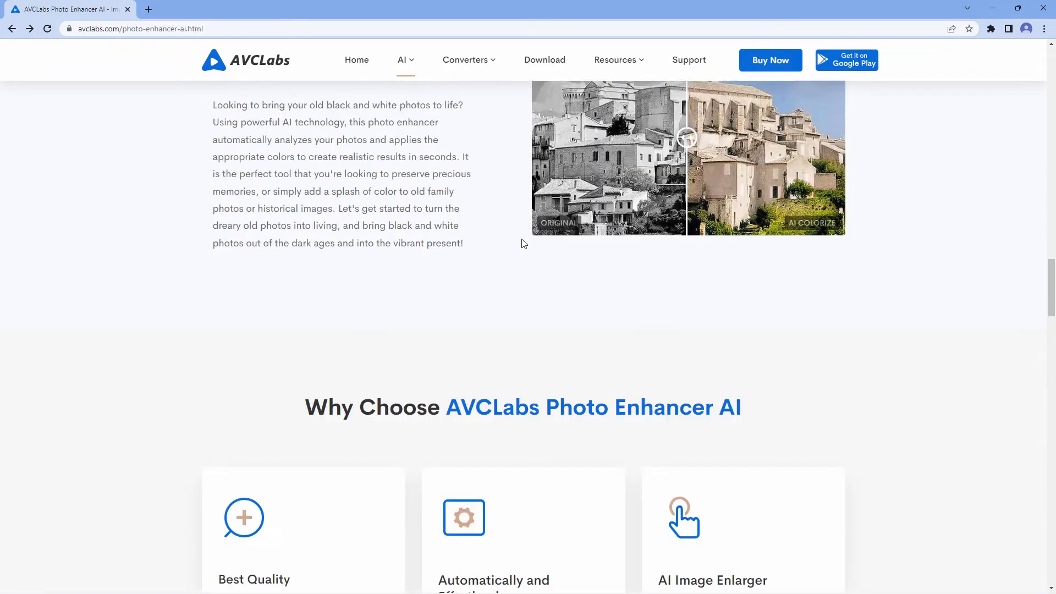
scroll("down", 3)
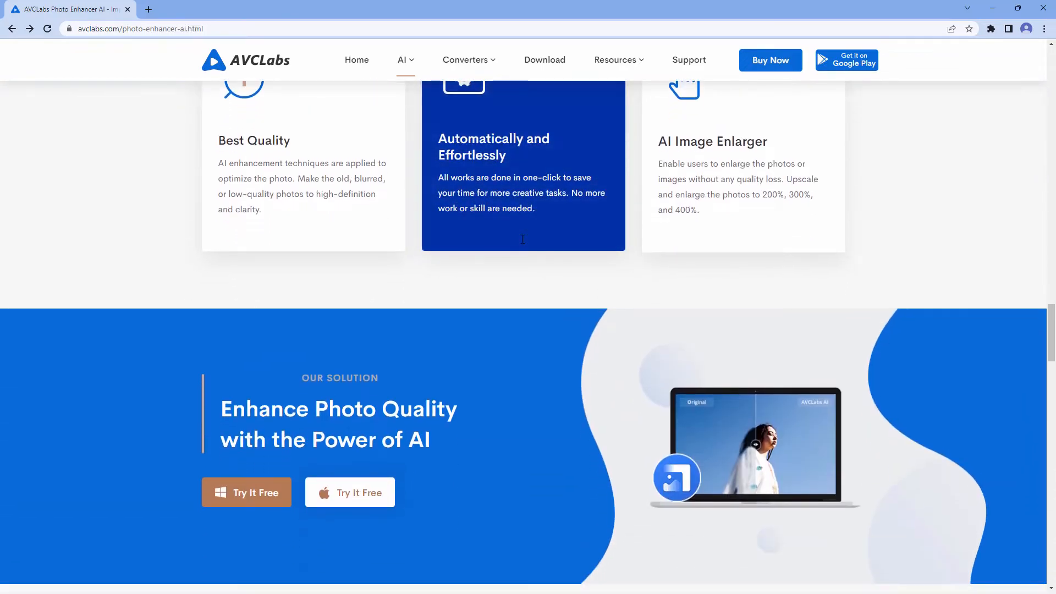
scroll("down", 3)
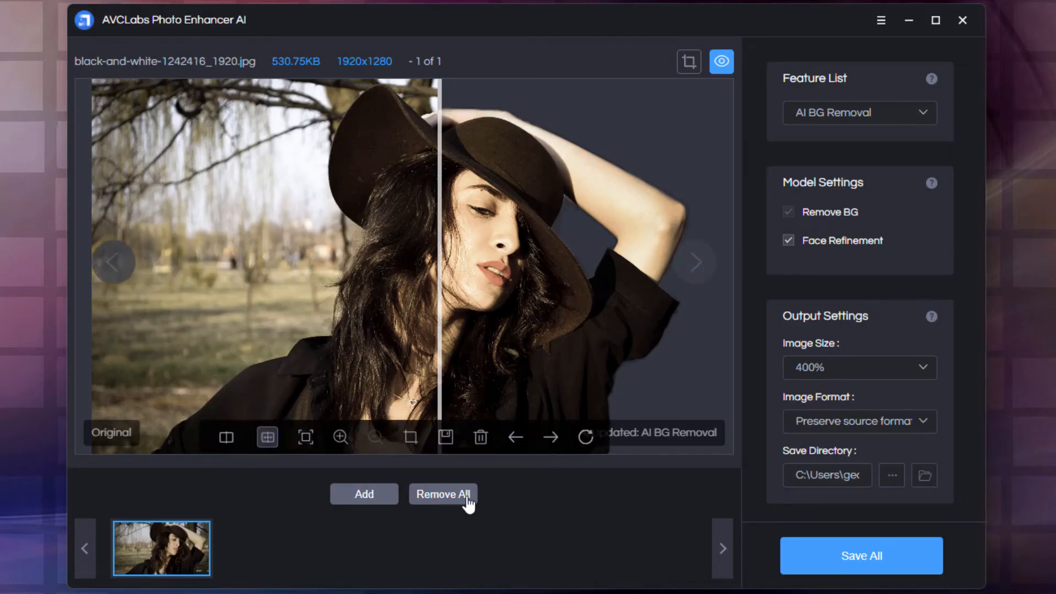
left_click(443, 494)
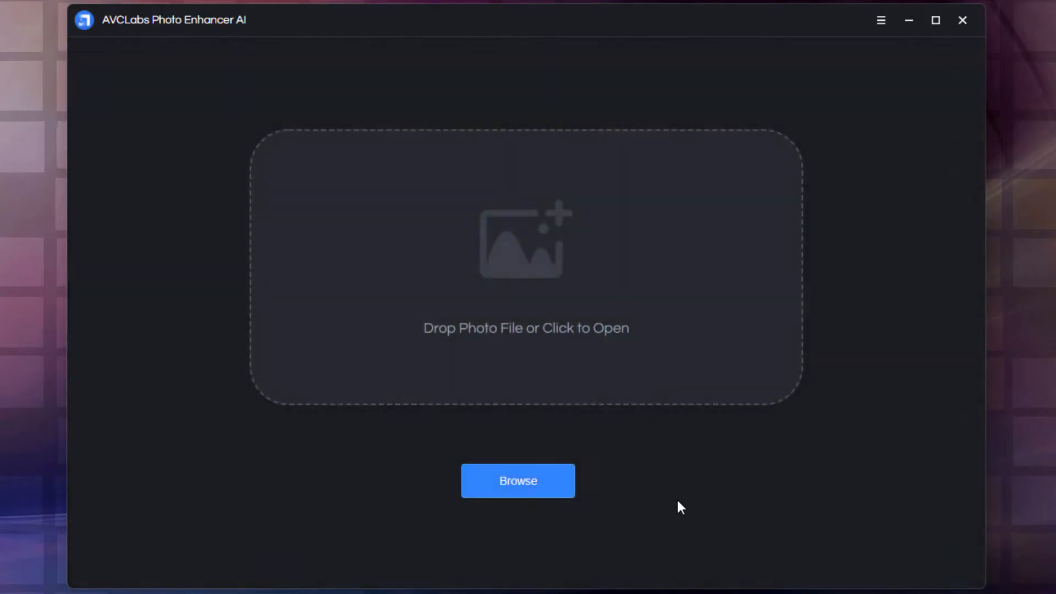
mouse_move(573, 340)
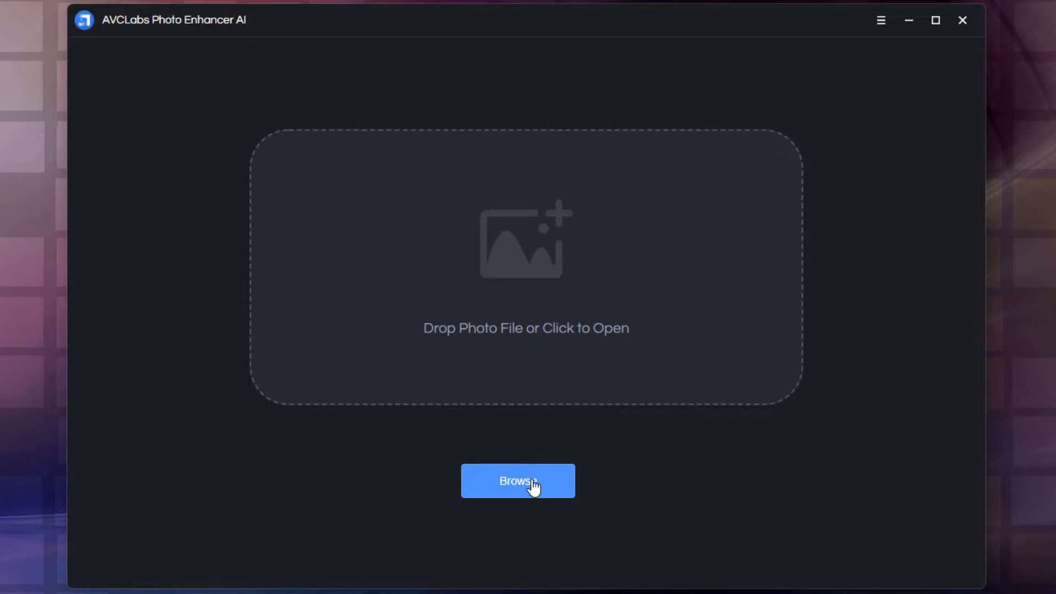
left_click(518, 481)
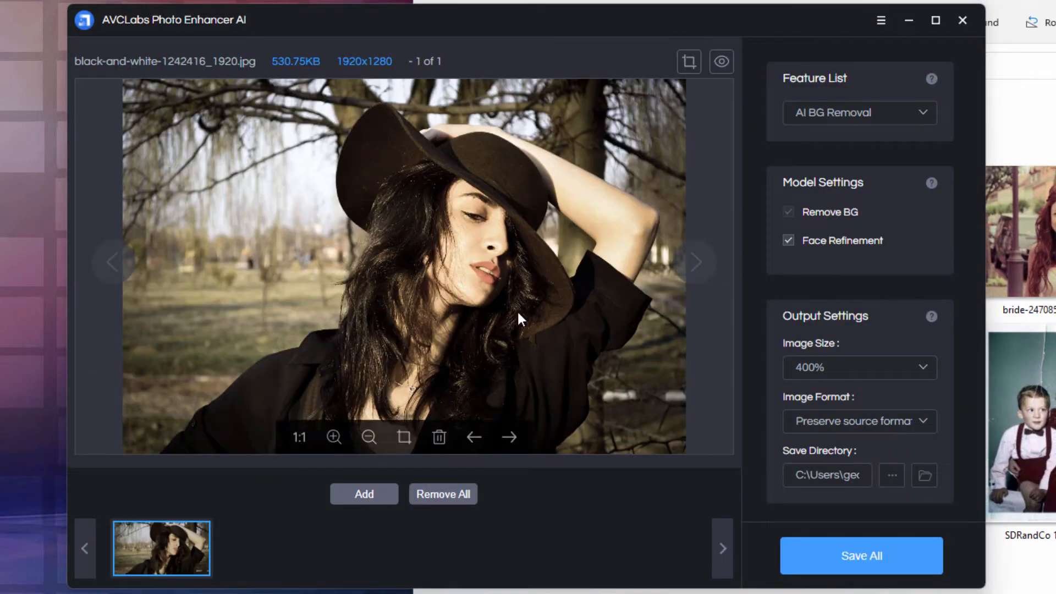
mouse_move(557, 510)
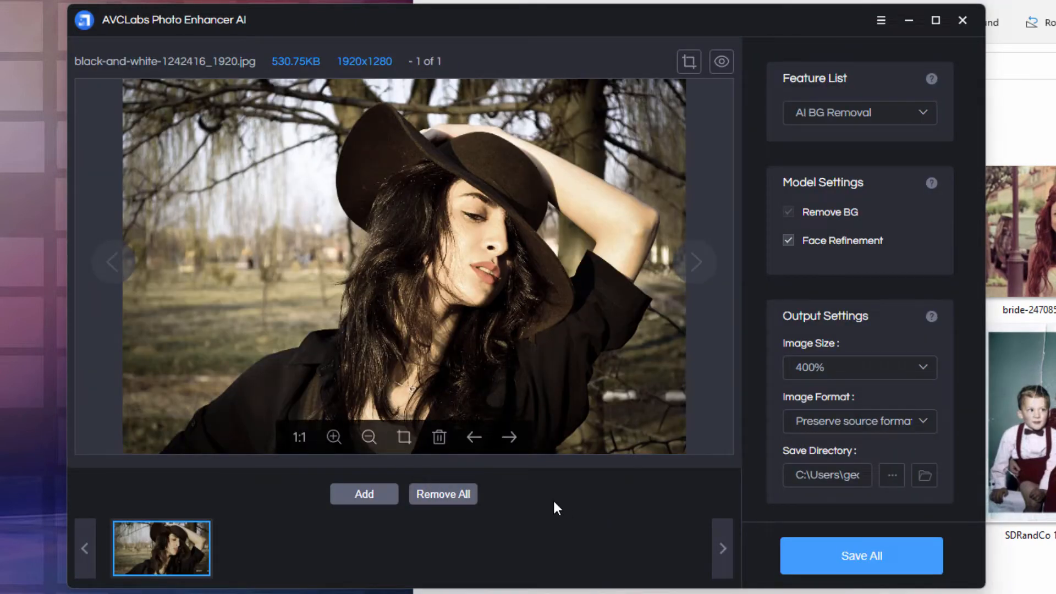
mouse_move(299, 438)
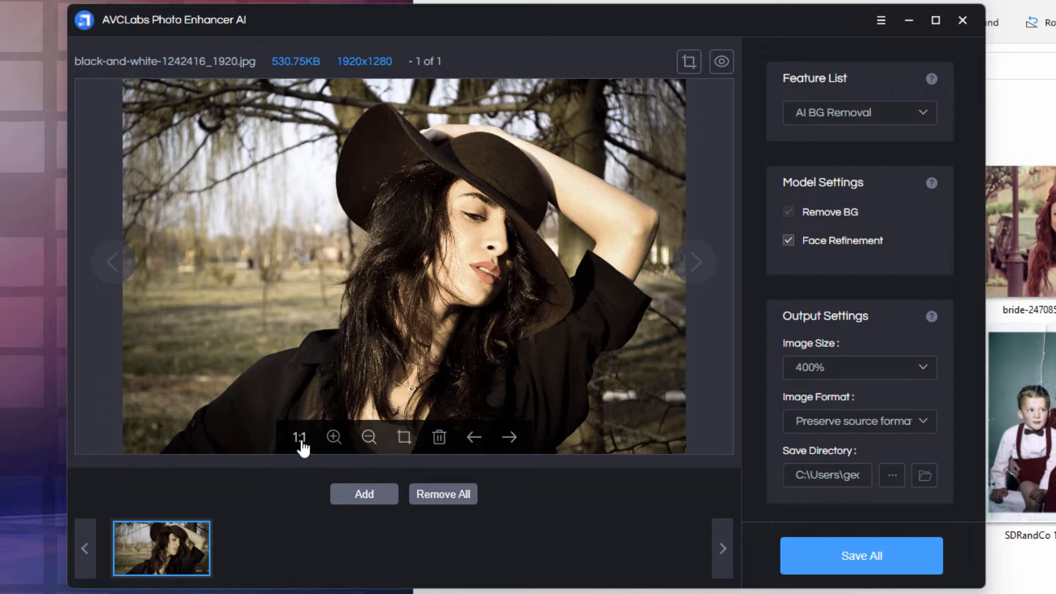
left_click(369, 437)
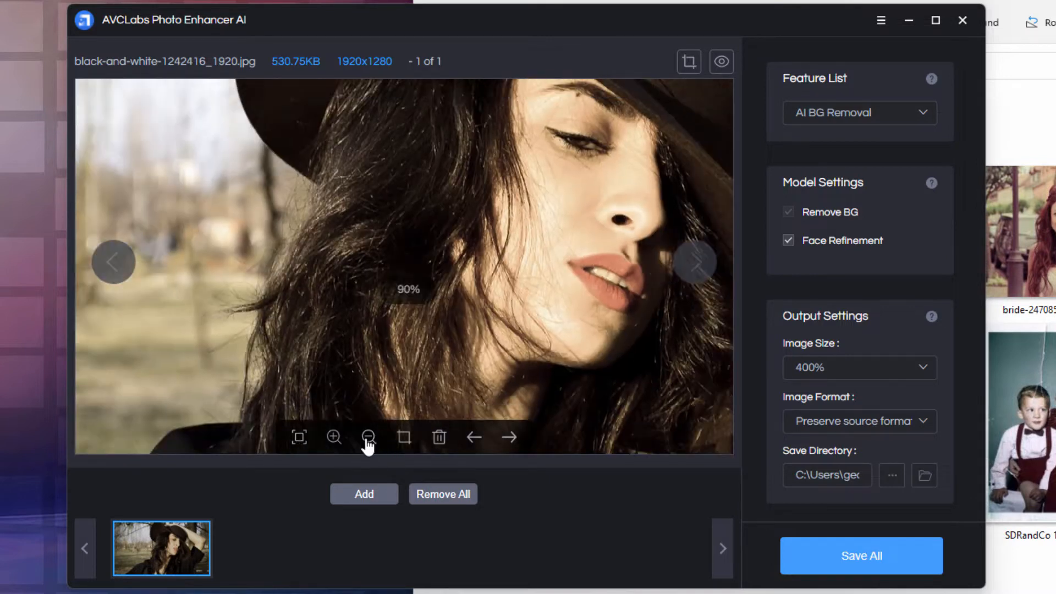
left_click(369, 437)
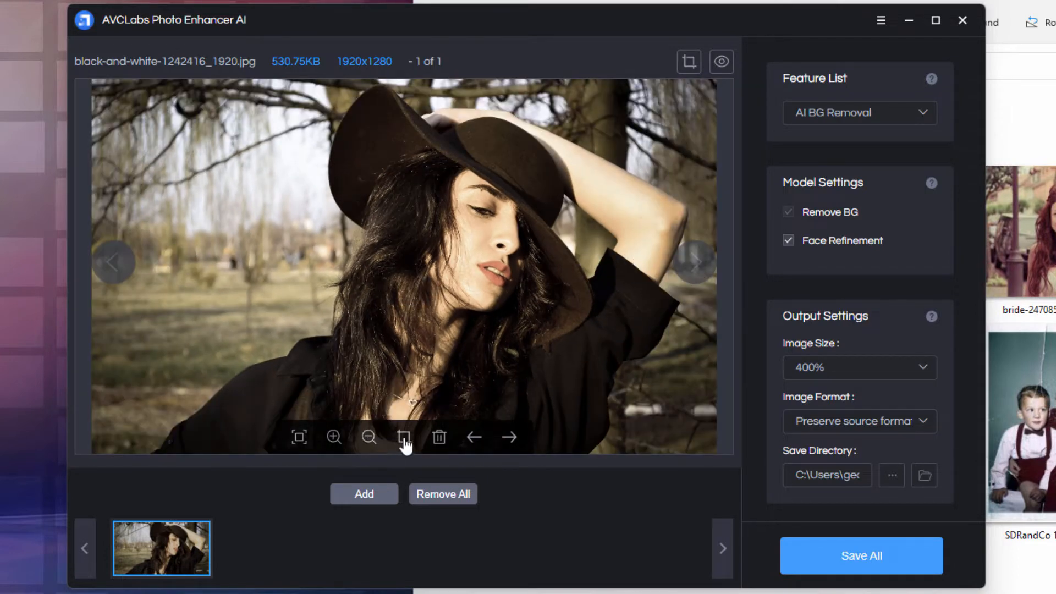
mouse_move(440, 437)
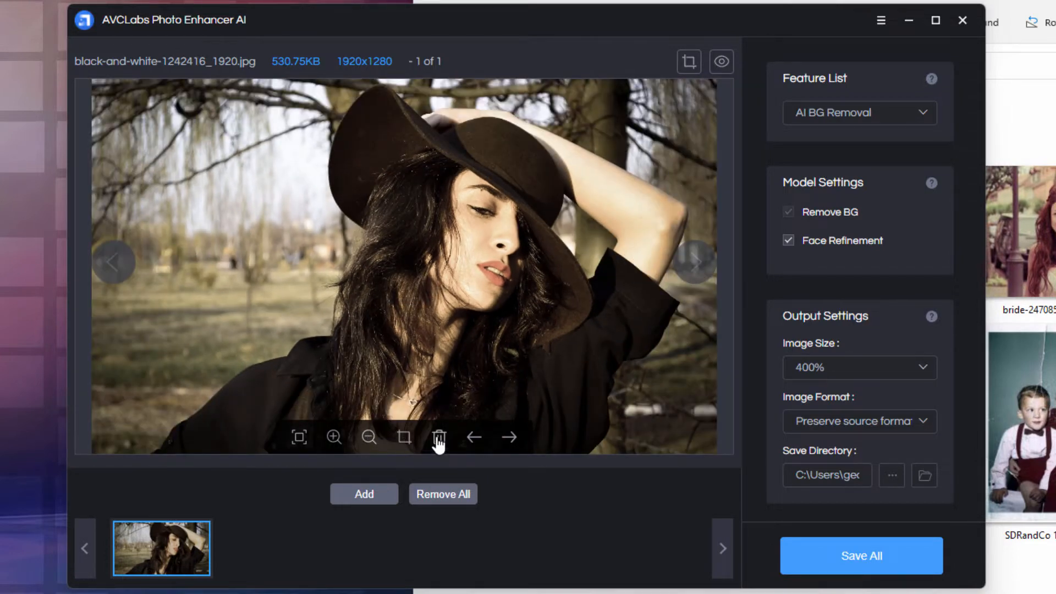
mouse_move(442, 437)
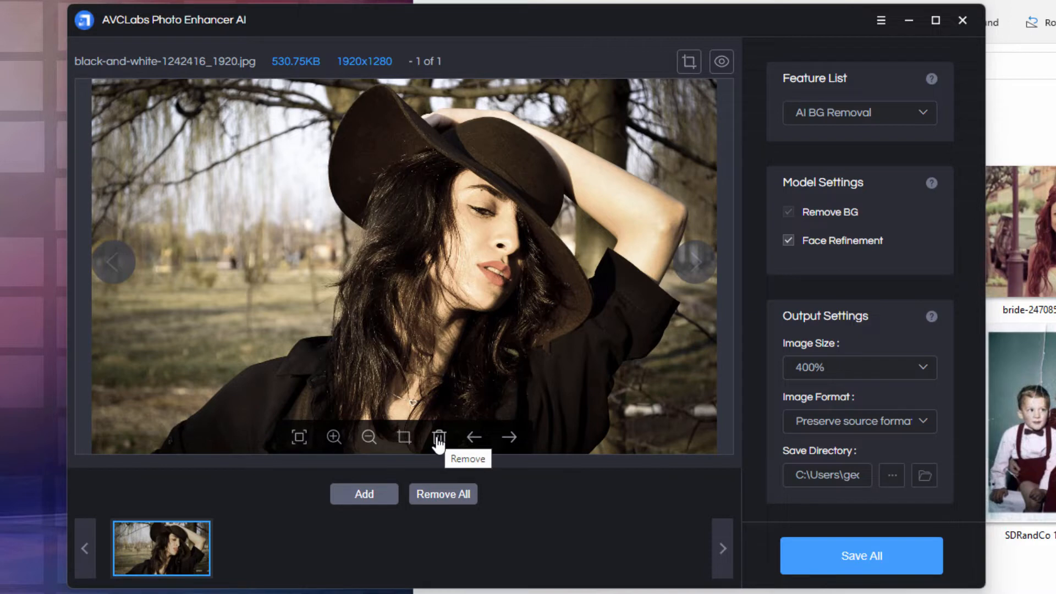
mouse_move(448, 549)
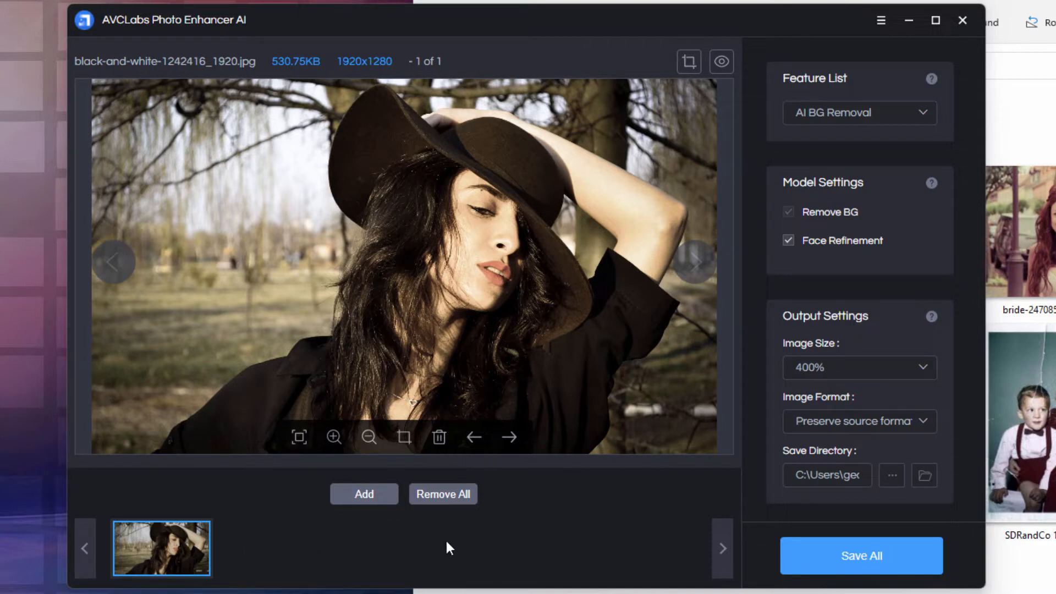
mouse_move(653, 532)
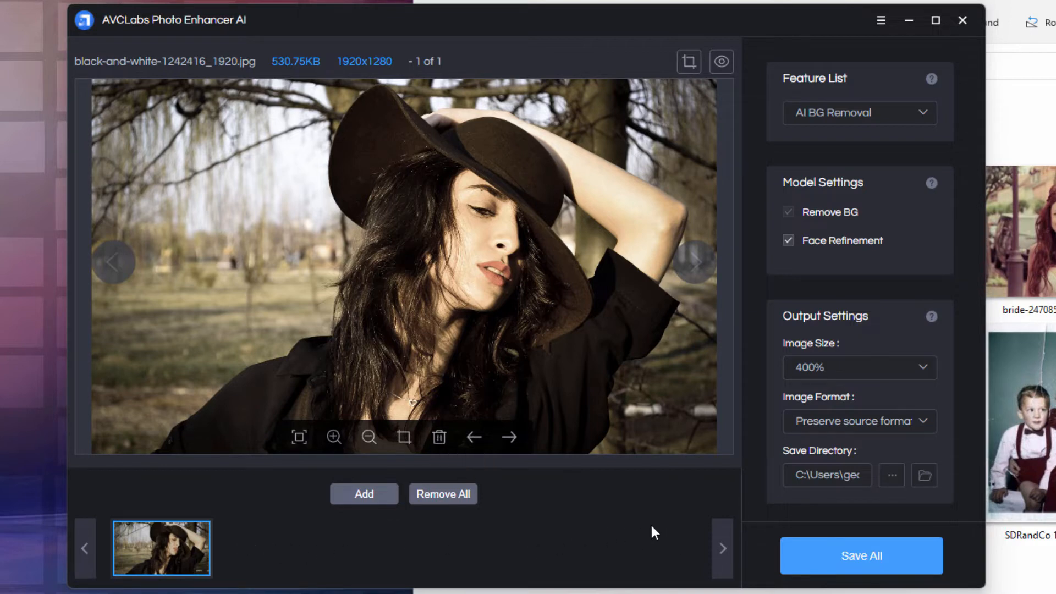
mouse_move(828, 137)
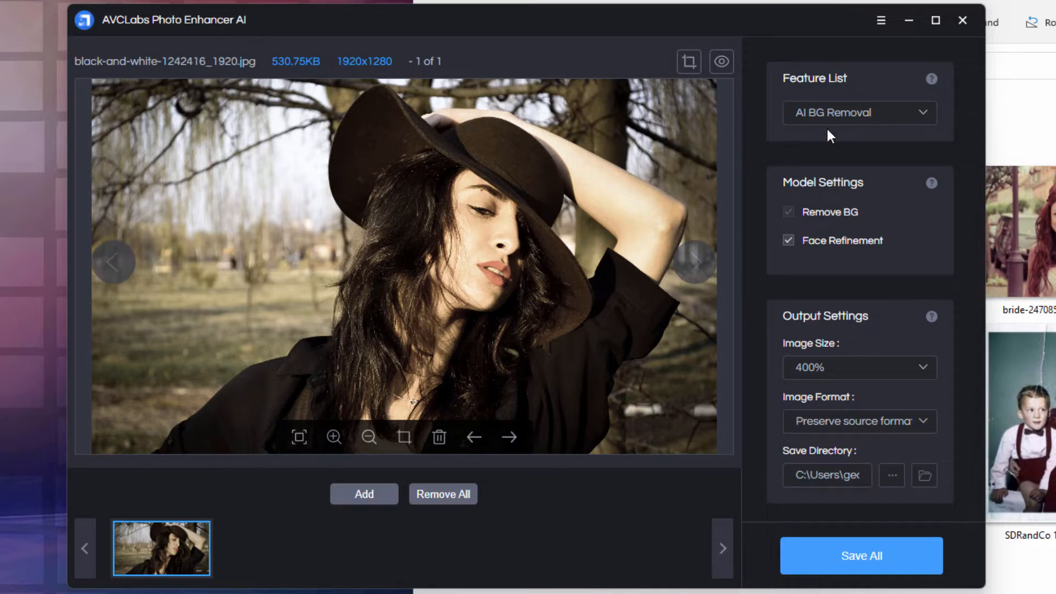
left_click(860, 113)
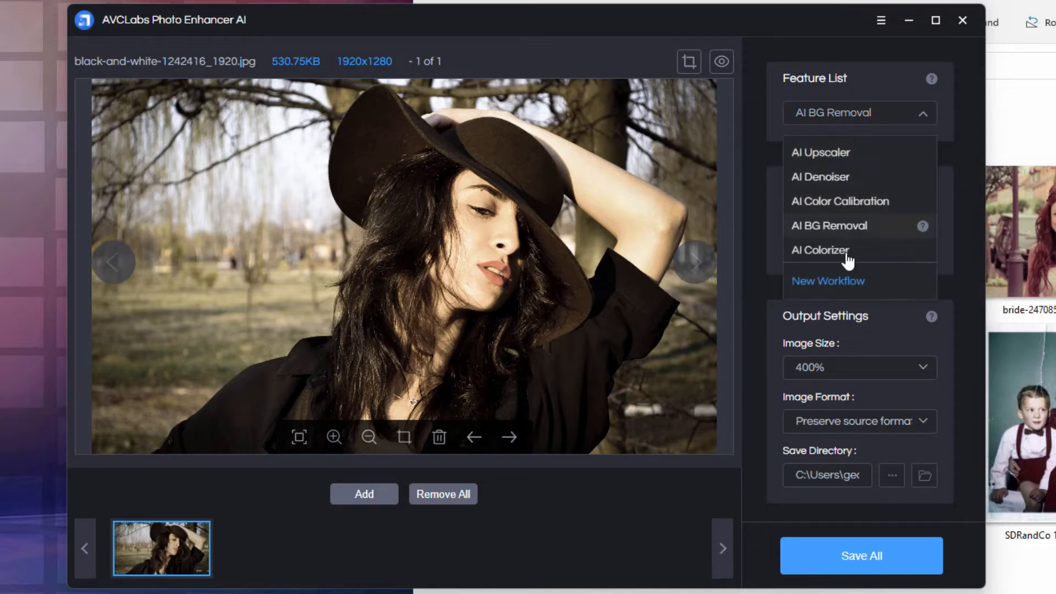
left_click(829, 226)
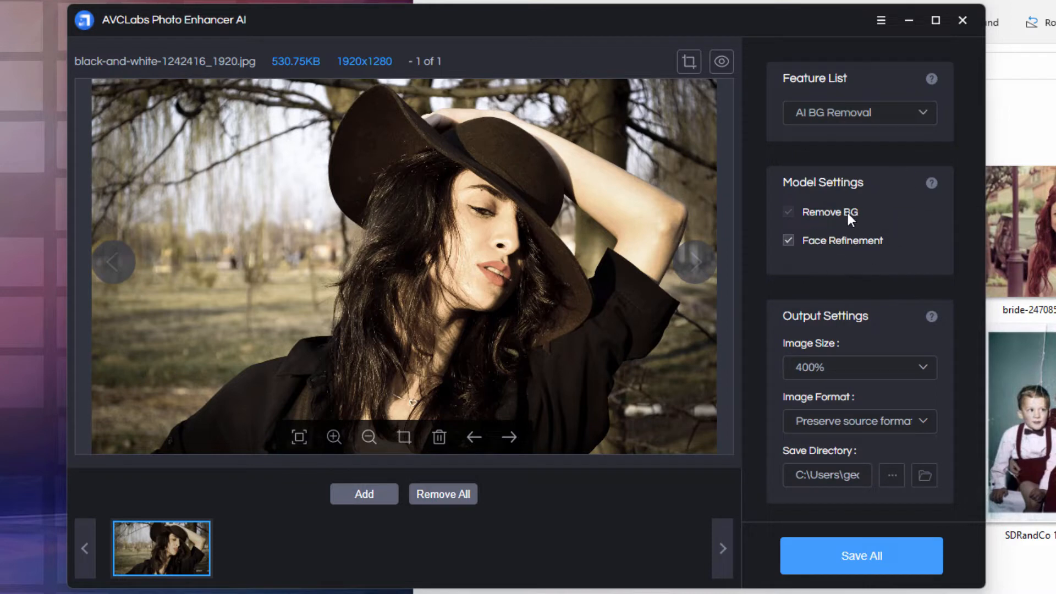
mouse_move(887, 168)
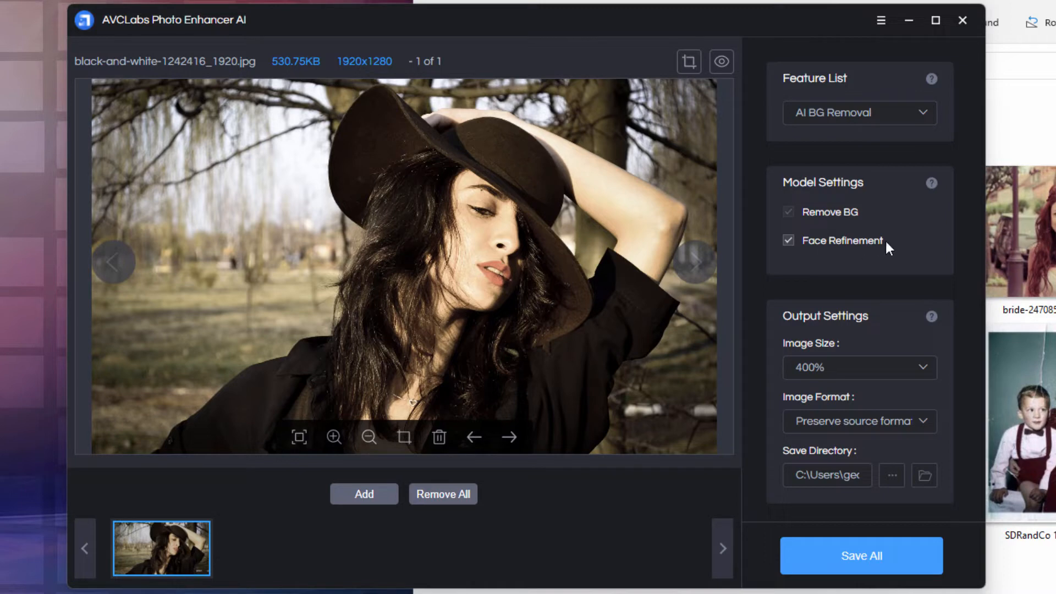
mouse_move(823, 267)
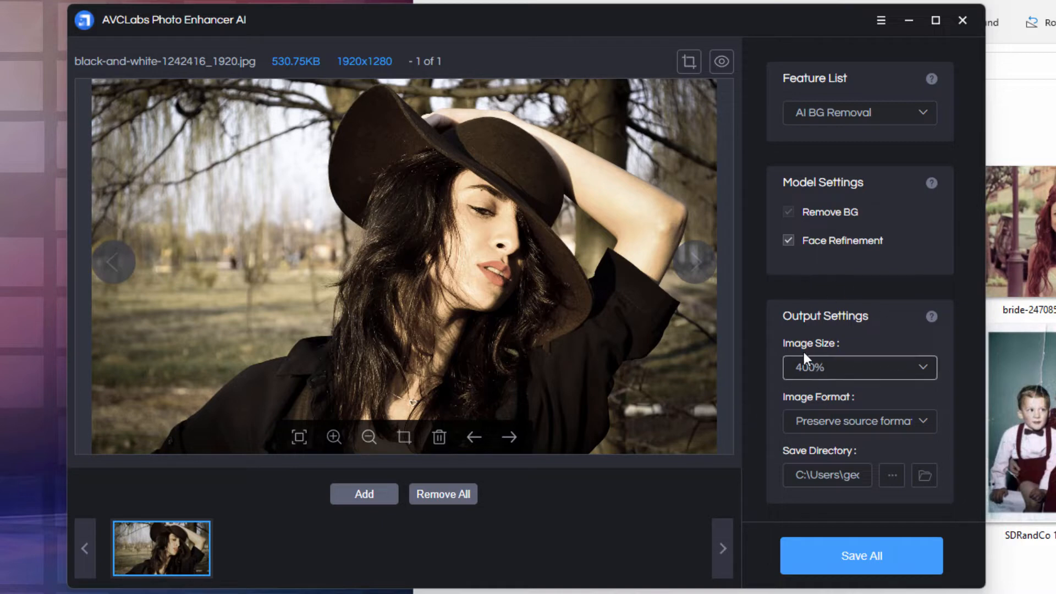
In Output Settings, choose 400% image size and BMP image format.
left_click(860, 368)
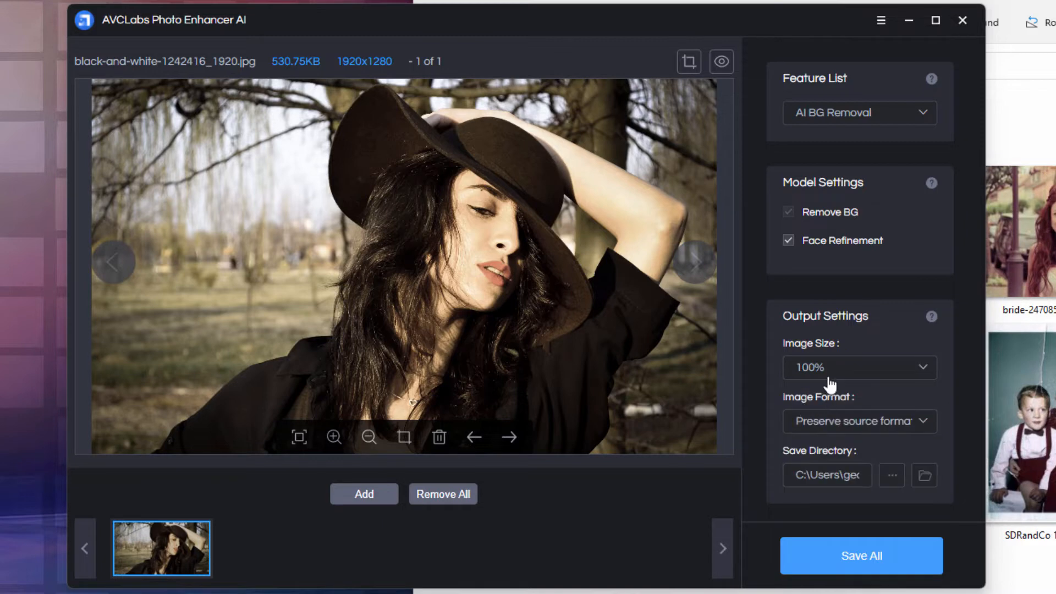
left_click(860, 368)
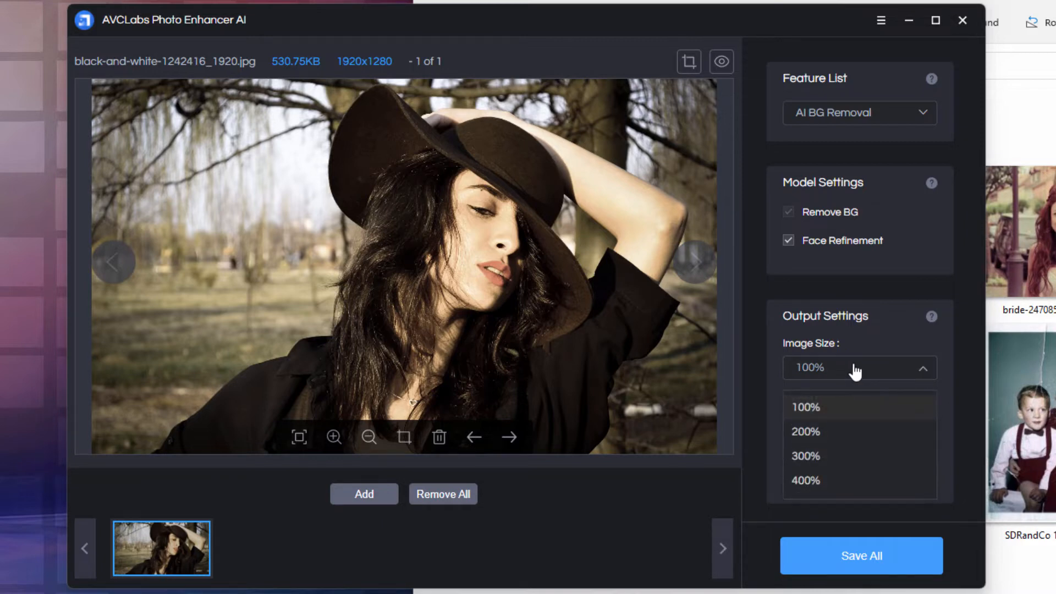
mouse_move(825, 489)
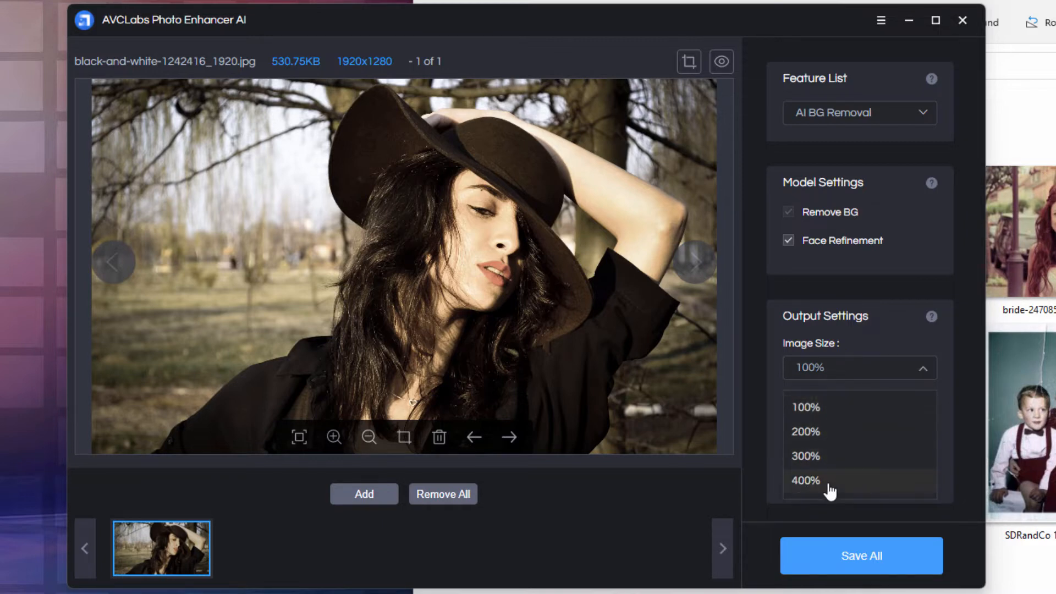
left_click(806, 480)
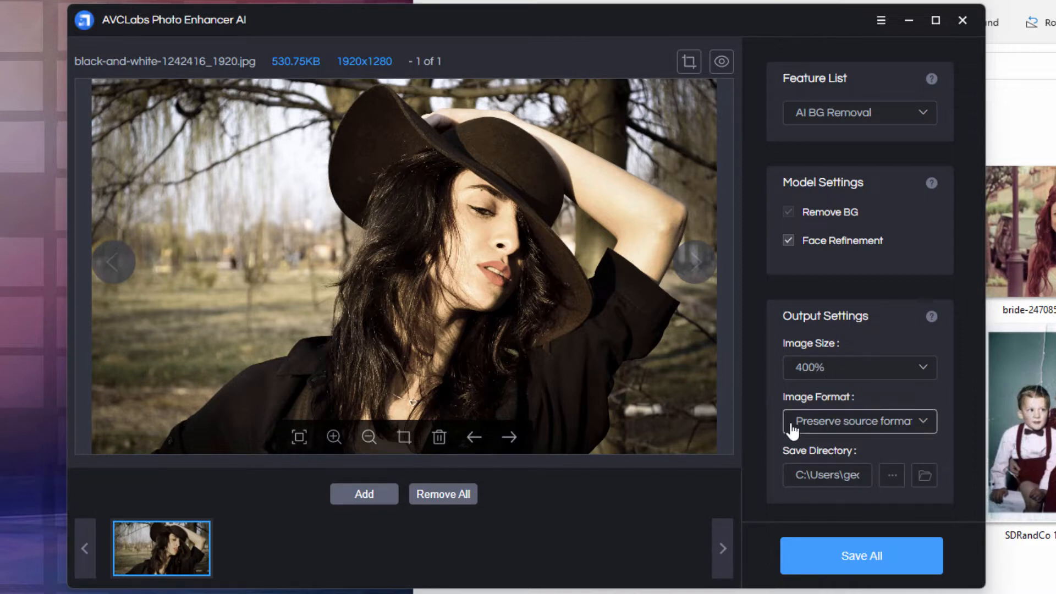
mouse_move(816, 435)
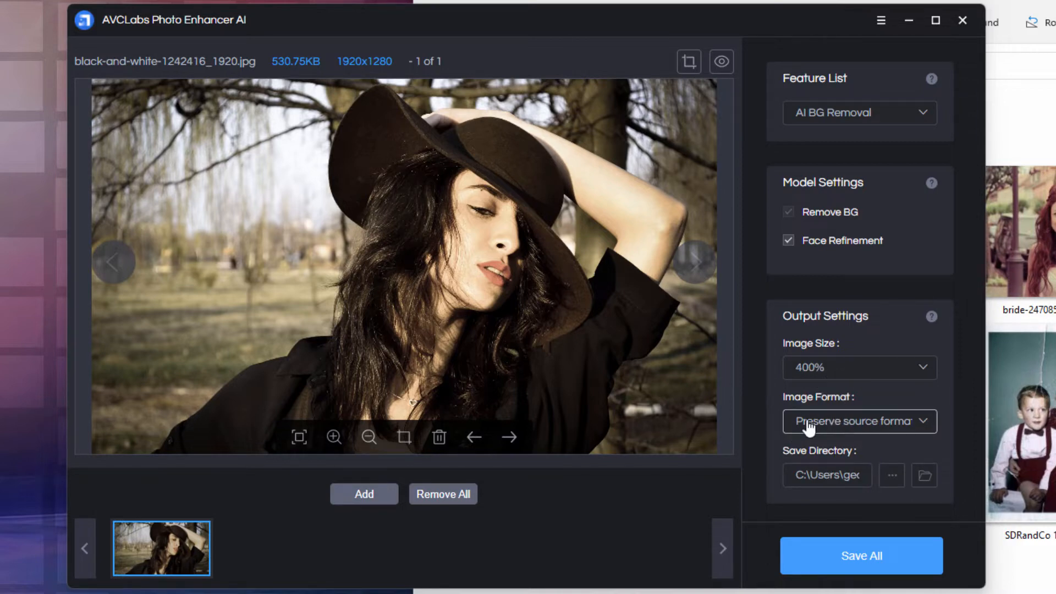
left_click(860, 422)
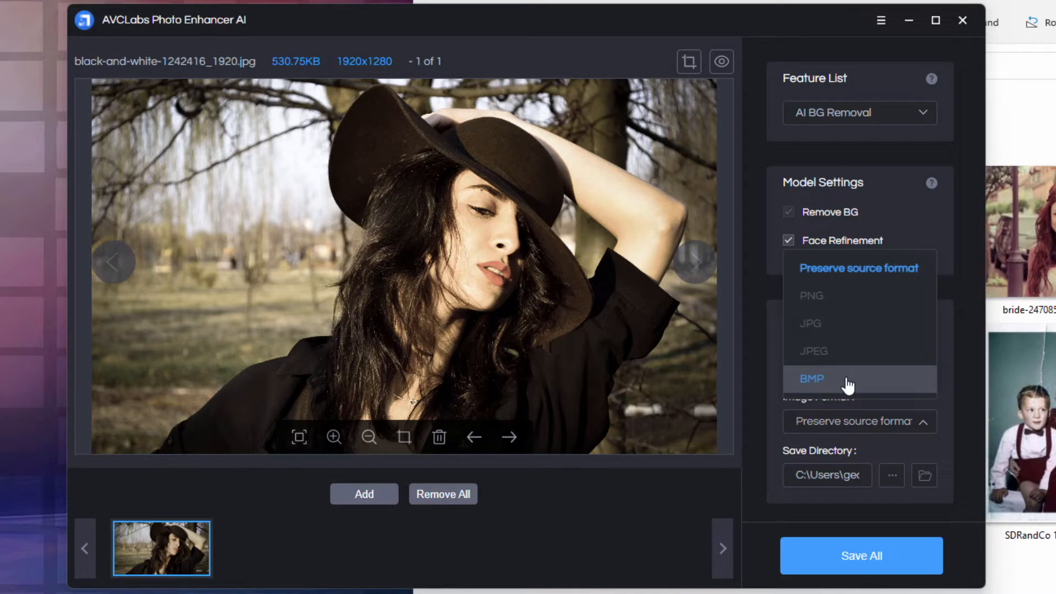
left_click(812, 379)
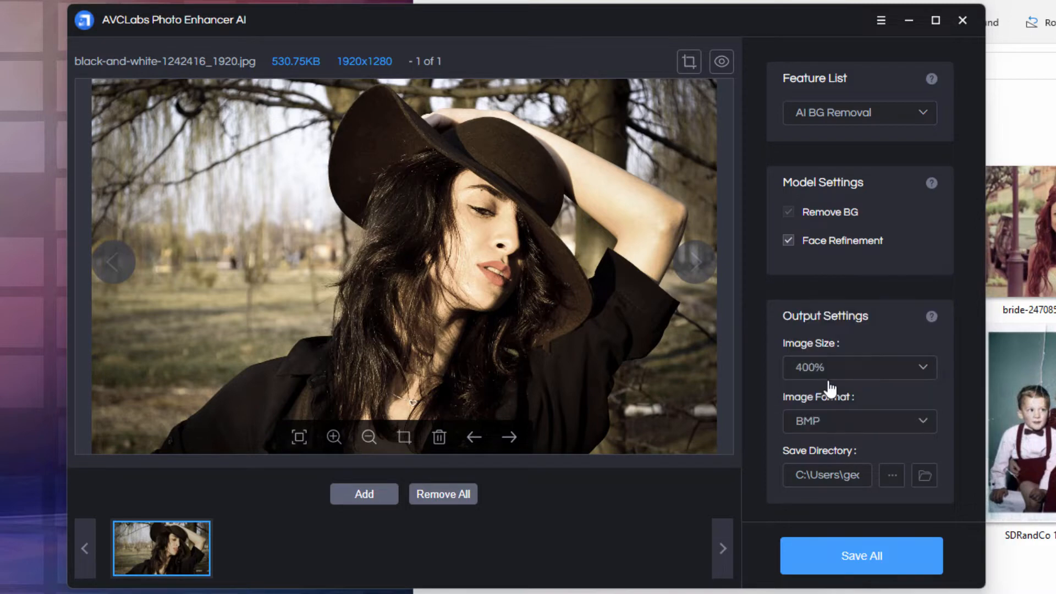
mouse_move(864, 427)
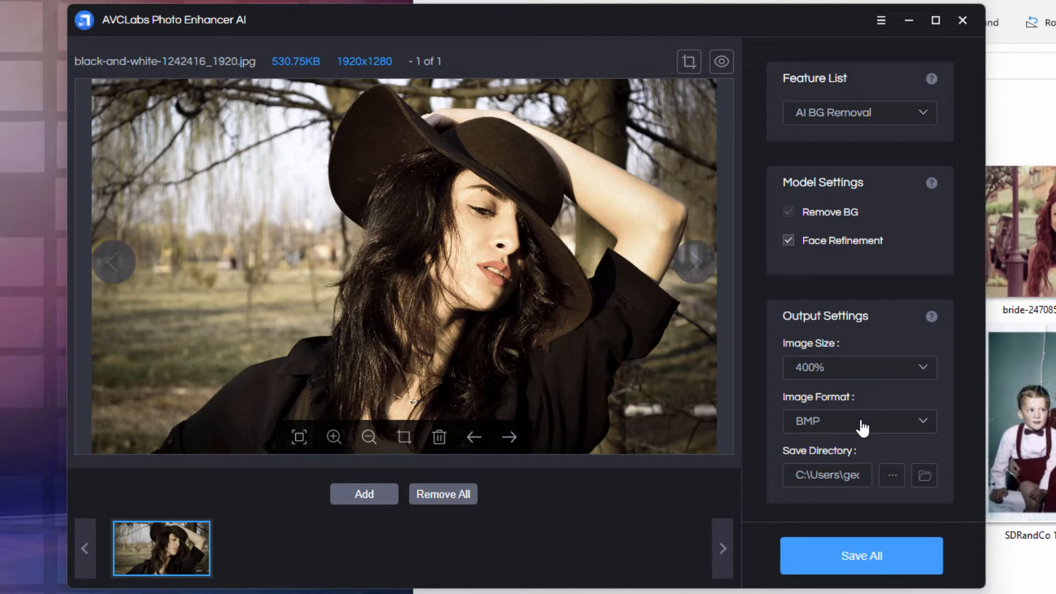
mouse_move(845, 466)
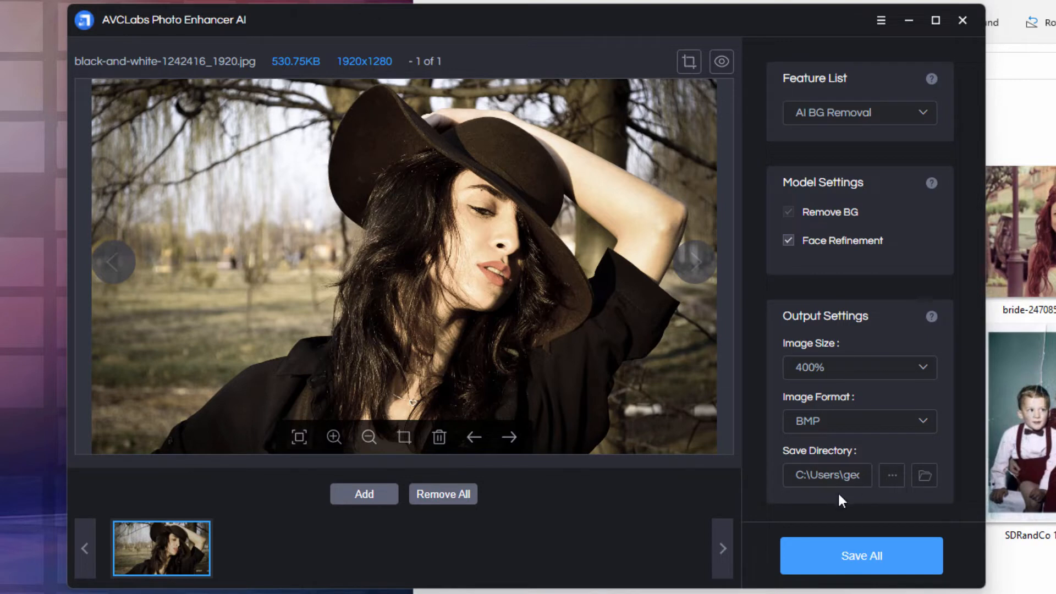
mouse_move(841, 525)
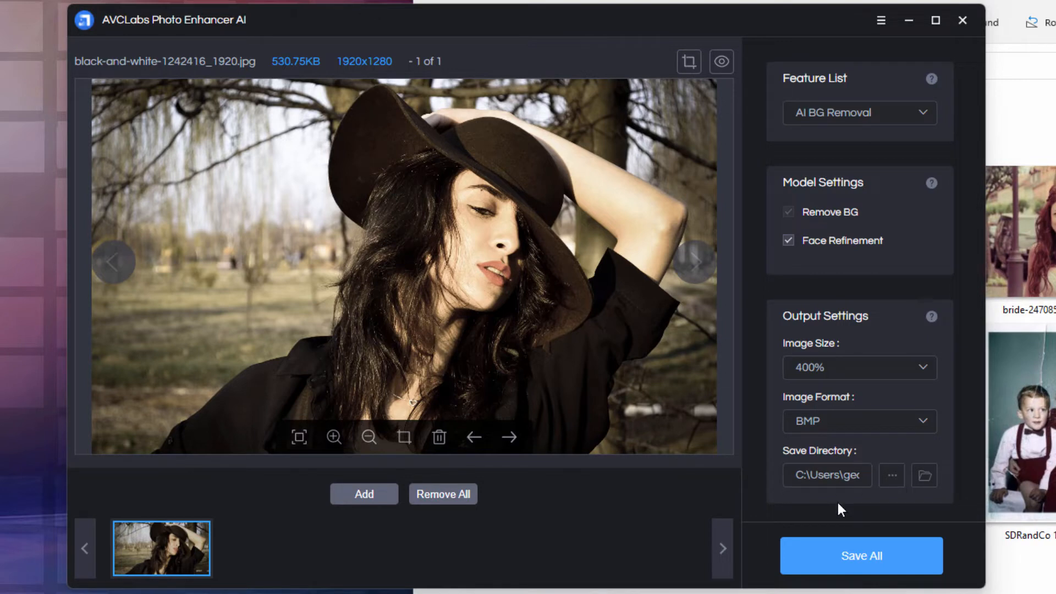
mouse_move(924, 491)
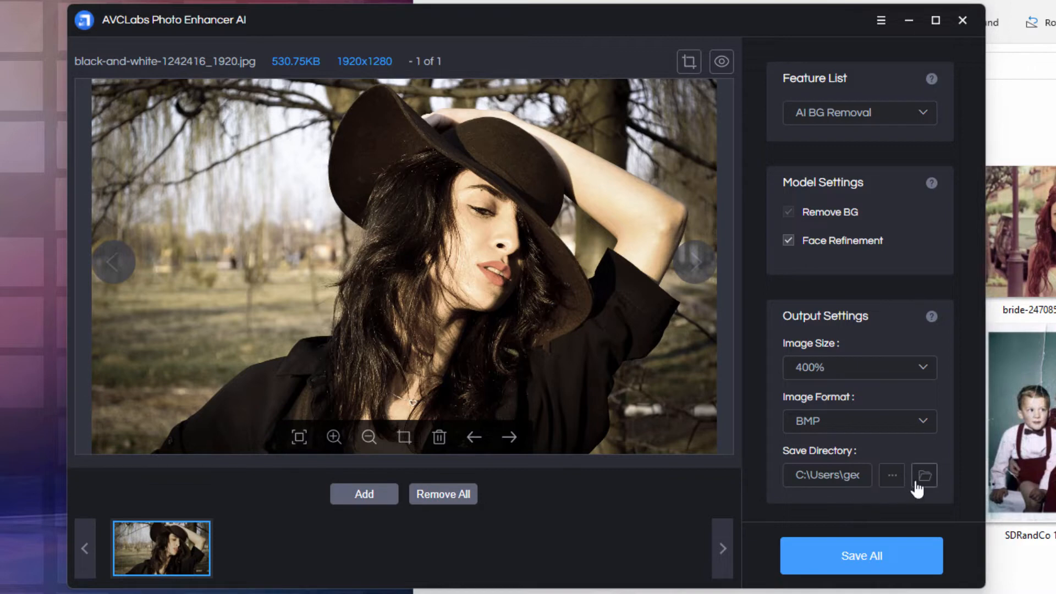
mouse_move(598, 527)
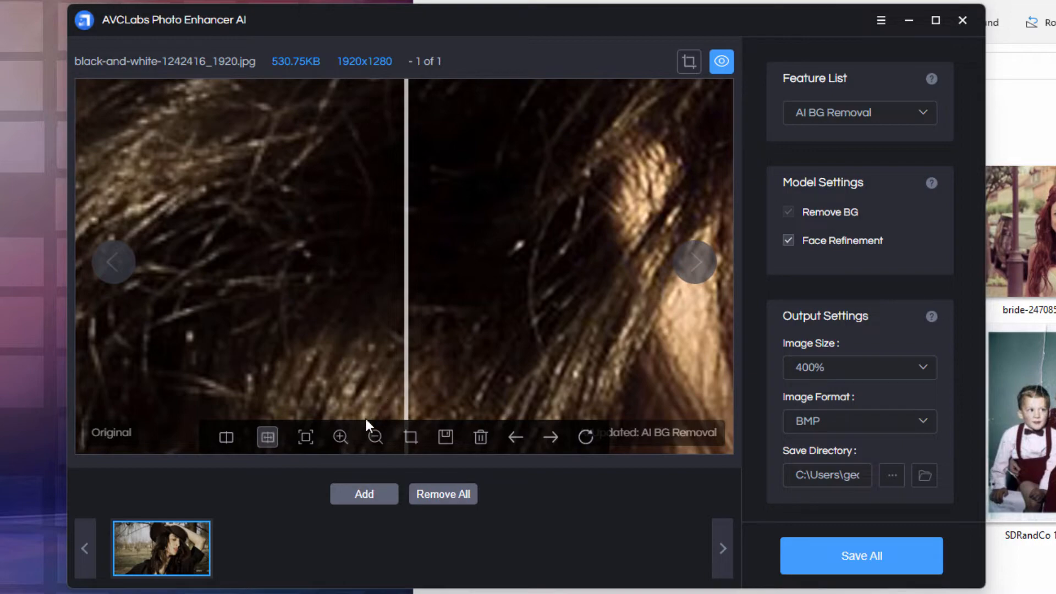
Fit the woman-in-hat photo in view and slide the split to compare cutout and original.
left_click(375, 437)
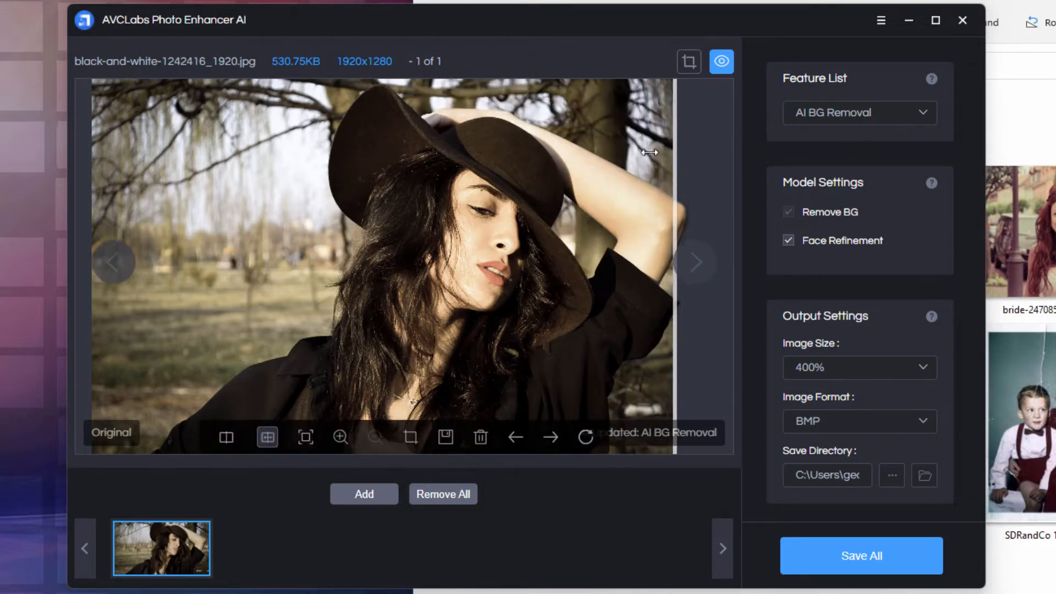
left_click_drag(649, 152, 637, 166)
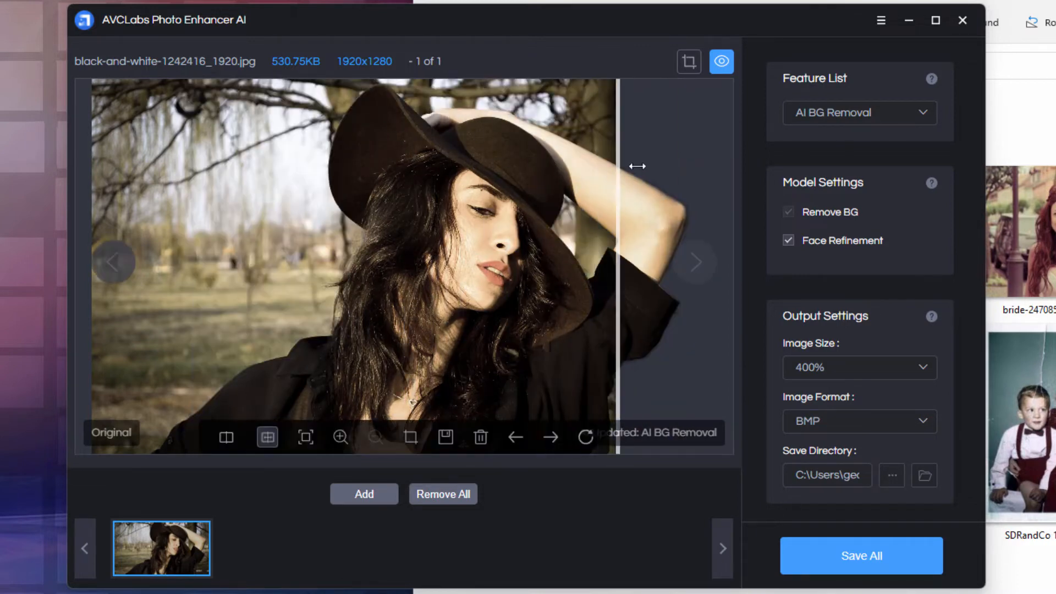
left_click_drag(617, 165, 508, 156)
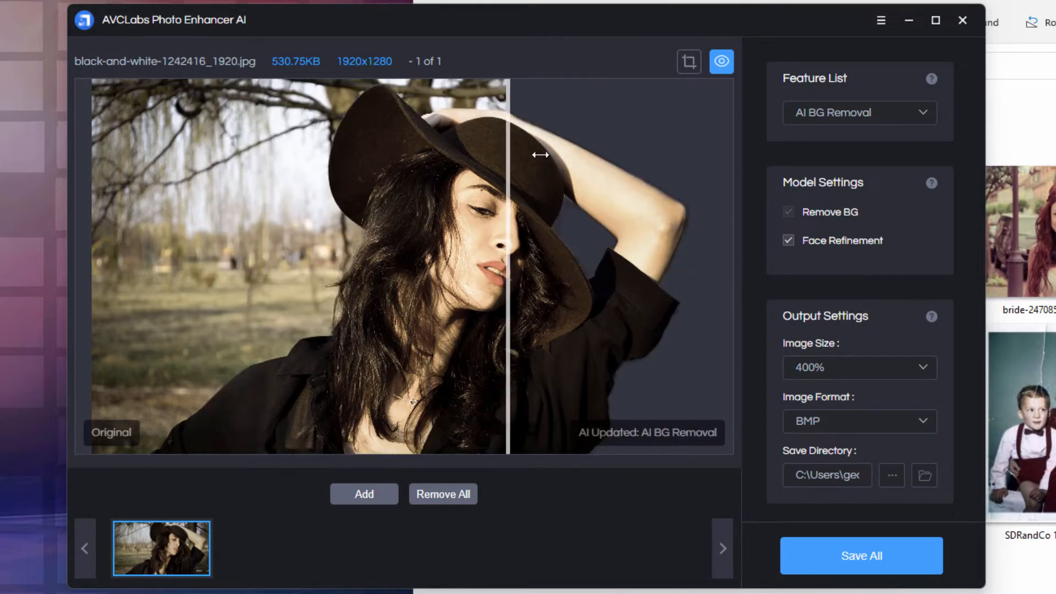
left_click_drag(509, 155, 405, 327)
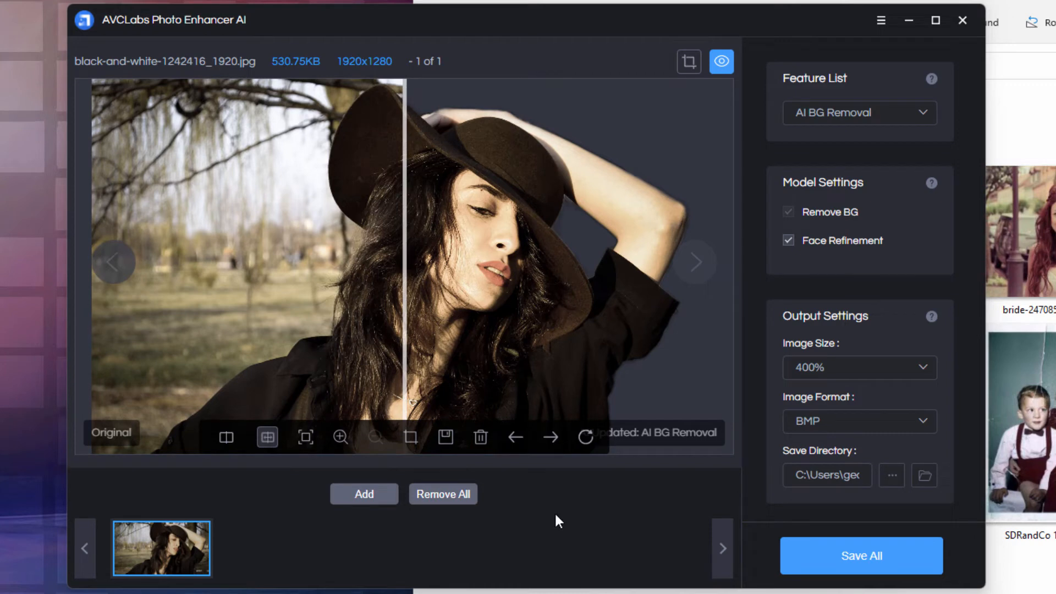
mouse_move(460, 549)
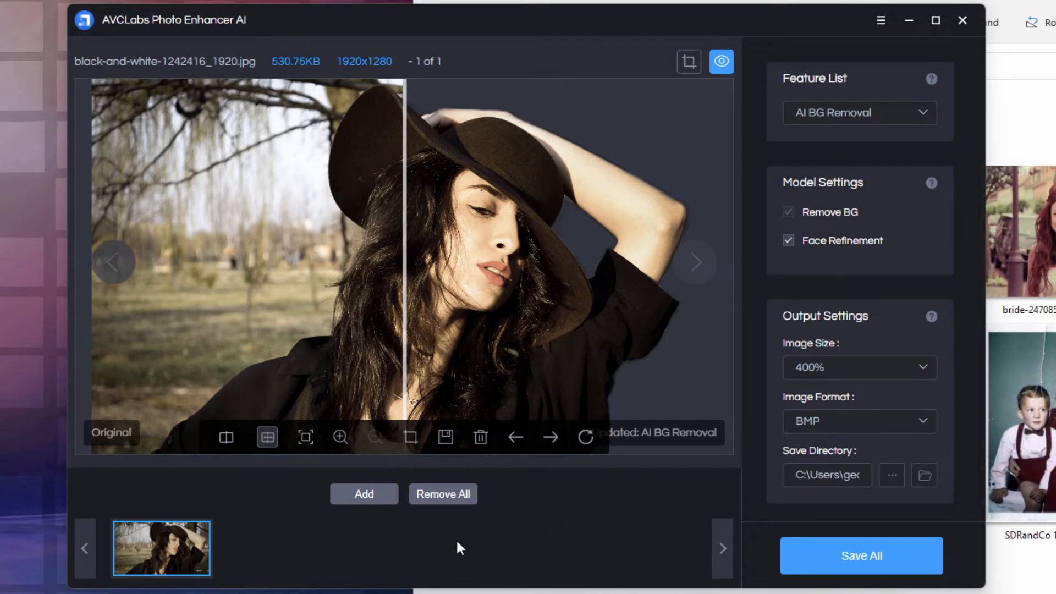
mouse_move(670, 546)
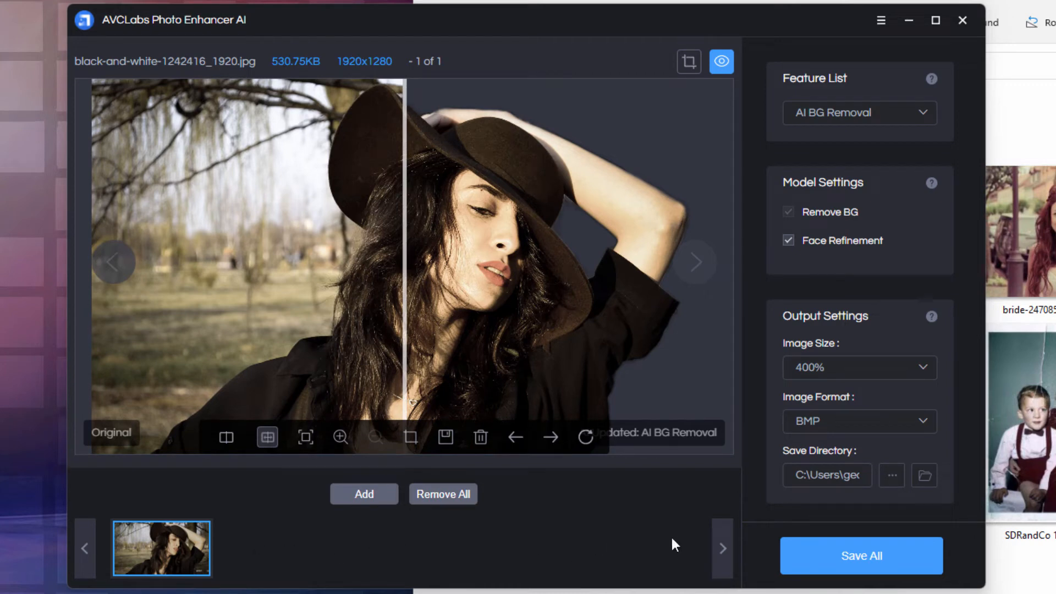
mouse_move(865, 570)
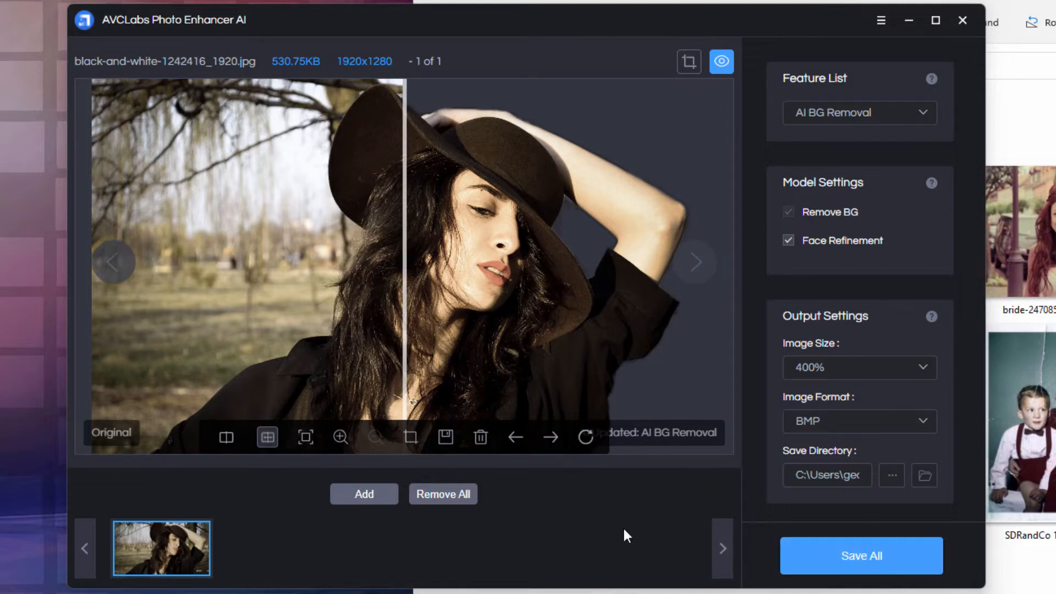
mouse_move(446, 439)
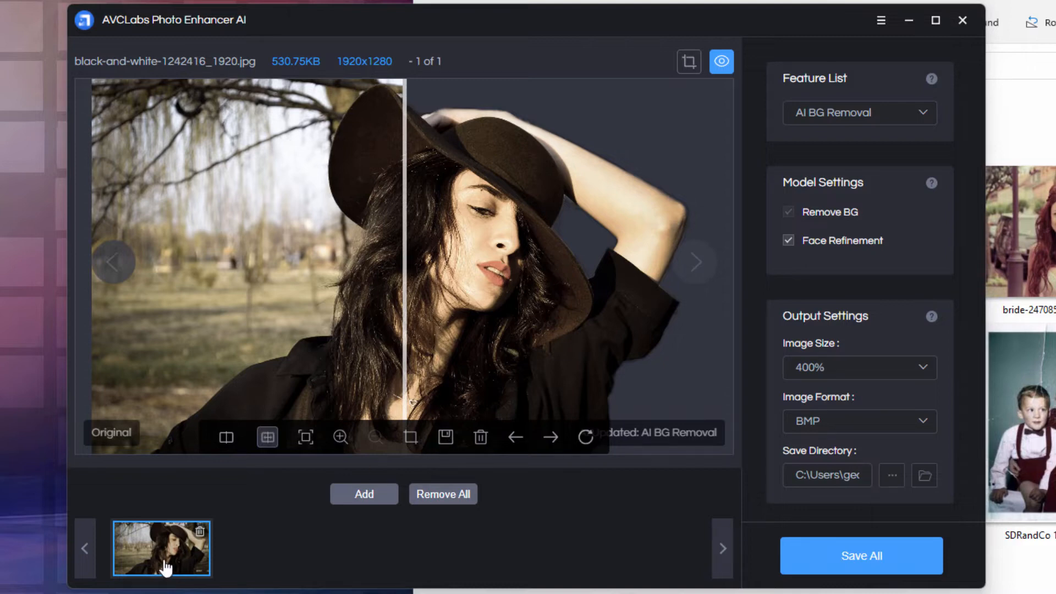
mouse_move(285, 544)
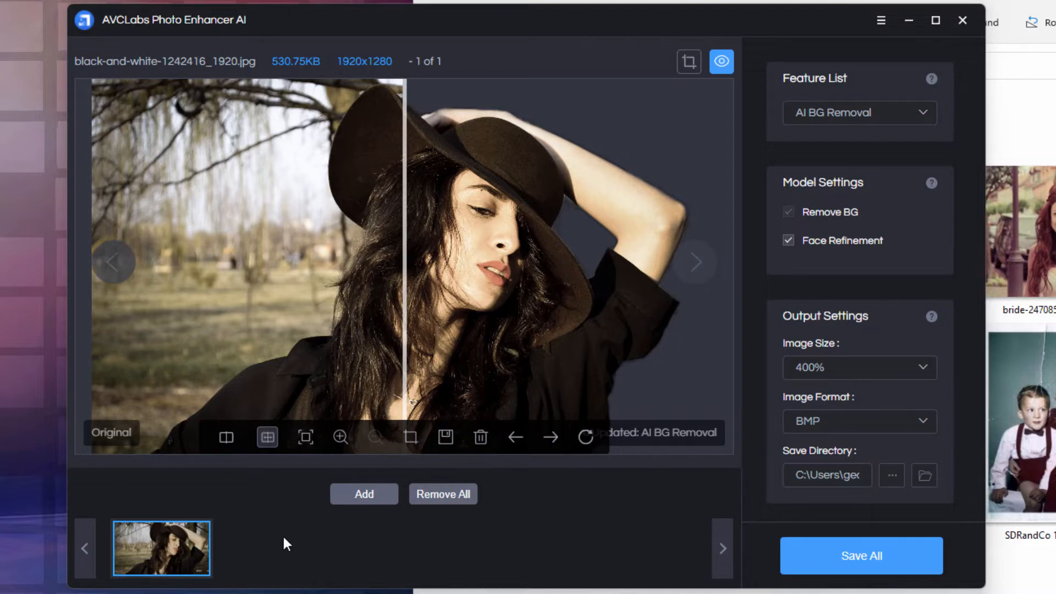
Add SDRandCo 140-bw.jpg and airshow-airplanes.jpg, then reopen the woman-in-hat comparison view.
left_click(364, 494)
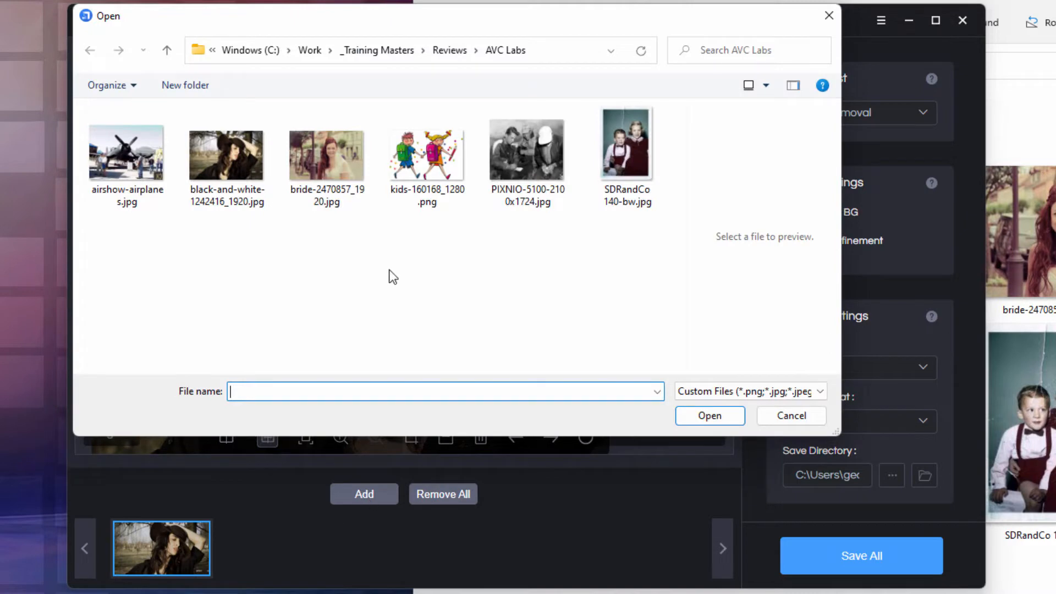
left_click(628, 143)
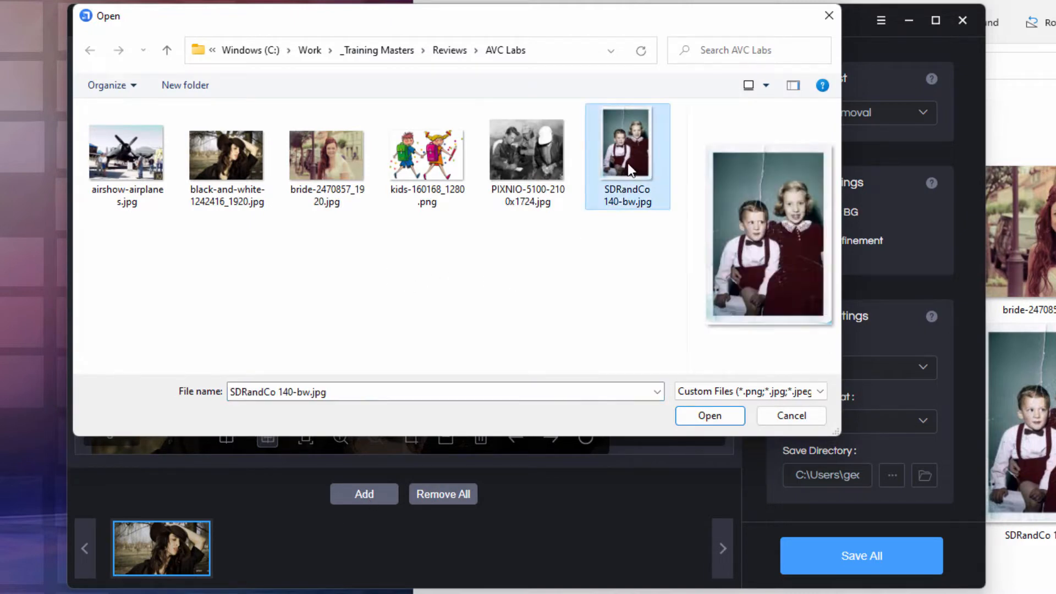
left_click(127, 154)
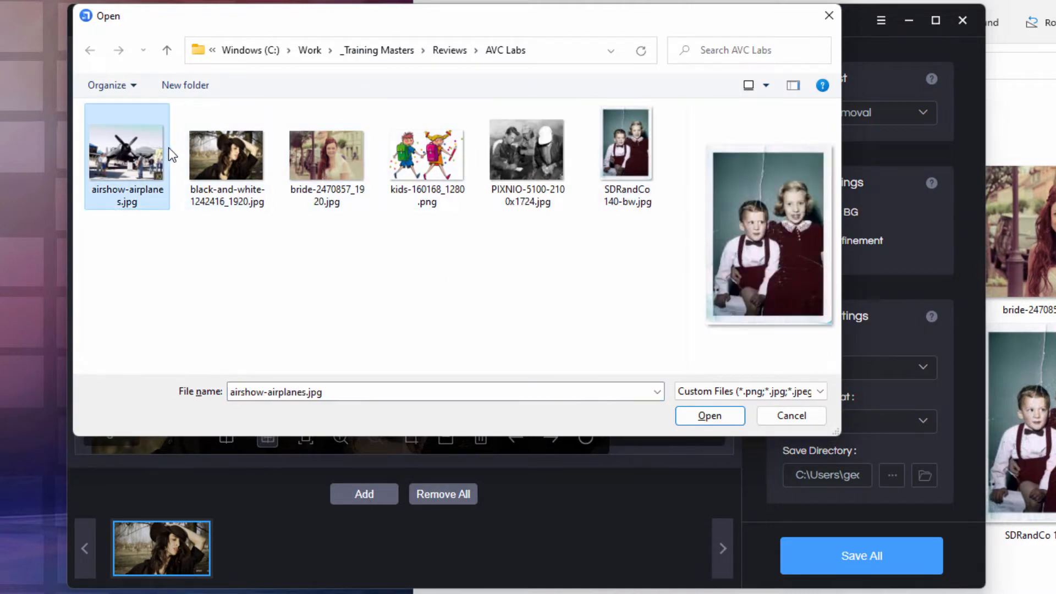
left_click(709, 416)
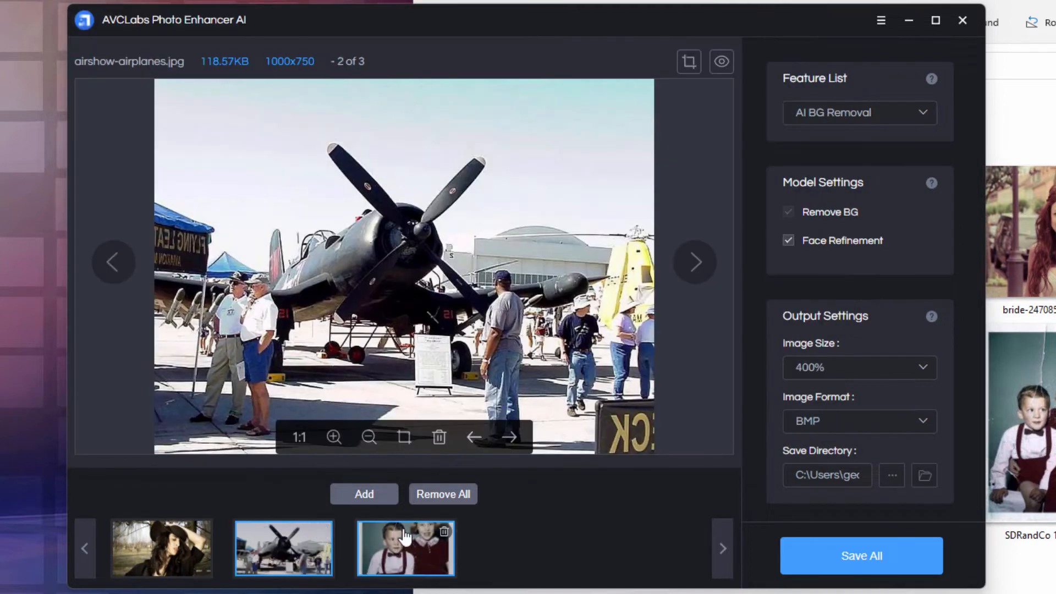
left_click(158, 553)
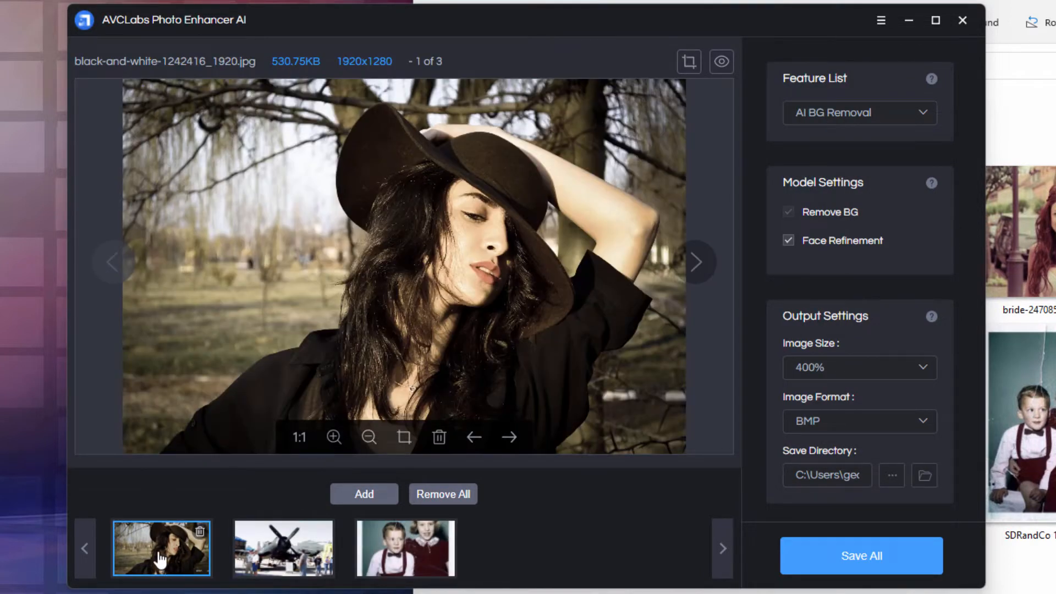
left_click(722, 61)
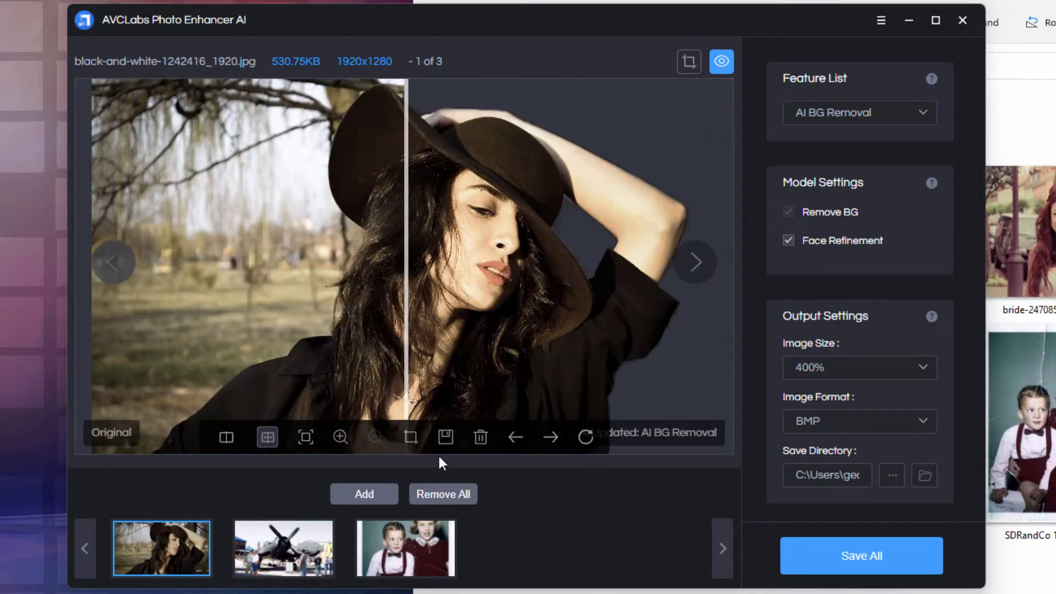
mouse_move(446, 442)
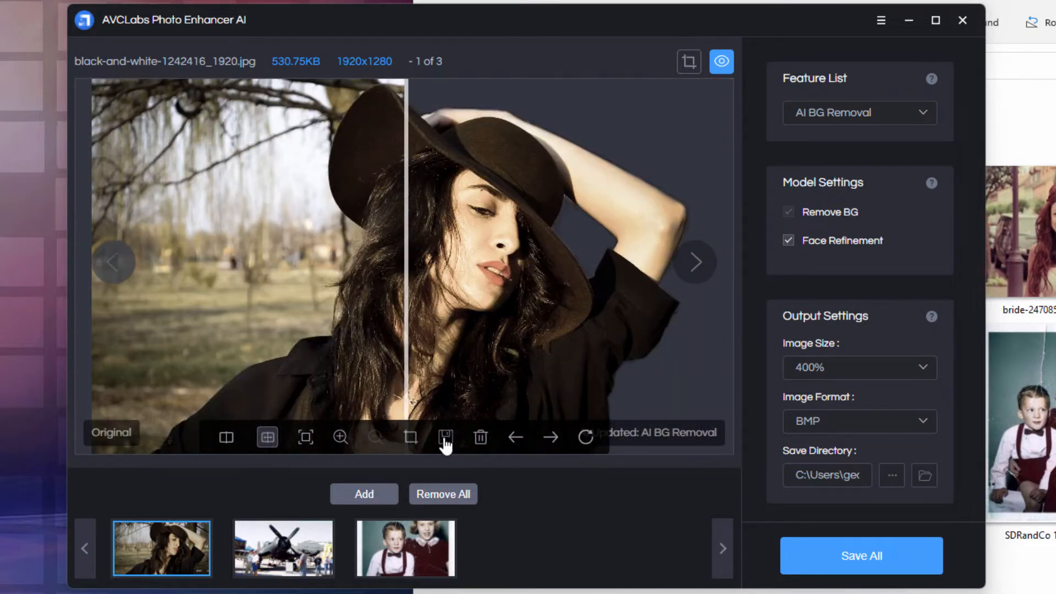
mouse_move(388, 547)
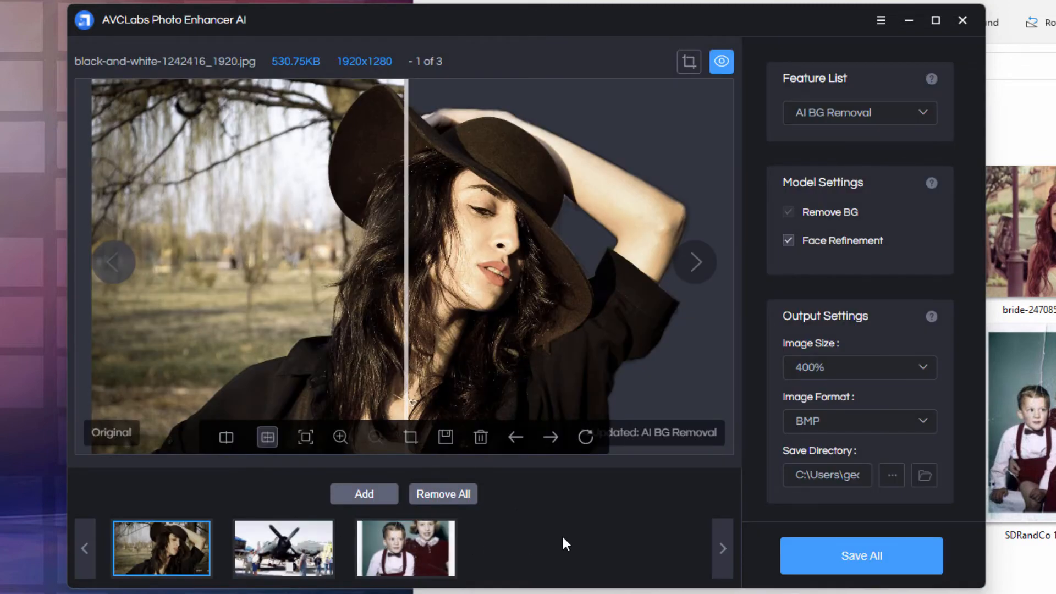
mouse_move(172, 550)
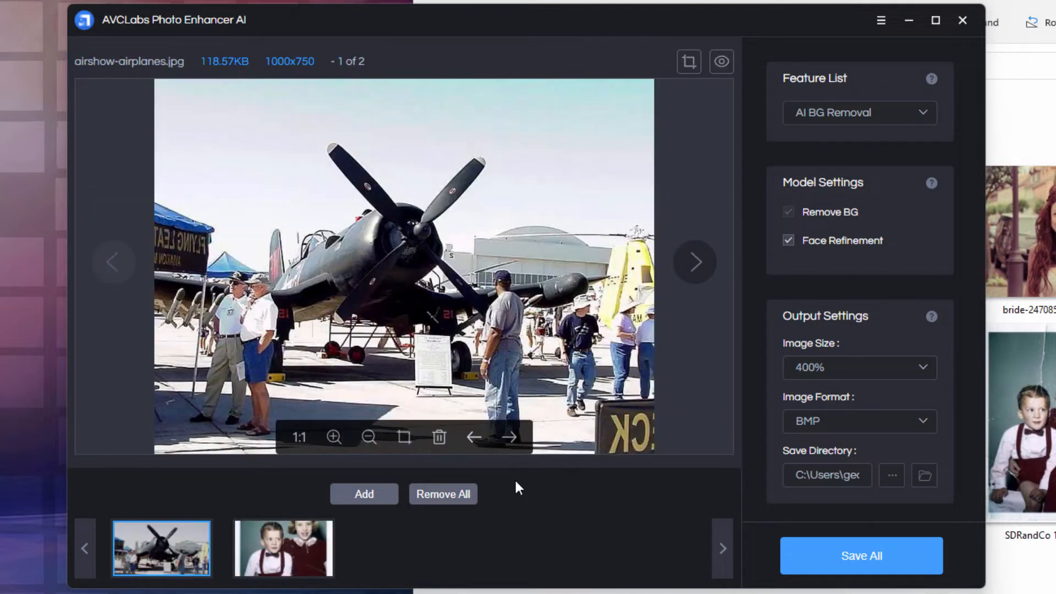
mouse_move(181, 555)
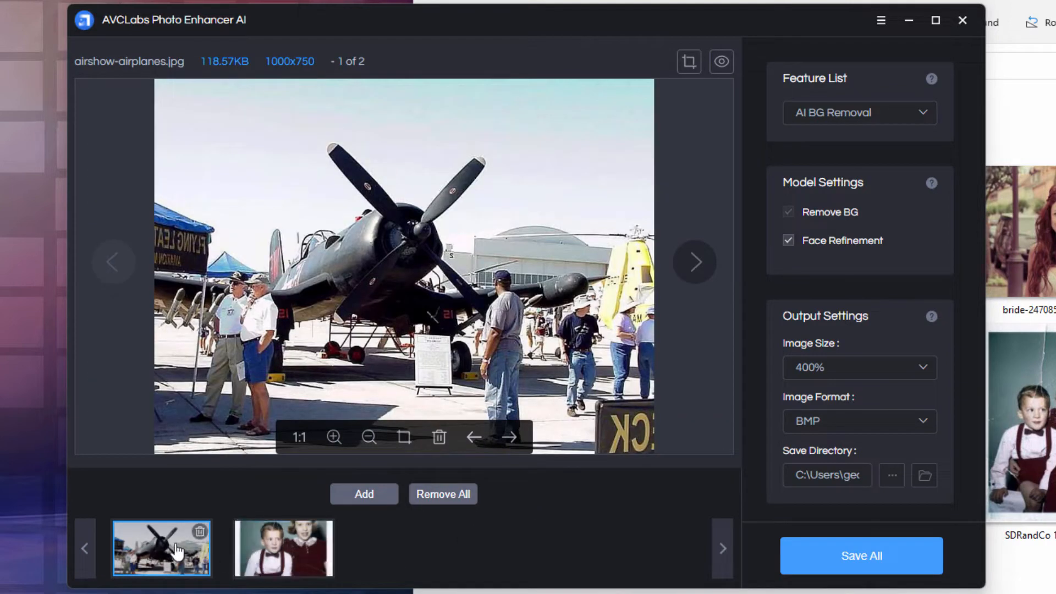
mouse_move(196, 556)
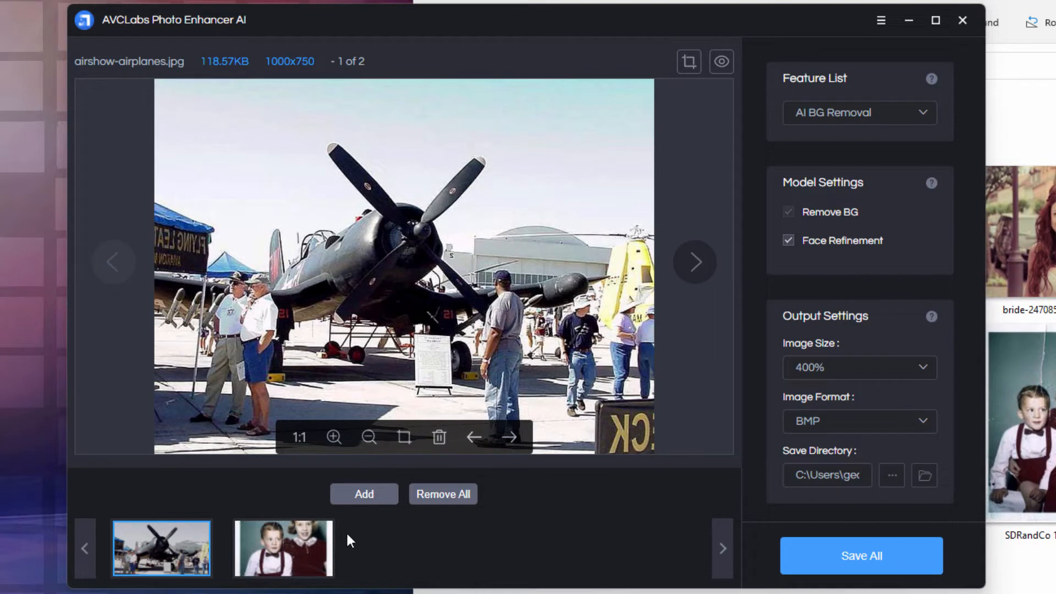
Apply AI Denoiser, zoom in on the airshow propeller, and save all photos.
left_click(860, 113)
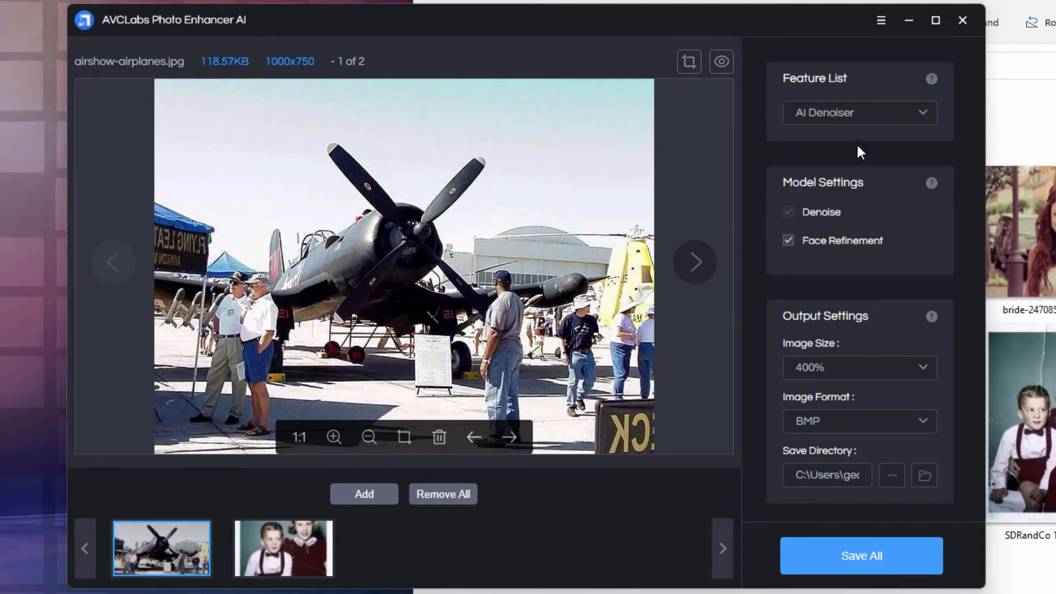
left_click(334, 438)
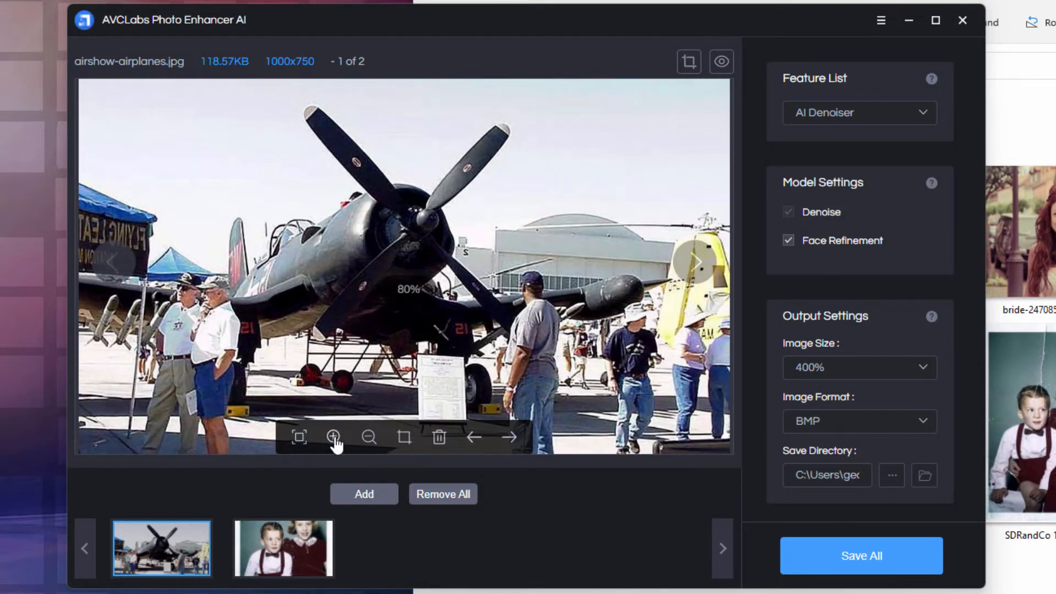
left_click(334, 438)
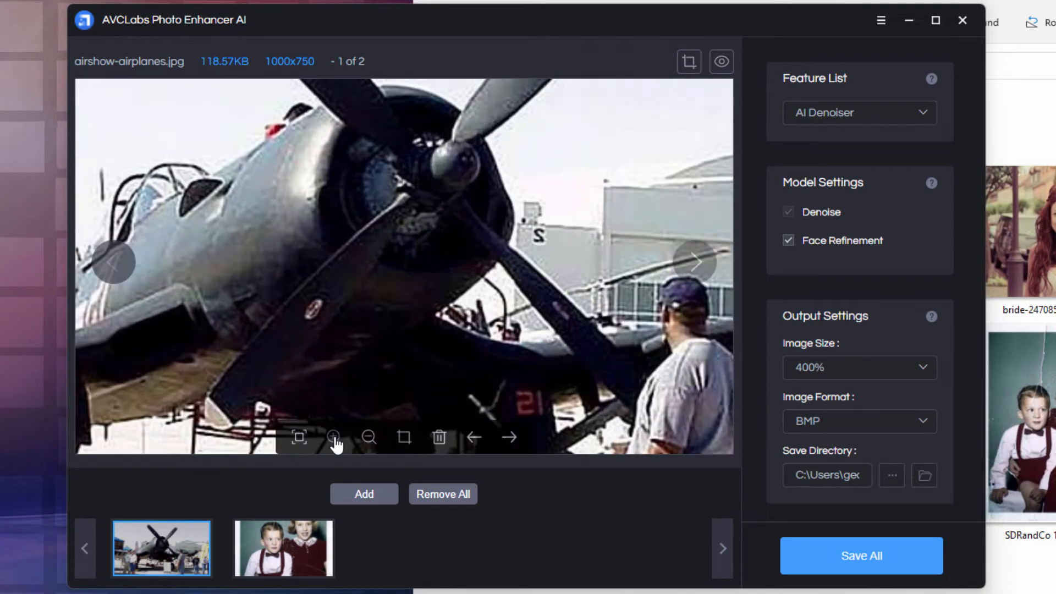
left_click(335, 437)
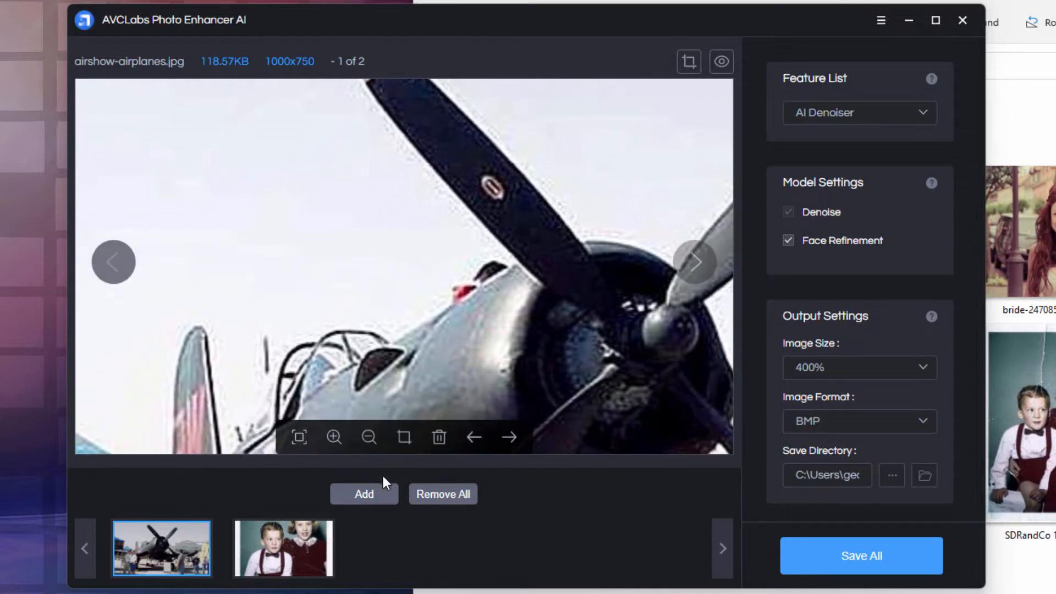
left_click(283, 553)
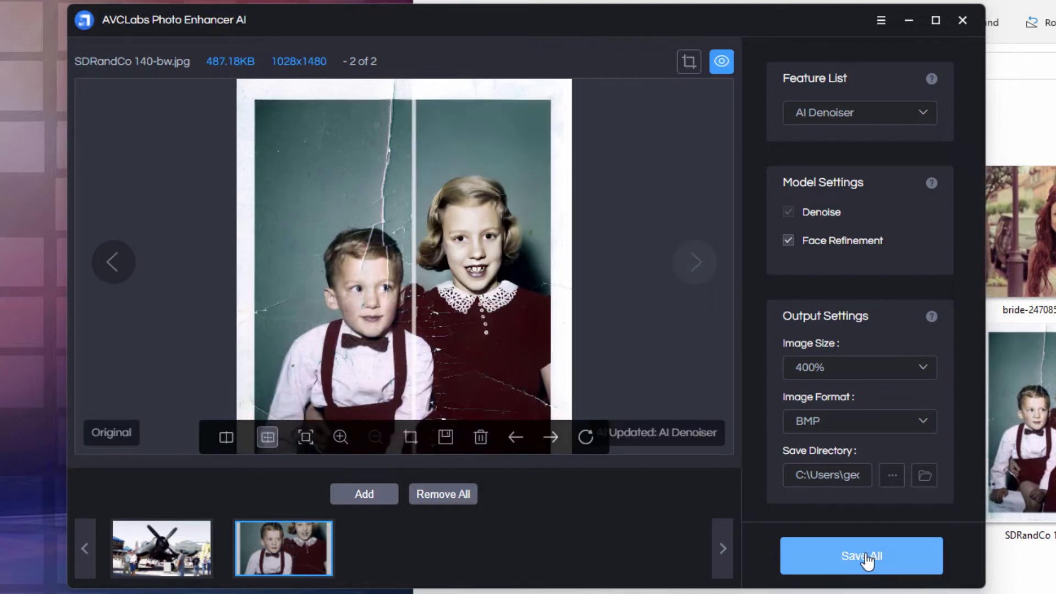
mouse_move(562, 548)
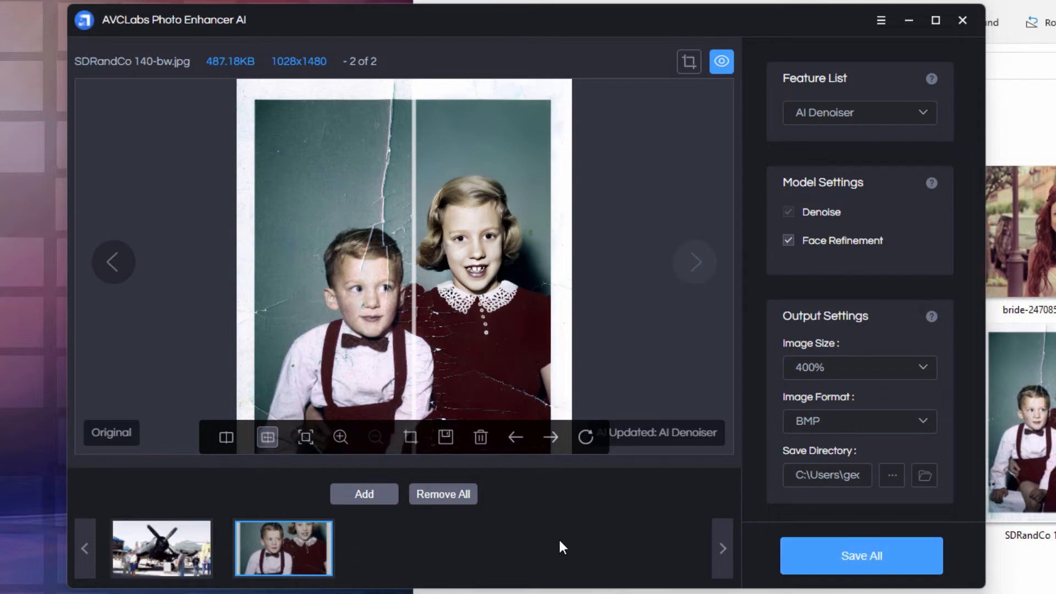
left_click(861, 556)
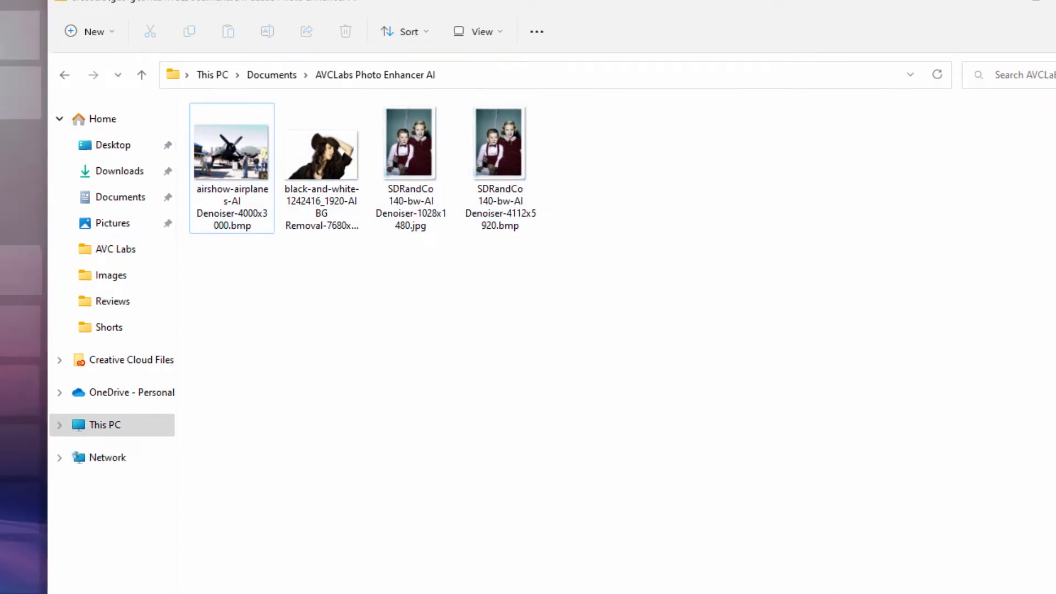
Open the denoised airshow BMP and the original airshow-airplanes.jpg side by side.
left_click(231, 154)
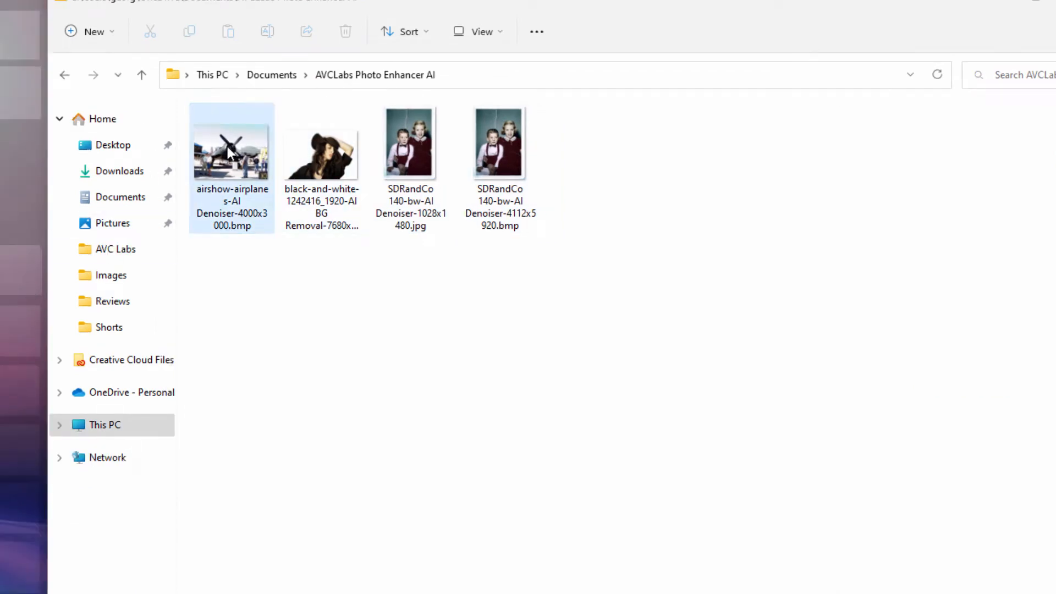
double_click(232, 150)
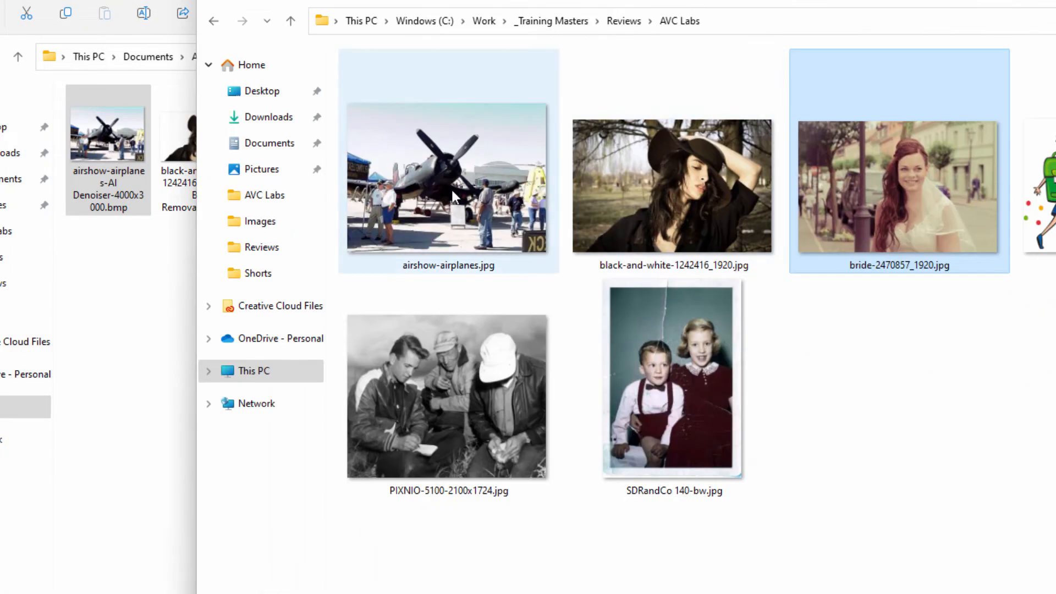
double_click(452, 196)
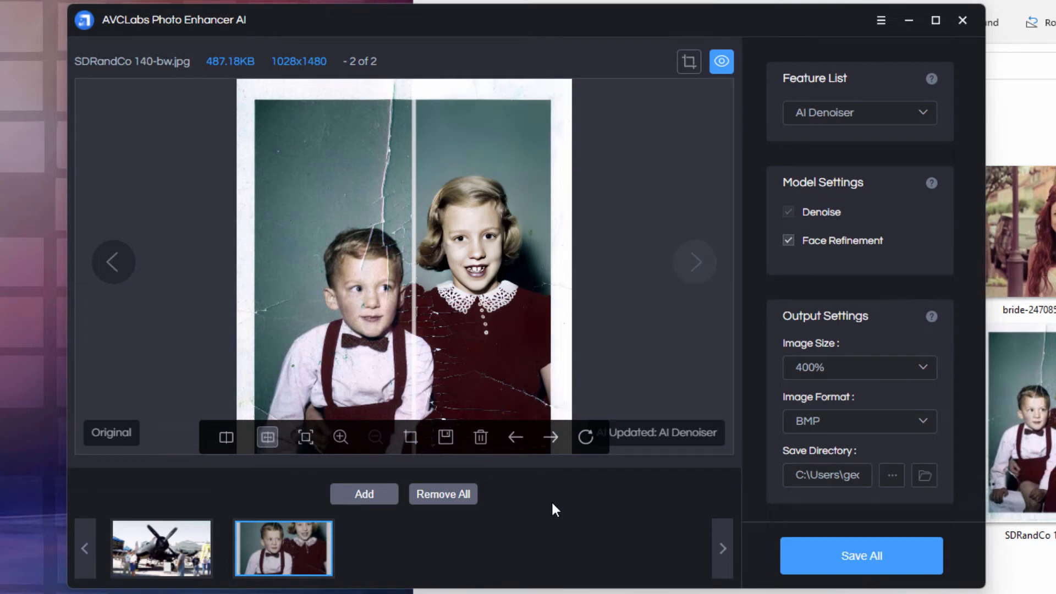
Clear all photos, load bride-2470857_1920.jpg, and zoom in twice on her face.
left_click(443, 494)
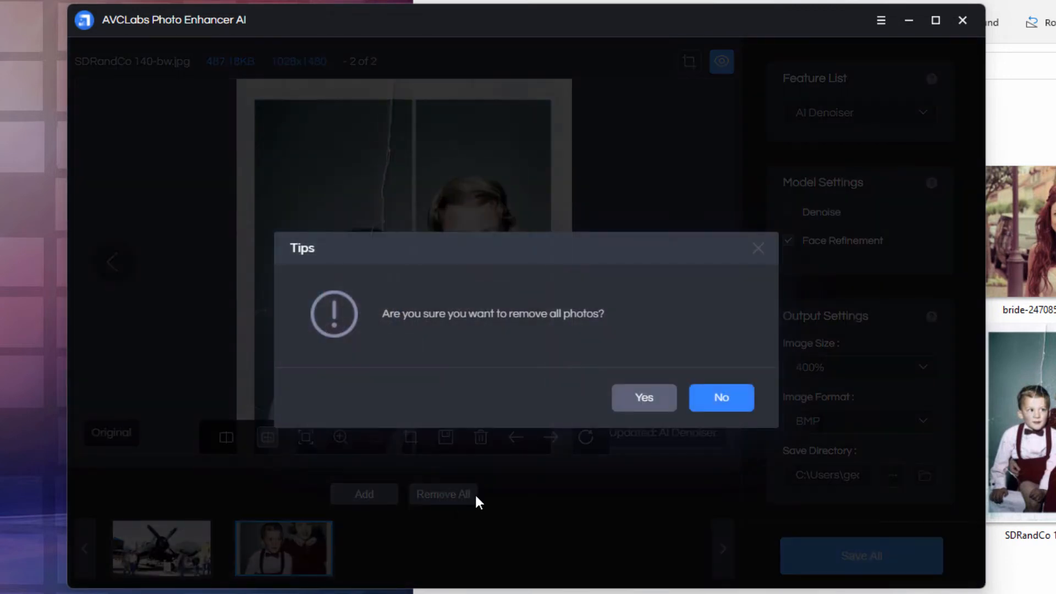
left_click(645, 398)
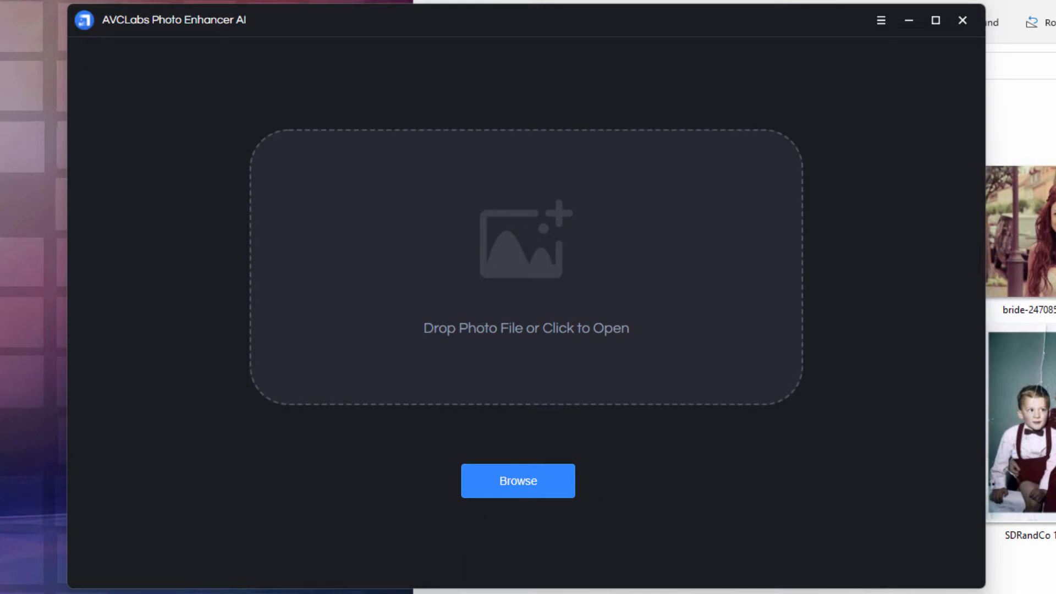
left_click(518, 481)
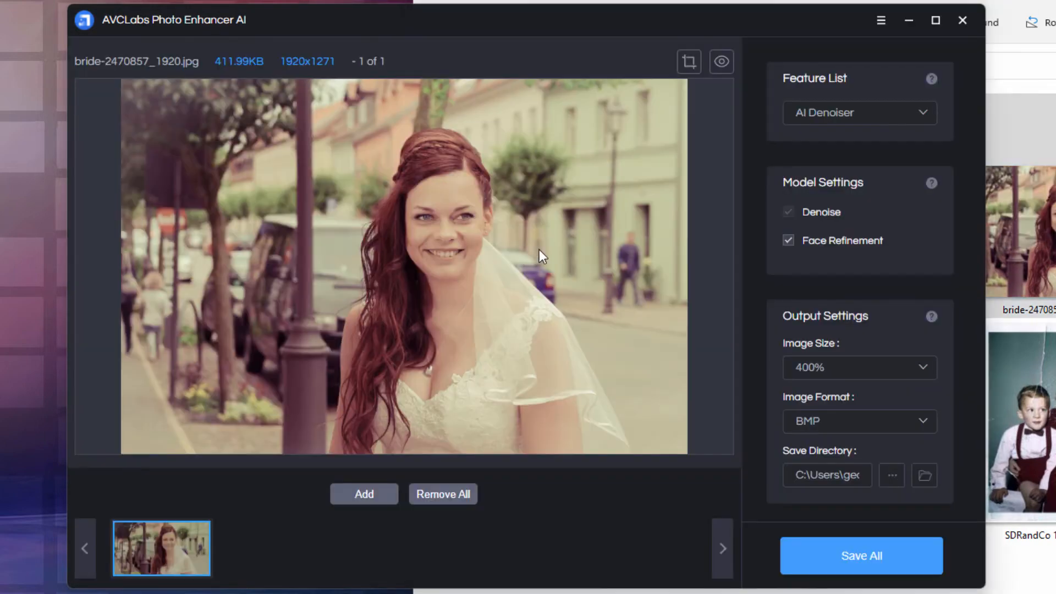
mouse_move(384, 469)
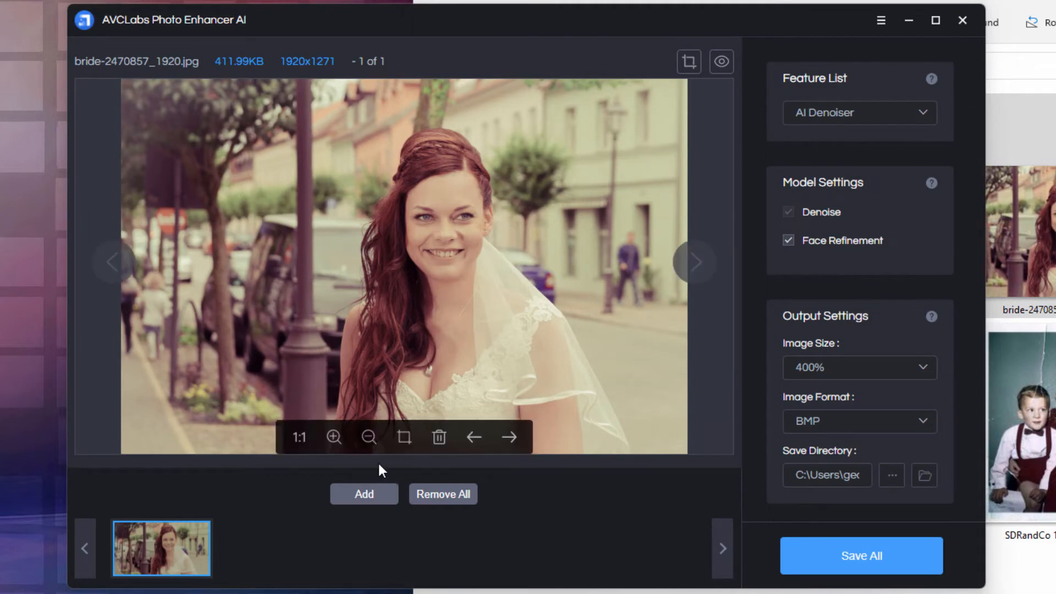
left_click(333, 438)
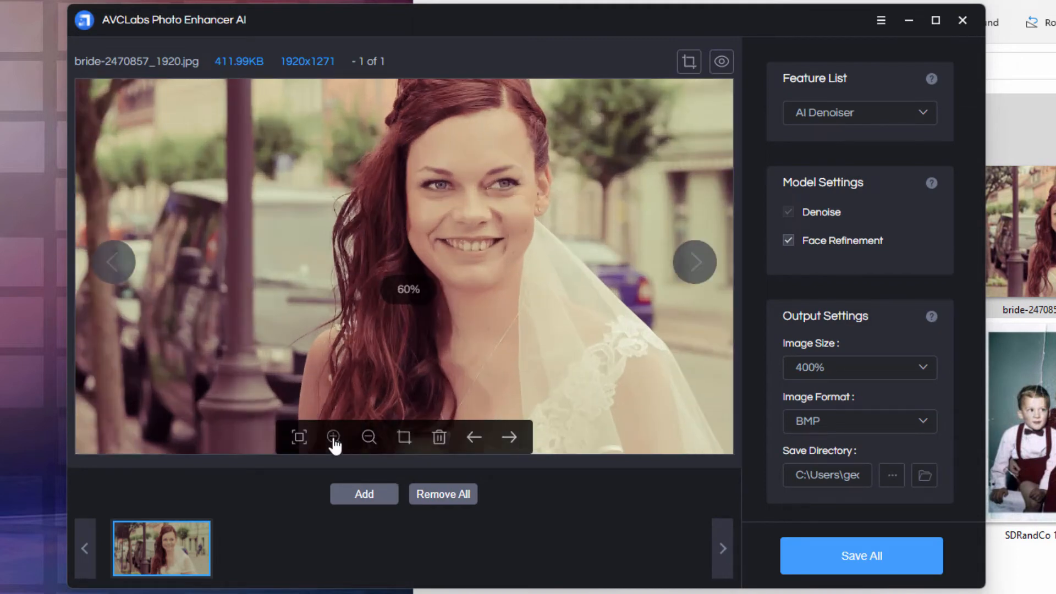
left_click(334, 437)
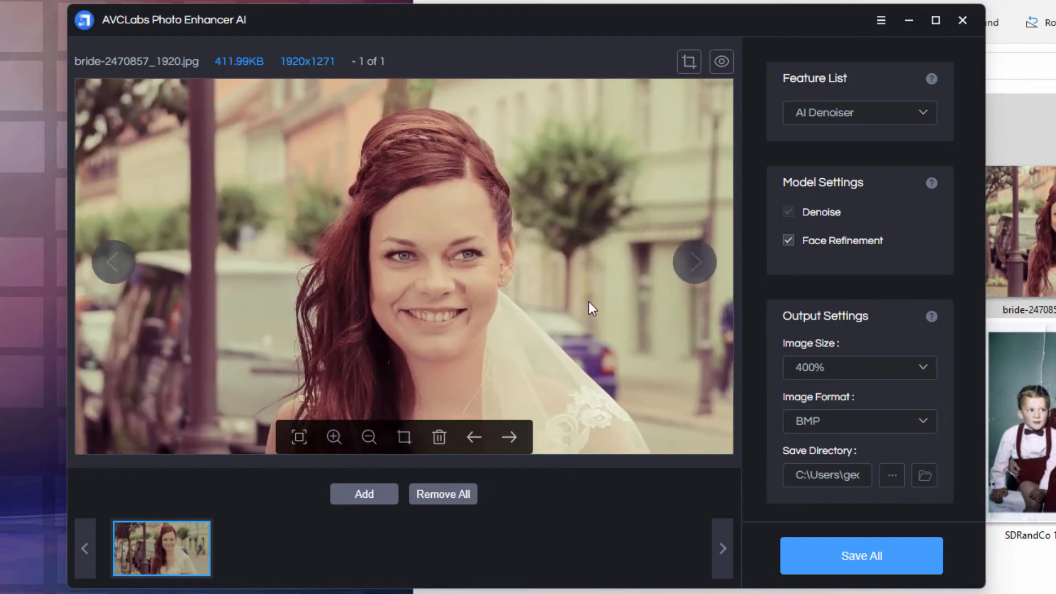
Switch the enhancement to AI Color Calibration and generate the before/after preview.
left_click(860, 113)
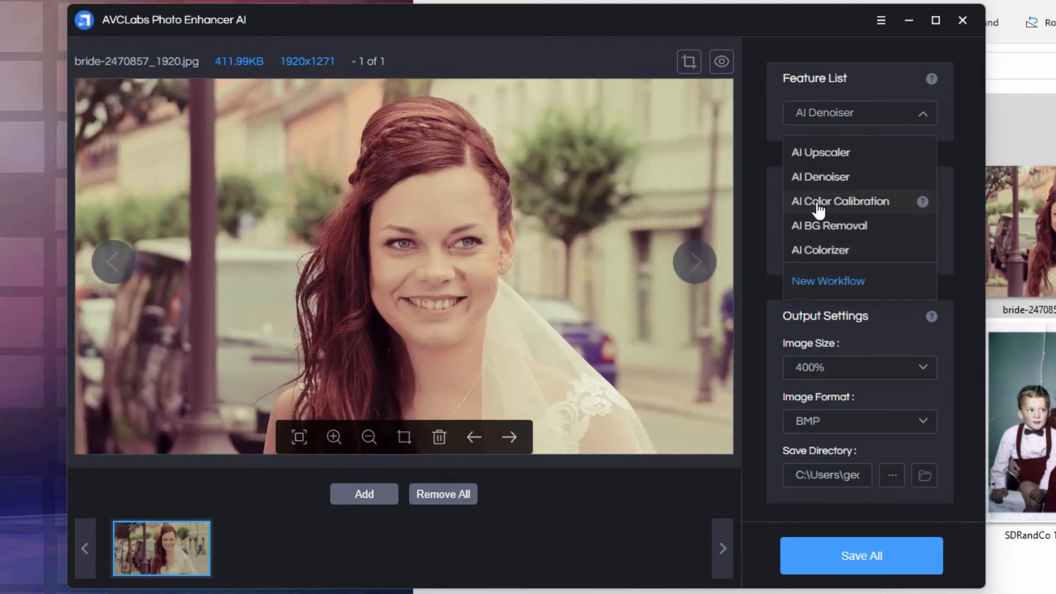
left_click(840, 201)
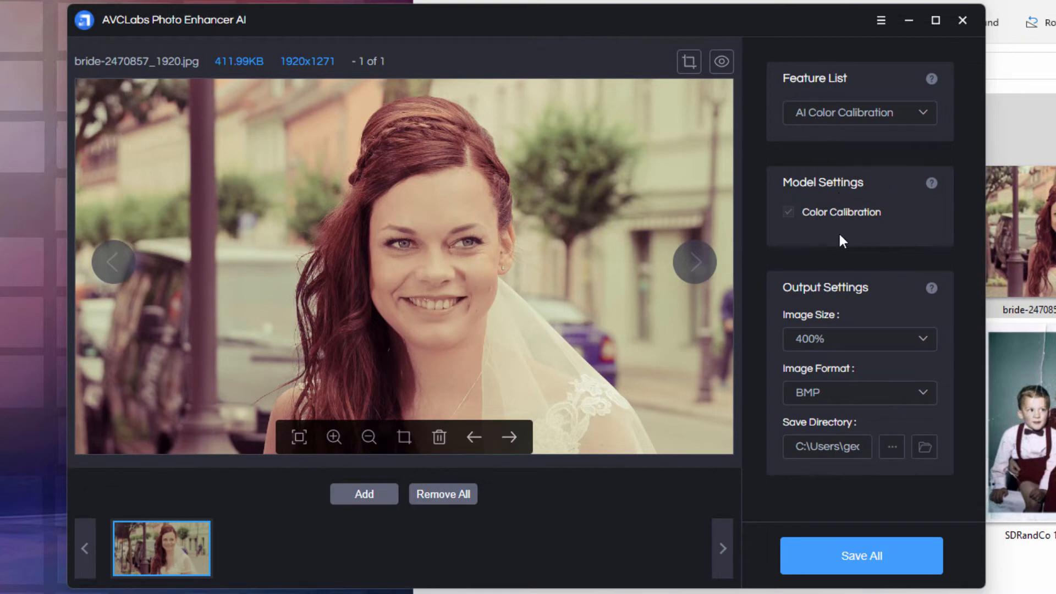
mouse_move(721, 62)
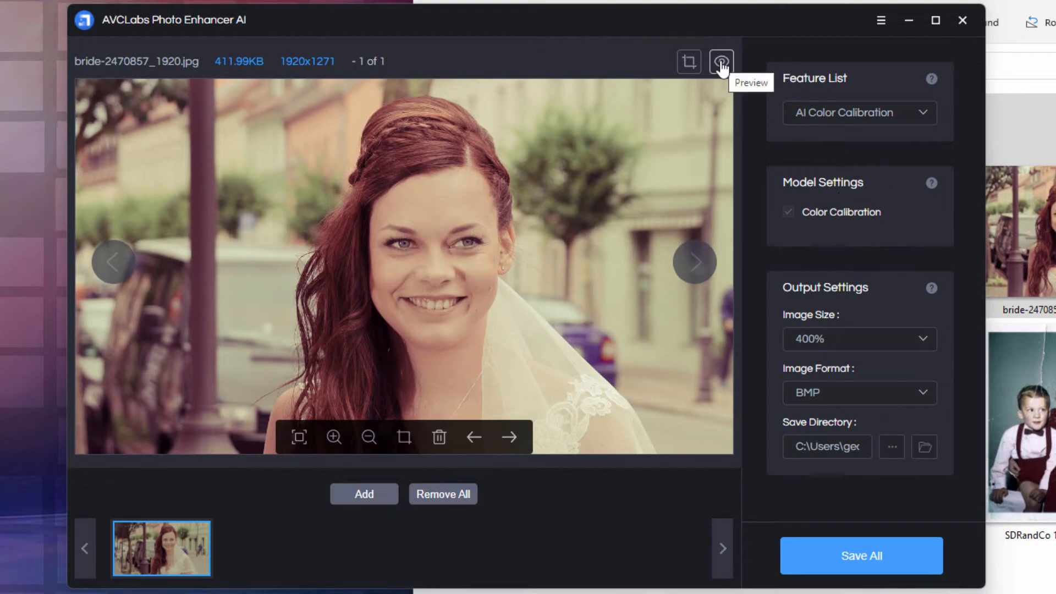
left_click(721, 62)
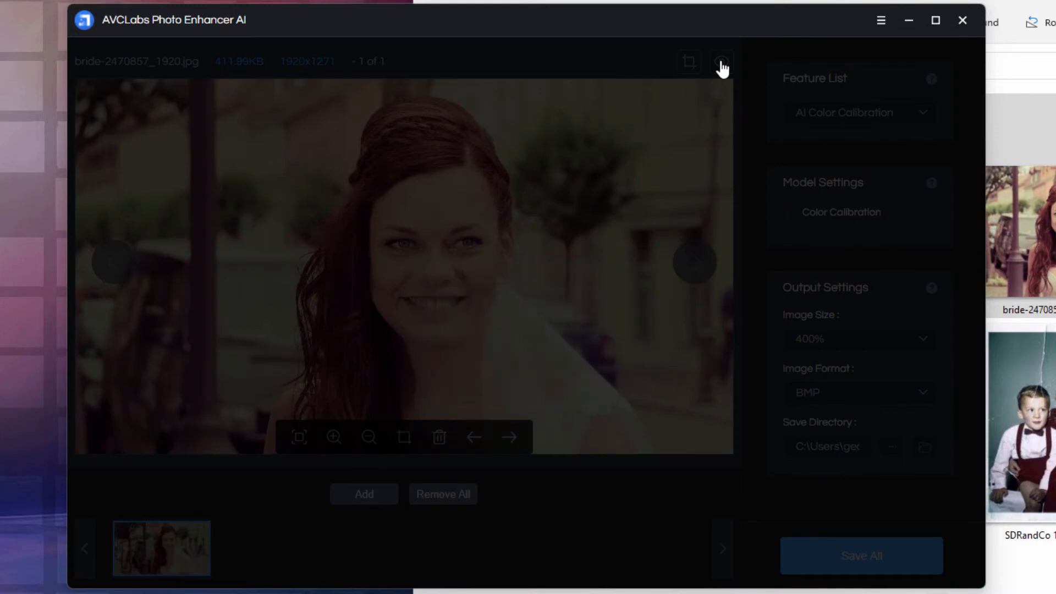
left_click(722, 61)
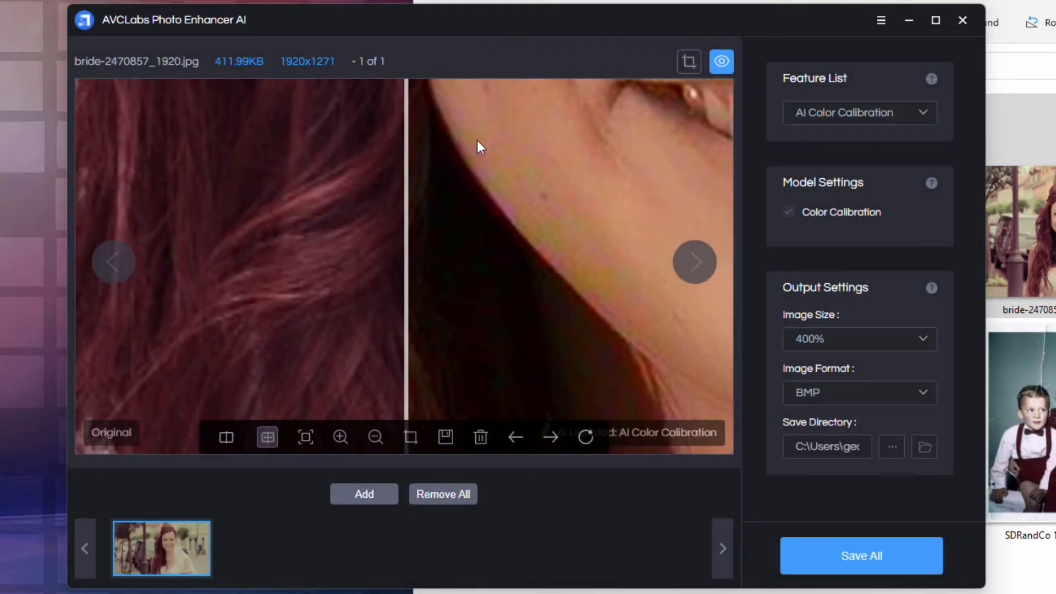
Zoom out, compare calibrated and original colours with the slider, and save the photo.
left_click(375, 437)
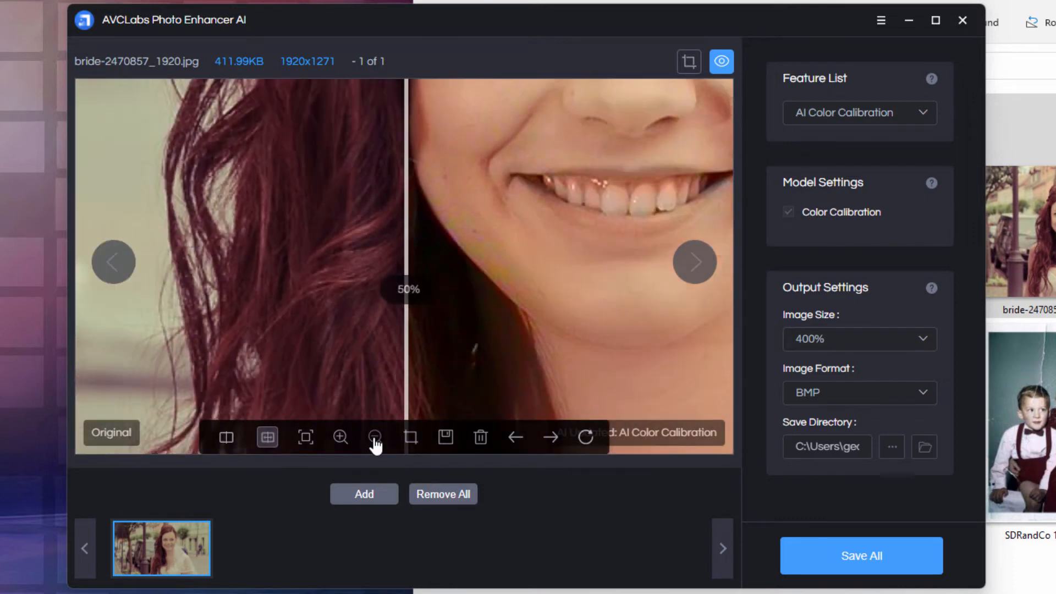
left_click(375, 437)
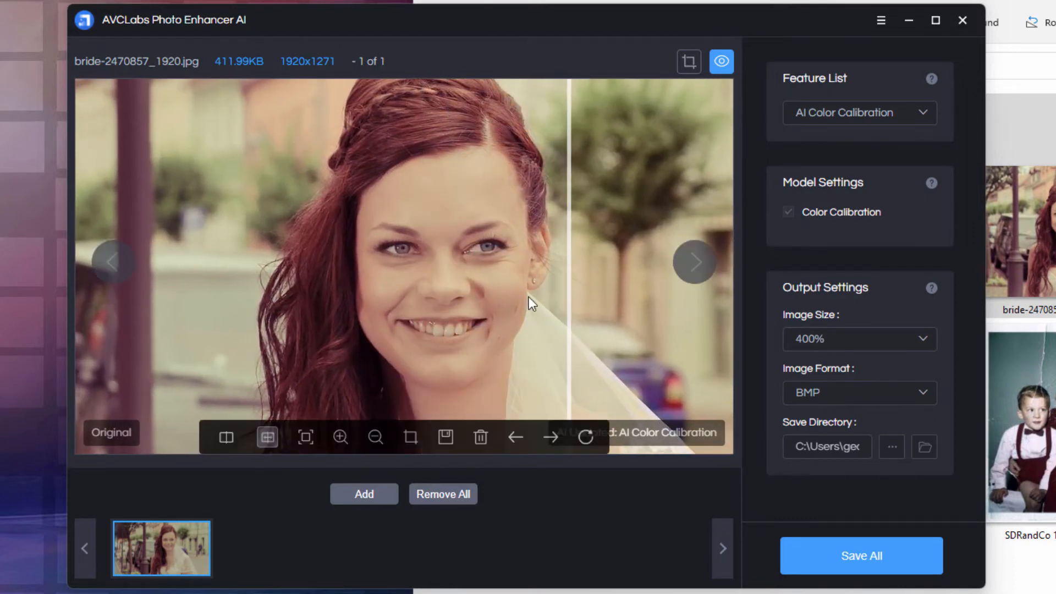
left_click_drag(573, 261, 306, 261)
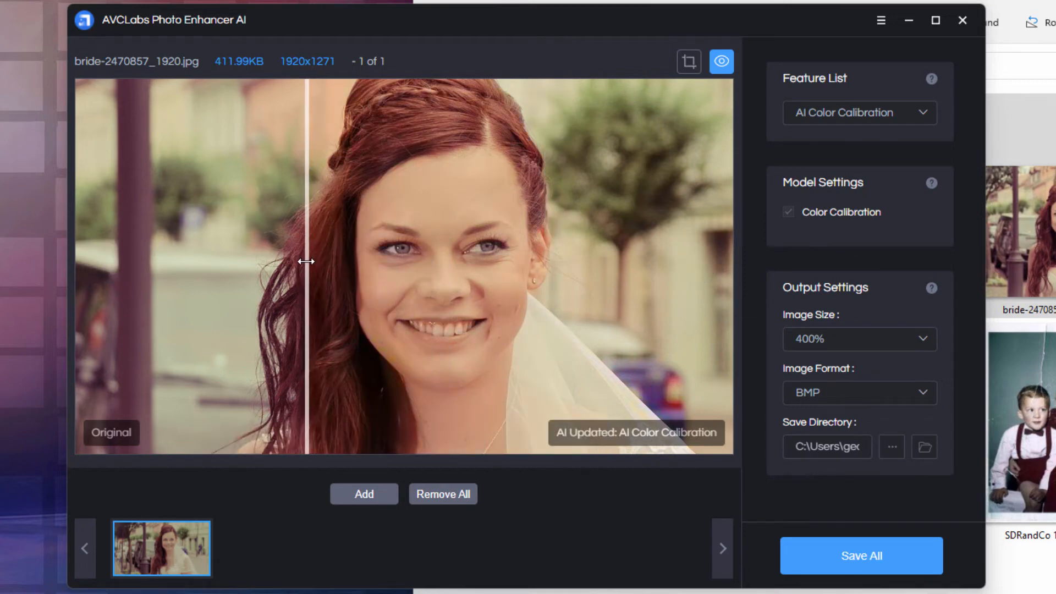
left_click_drag(307, 261, 366, 236)
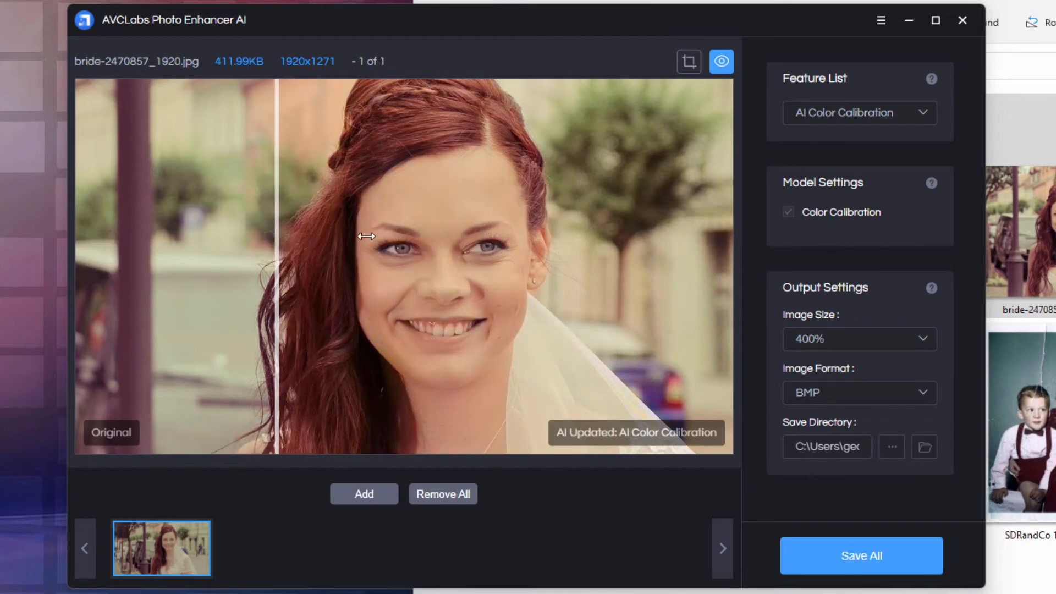
left_click_drag(366, 236, 342, 226)
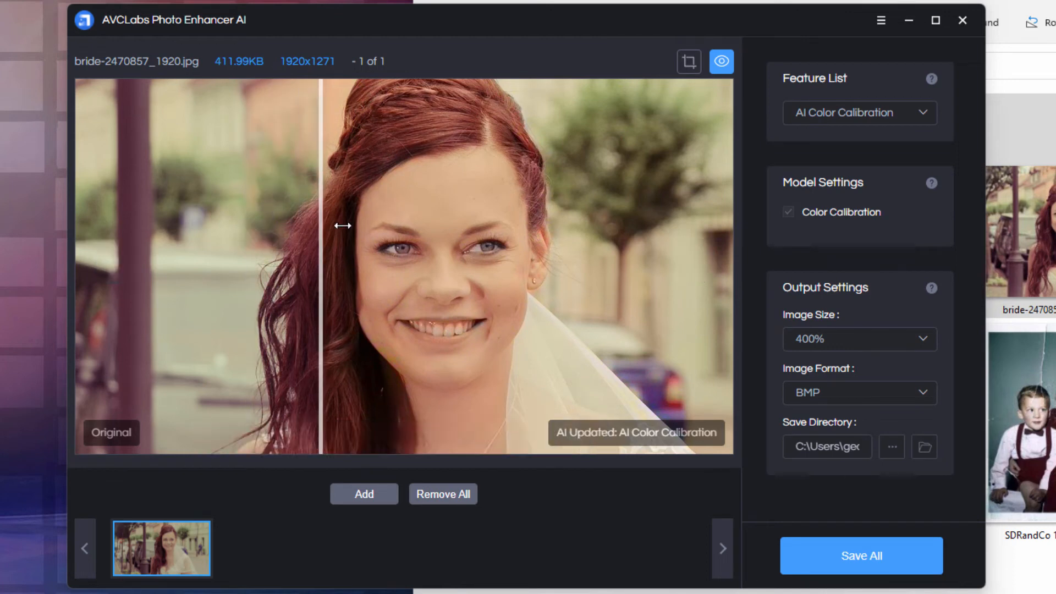
left_click_drag(342, 226, 349, 220)
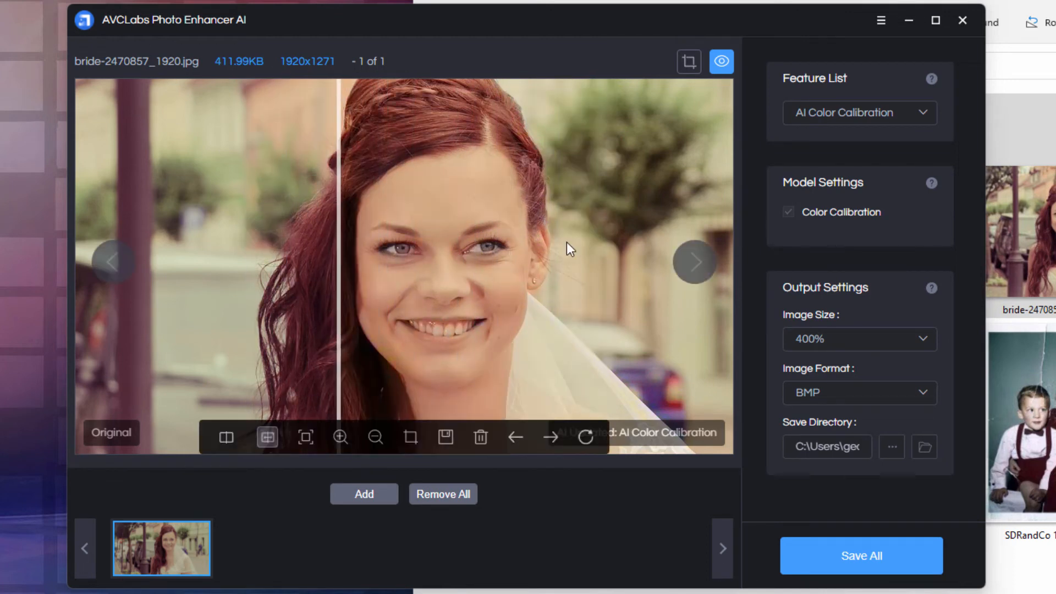
left_click(862, 556)
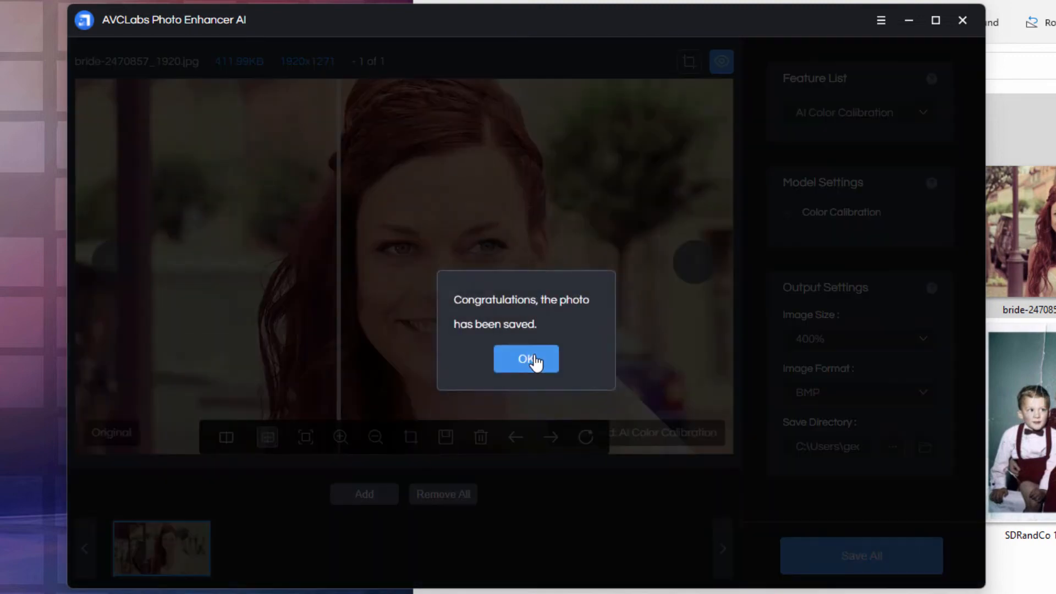
Dismiss the save confirmation, add kids-160168_1280.png, and zoom in twice on the girl's face.
left_click(526, 359)
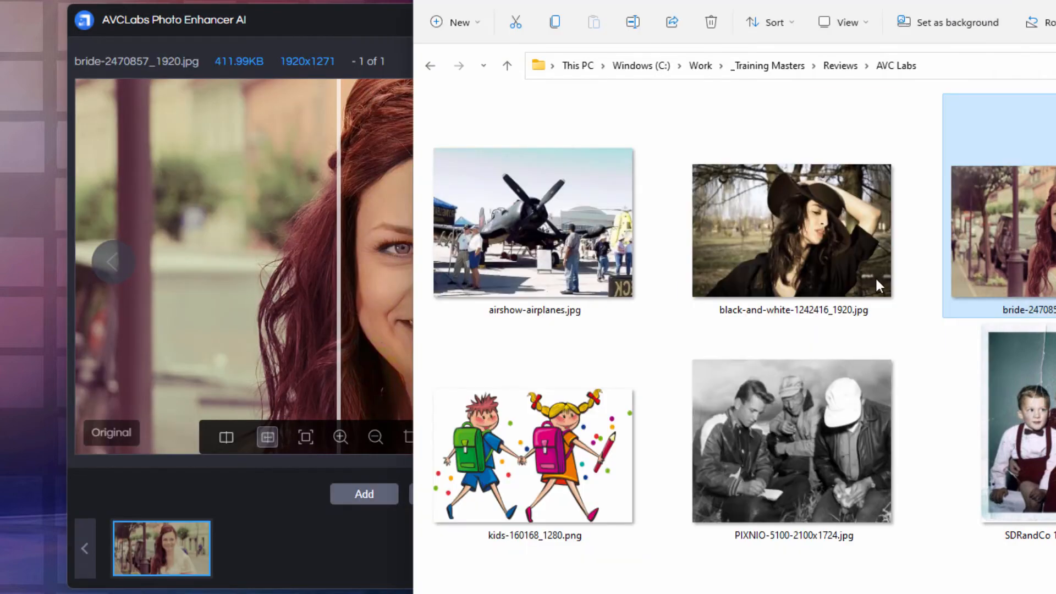
left_click(533, 454)
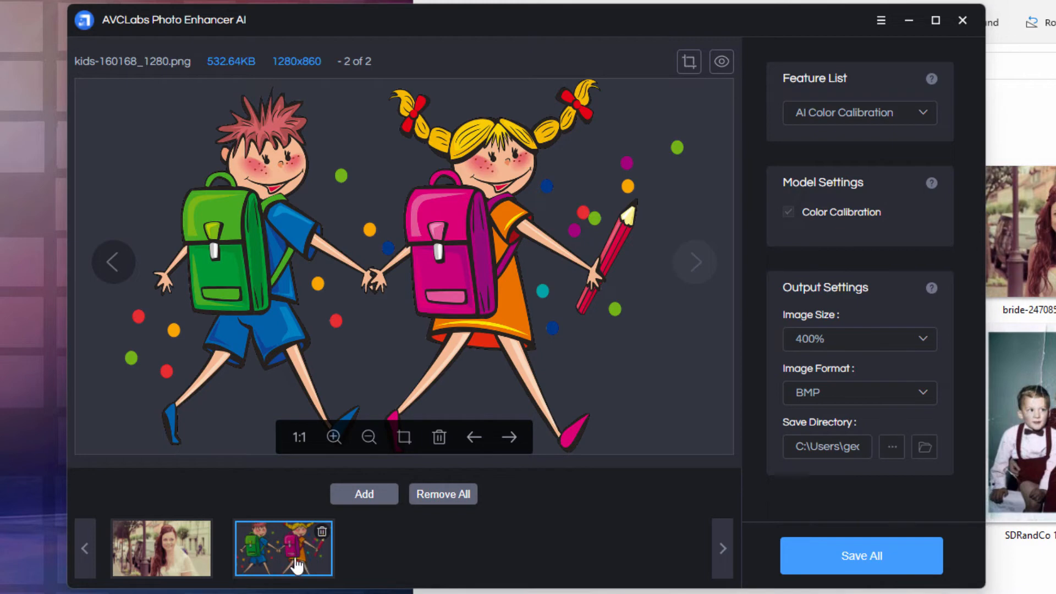
mouse_move(335, 438)
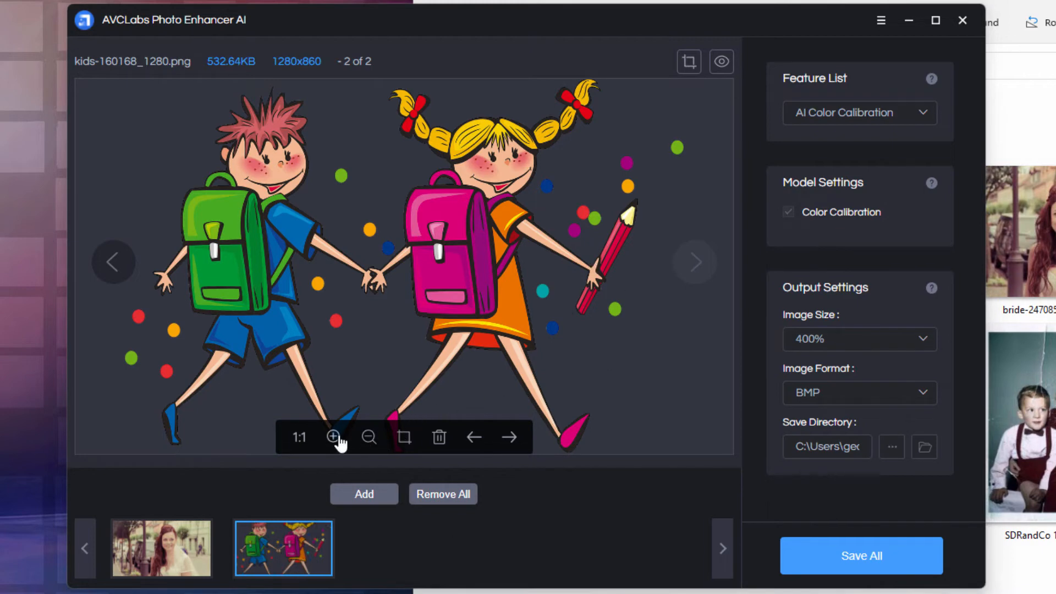
left_click(334, 438)
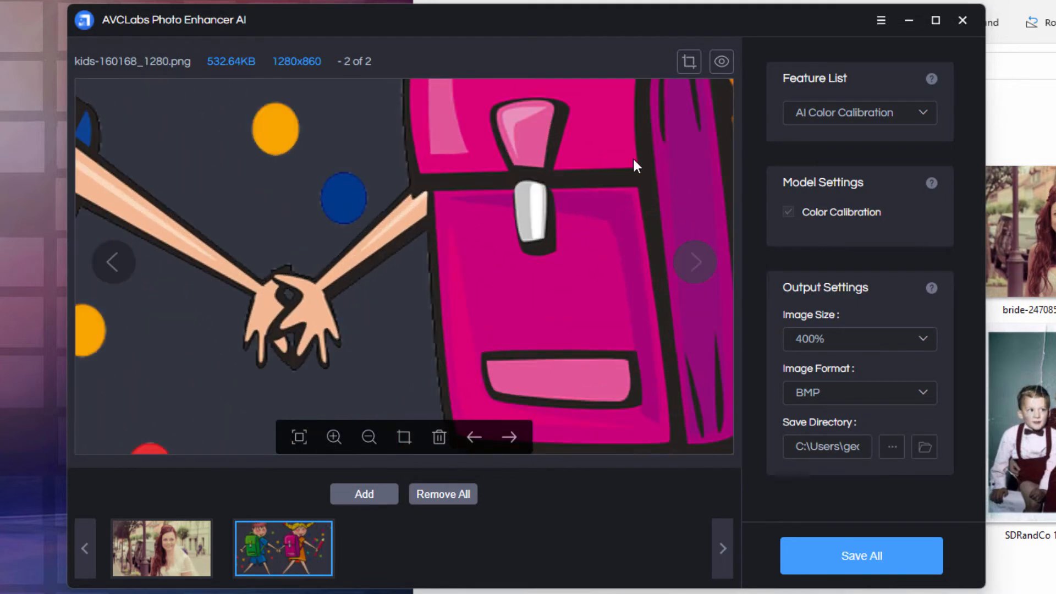
left_click(335, 437)
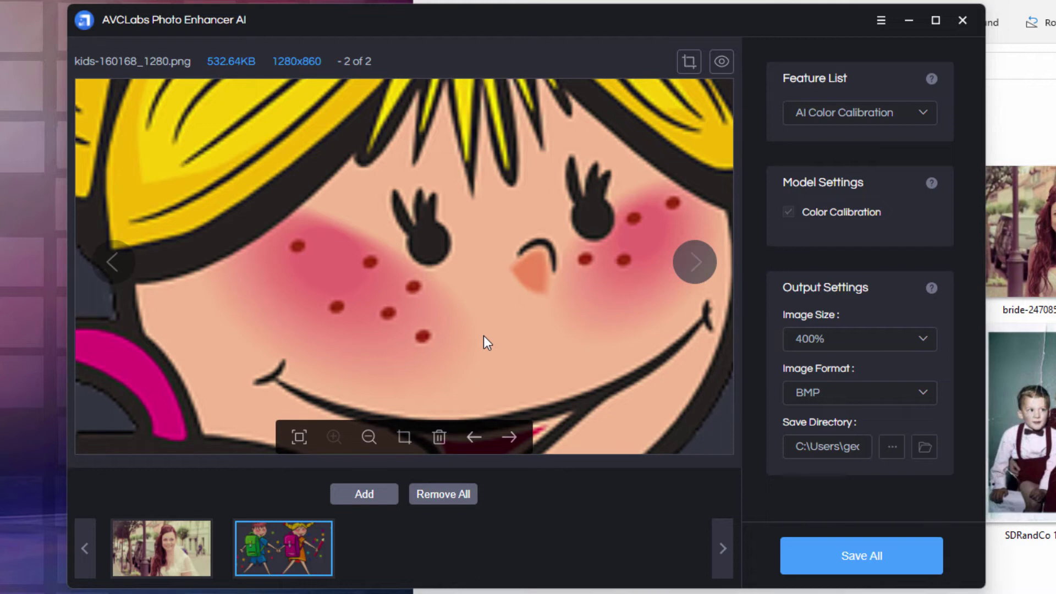
mouse_move(290, 461)
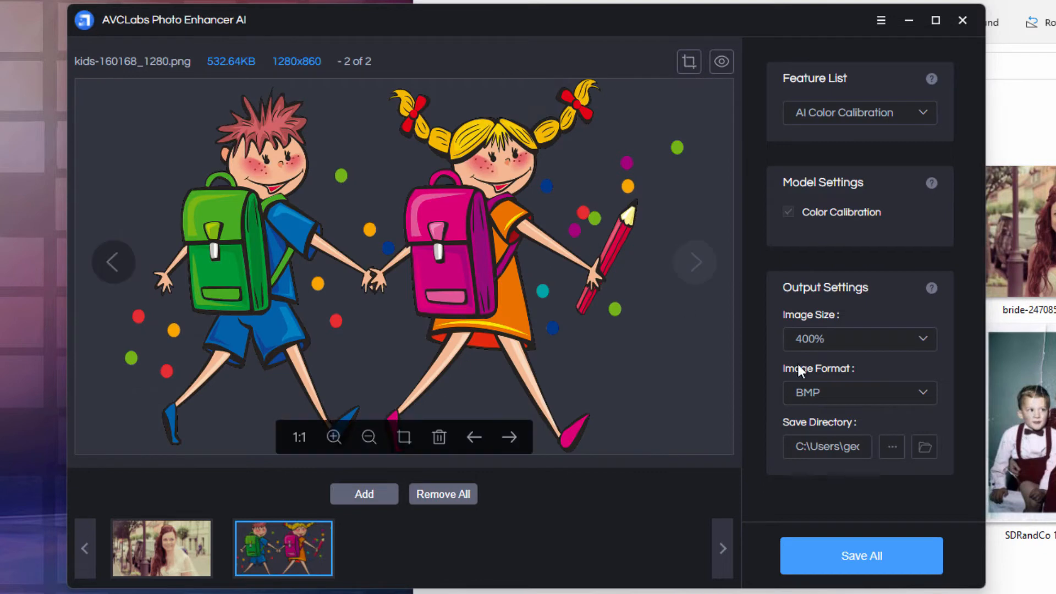
mouse_move(840, 166)
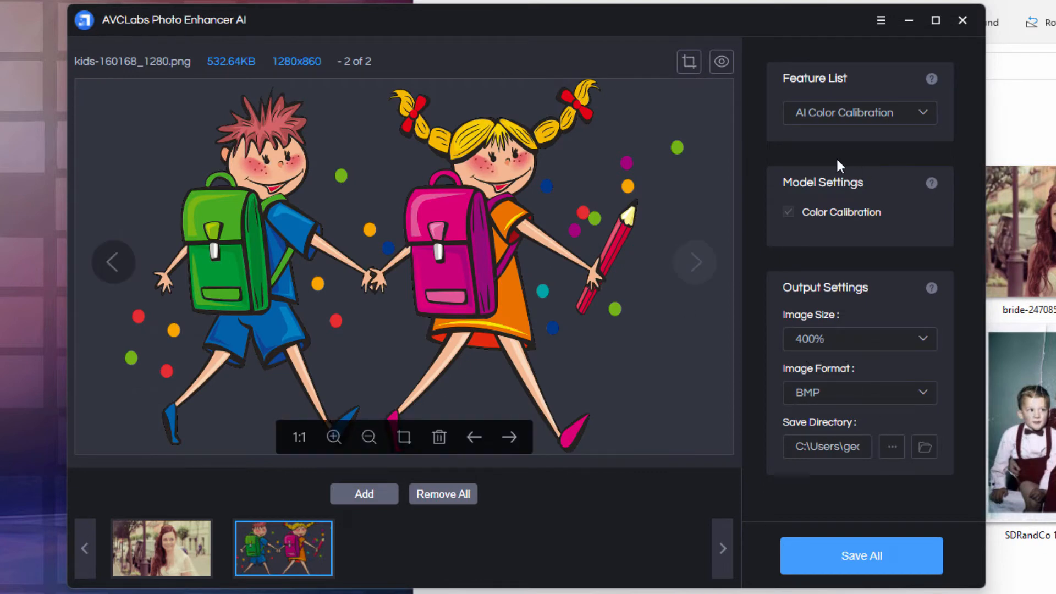
Switch the enhancement to AI Upscaler and generate a preview of the kids cartoon.
left_click(860, 113)
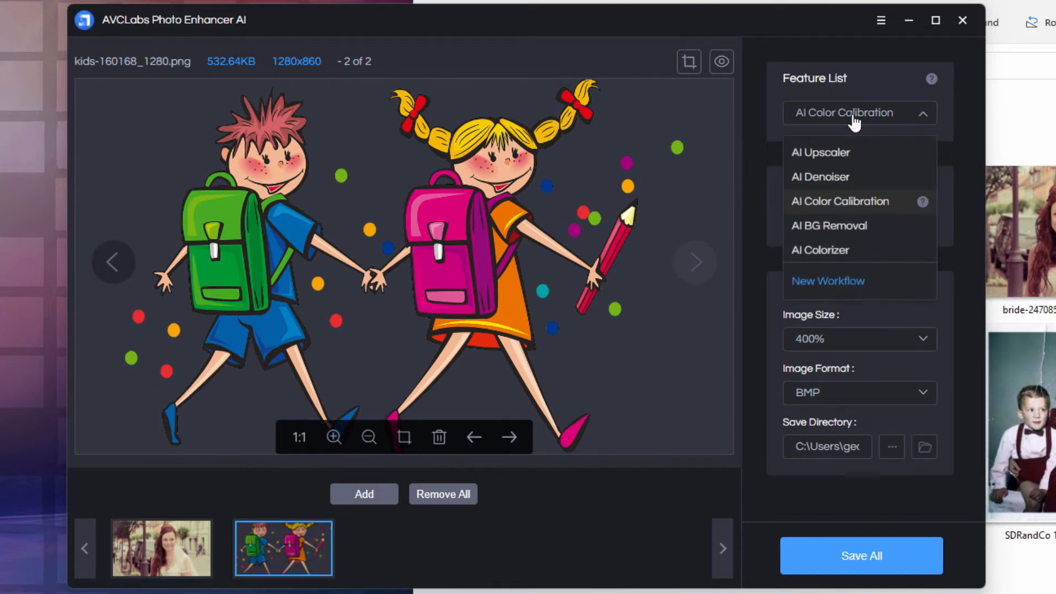
left_click(821, 153)
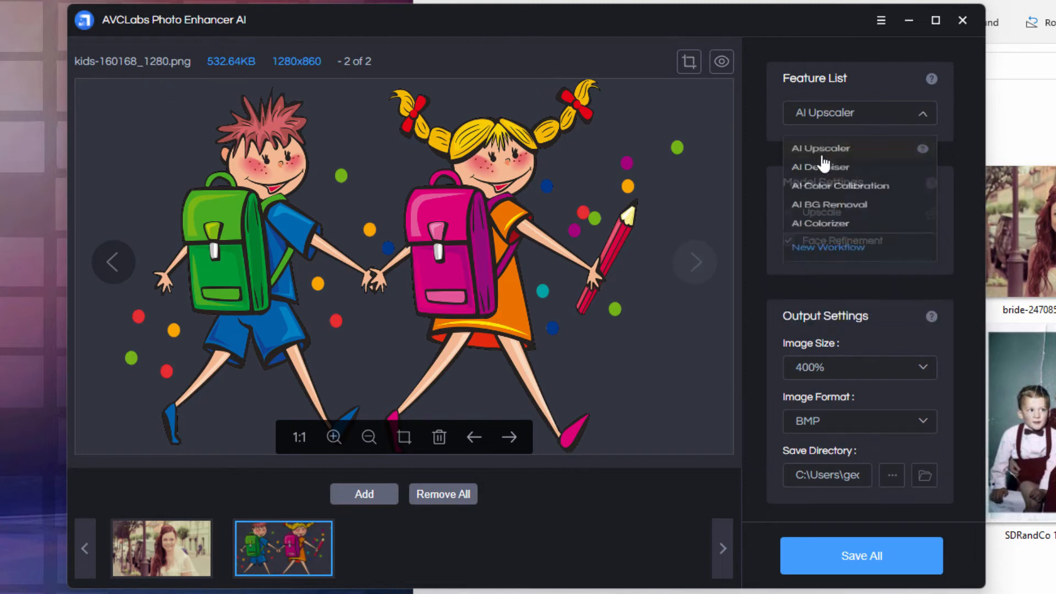
left_click(821, 148)
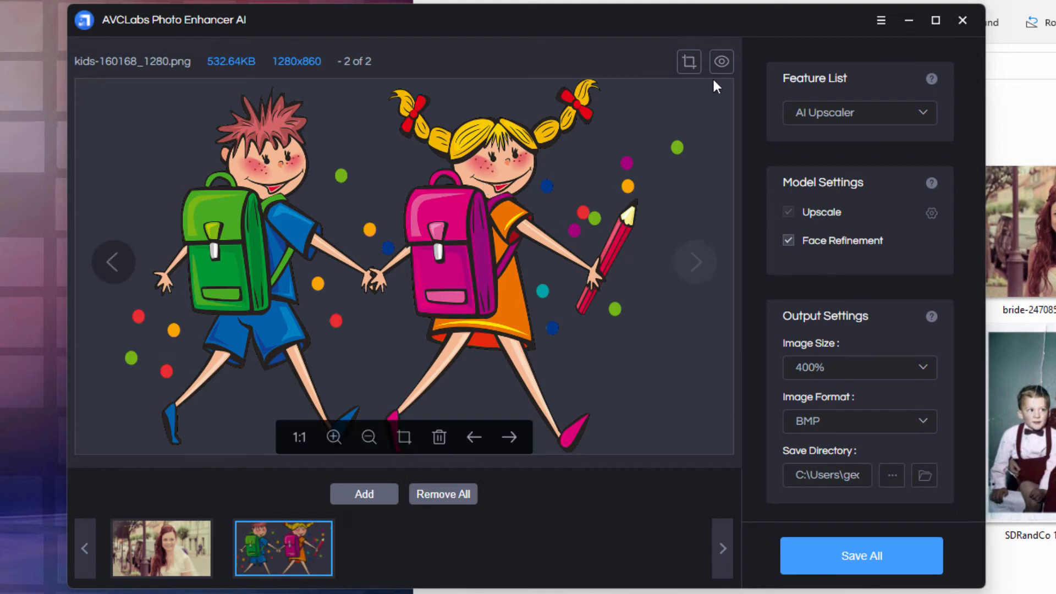
left_click(861, 557)
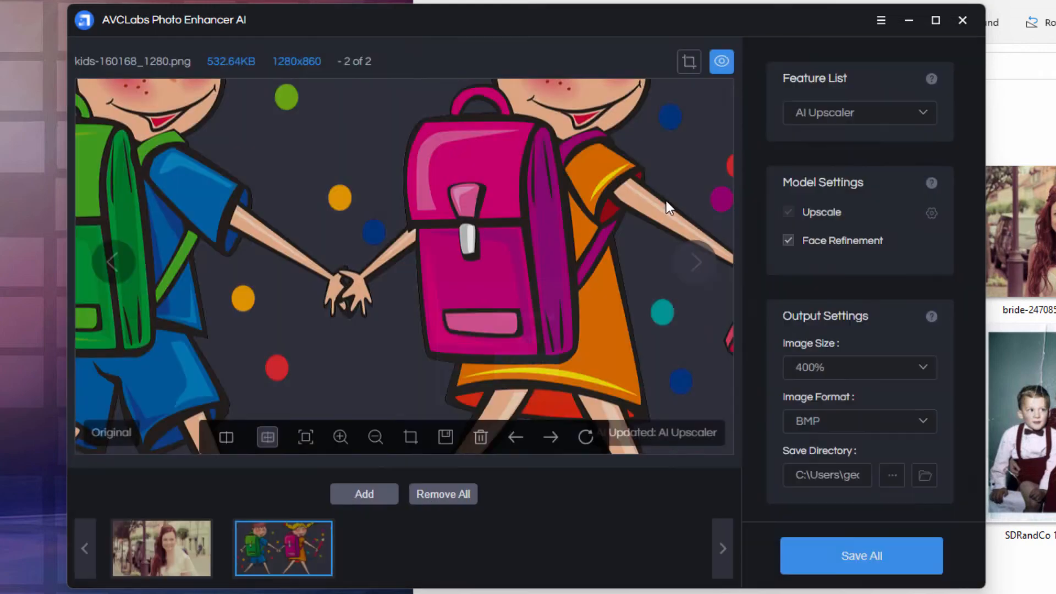
Adjust the comparison zoom, then fit the whole upscaled cartoon into the window.
left_click(375, 437)
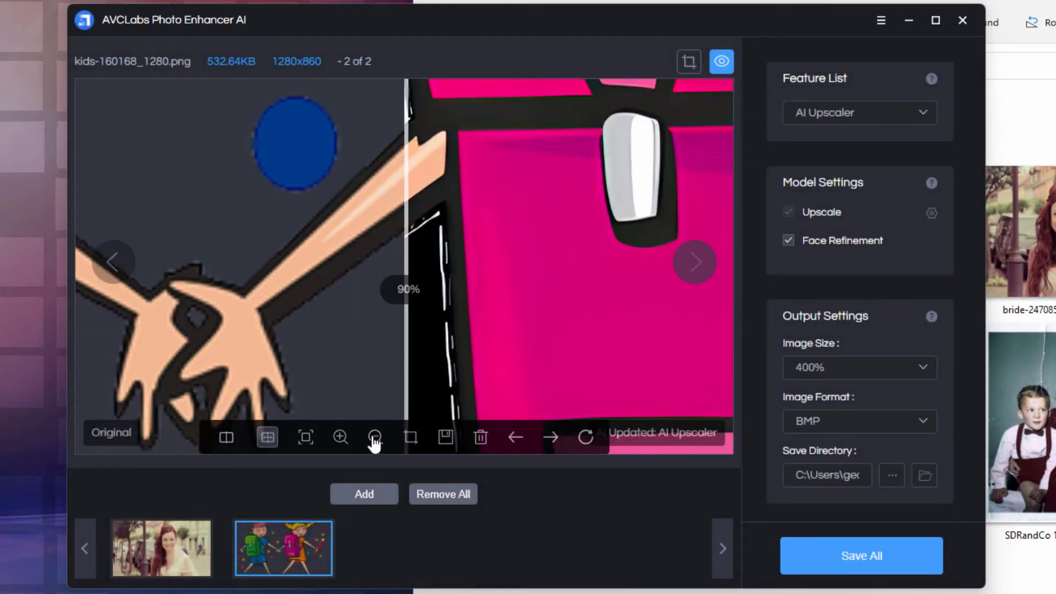
left_click(375, 438)
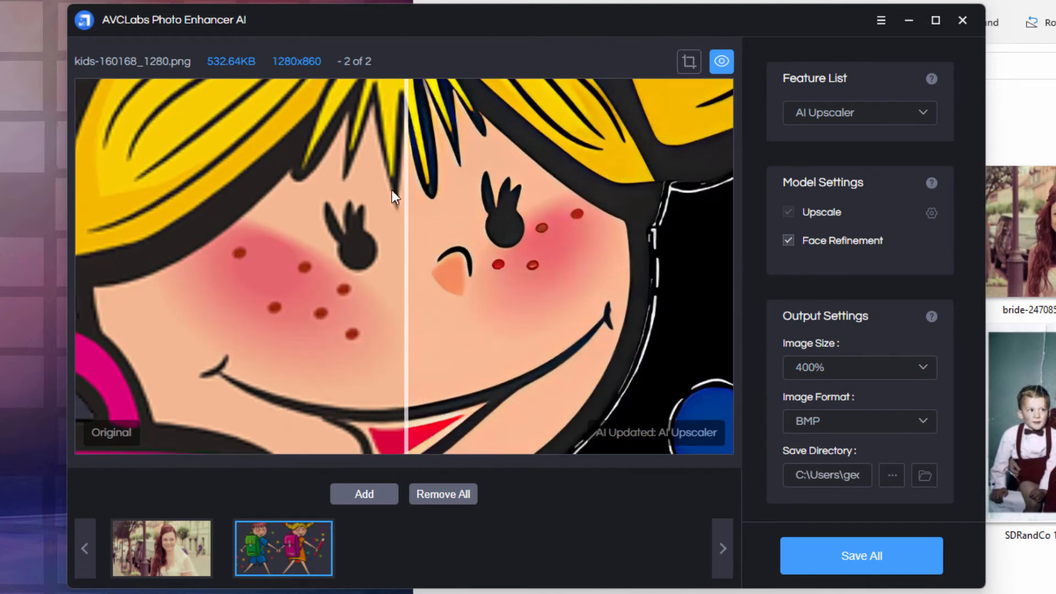
mouse_move(507, 328)
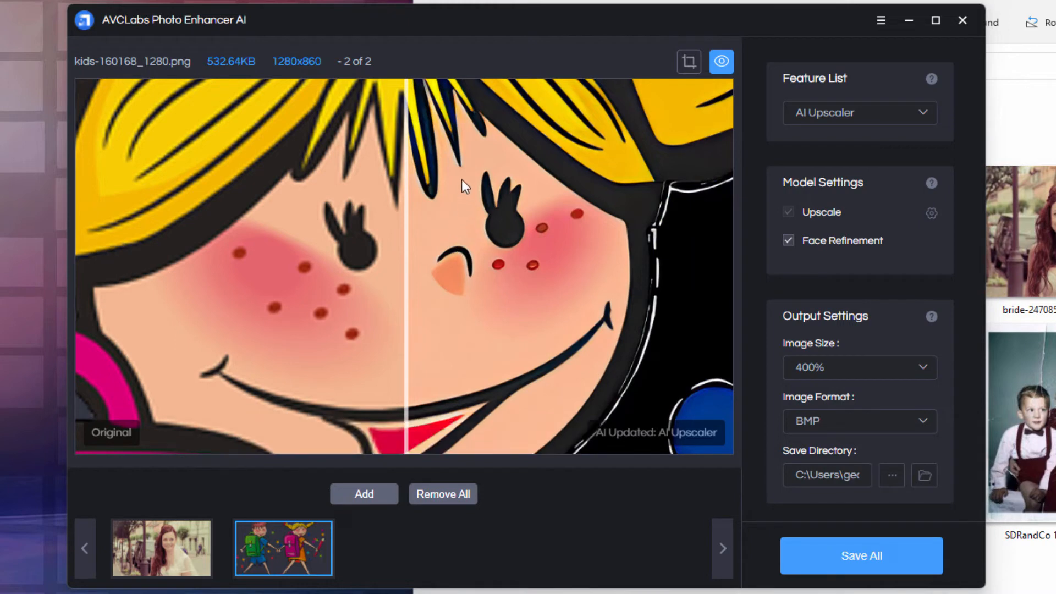
mouse_move(624, 155)
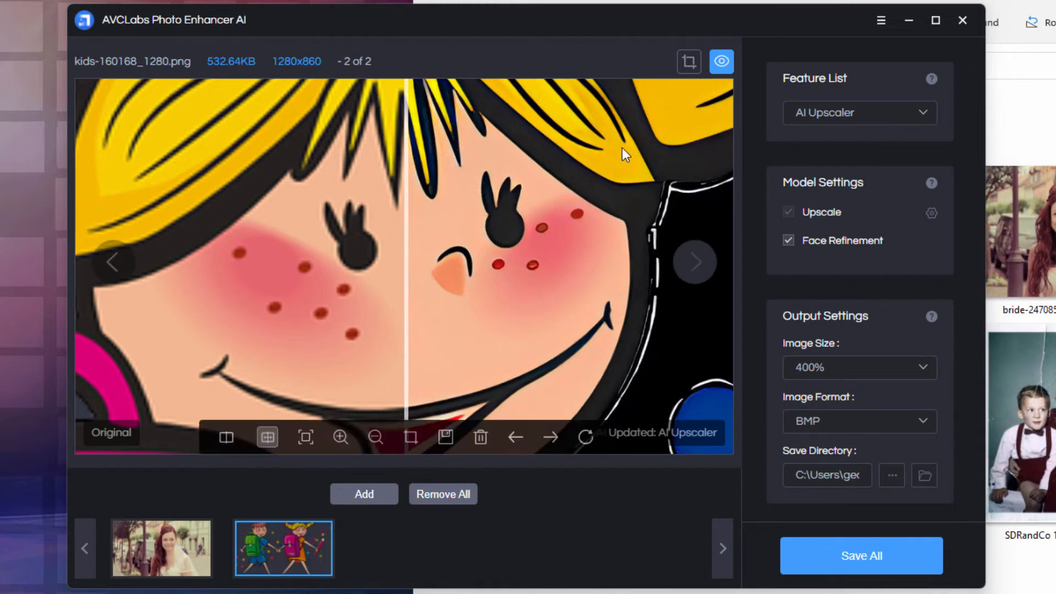
left_click(340, 437)
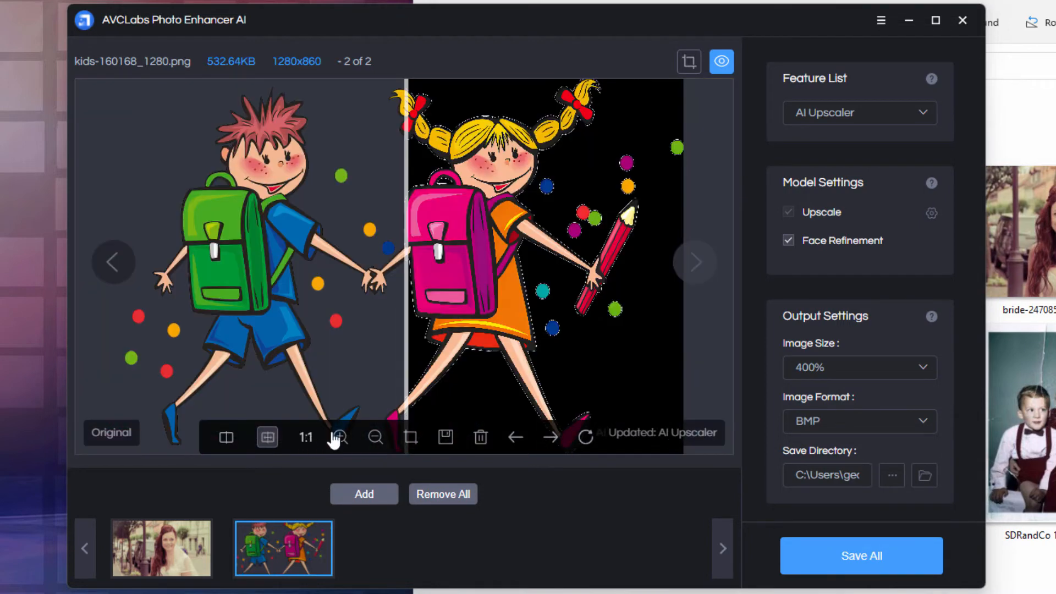
mouse_move(446, 442)
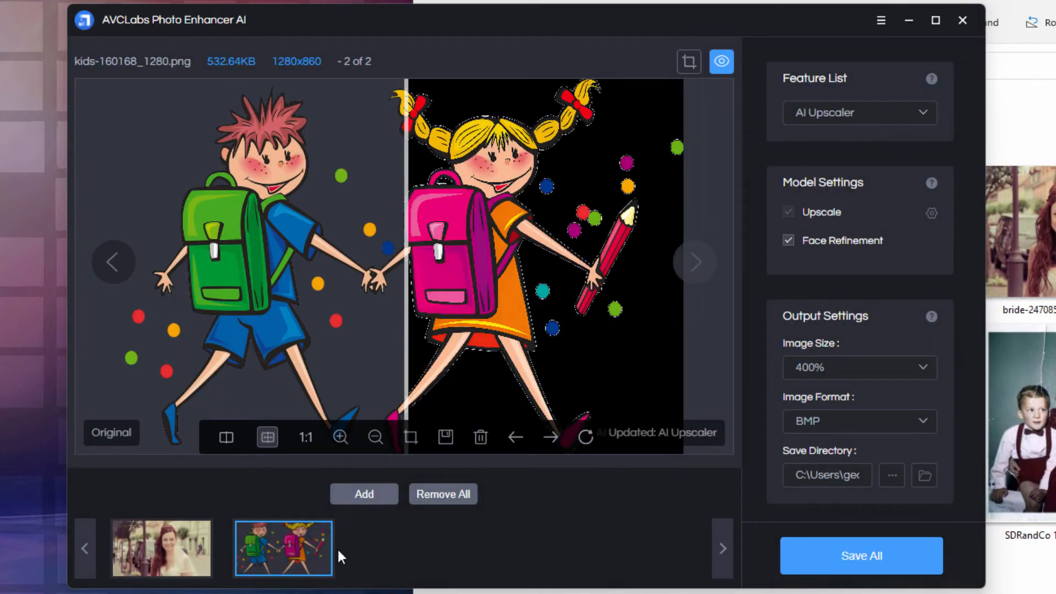
Remove all loaded photos and load the black-and-white PIXNIO-5100-2100x1724.jpg.
left_click(444, 494)
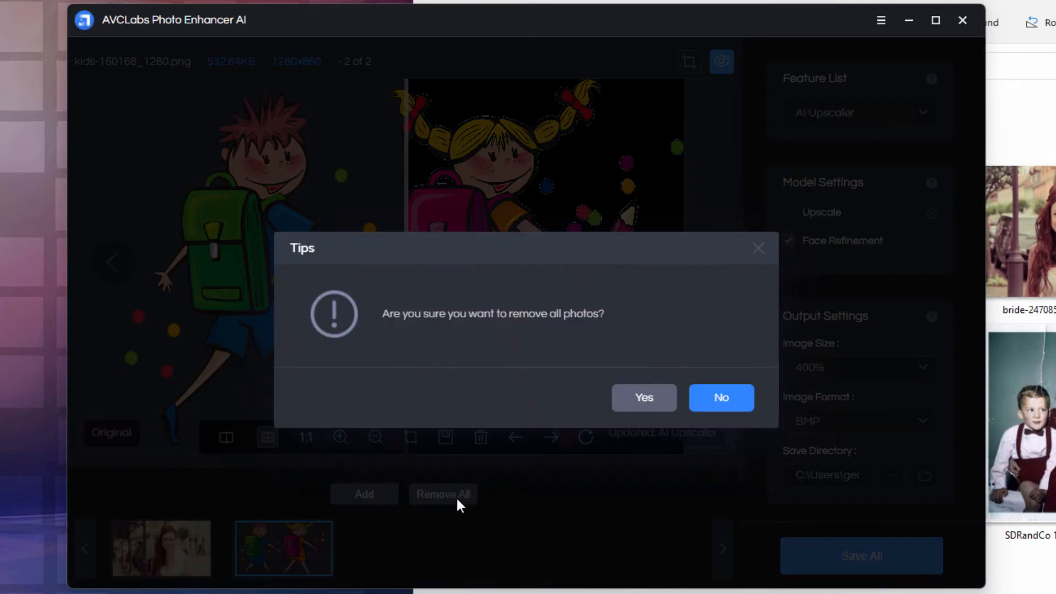
left_click(644, 398)
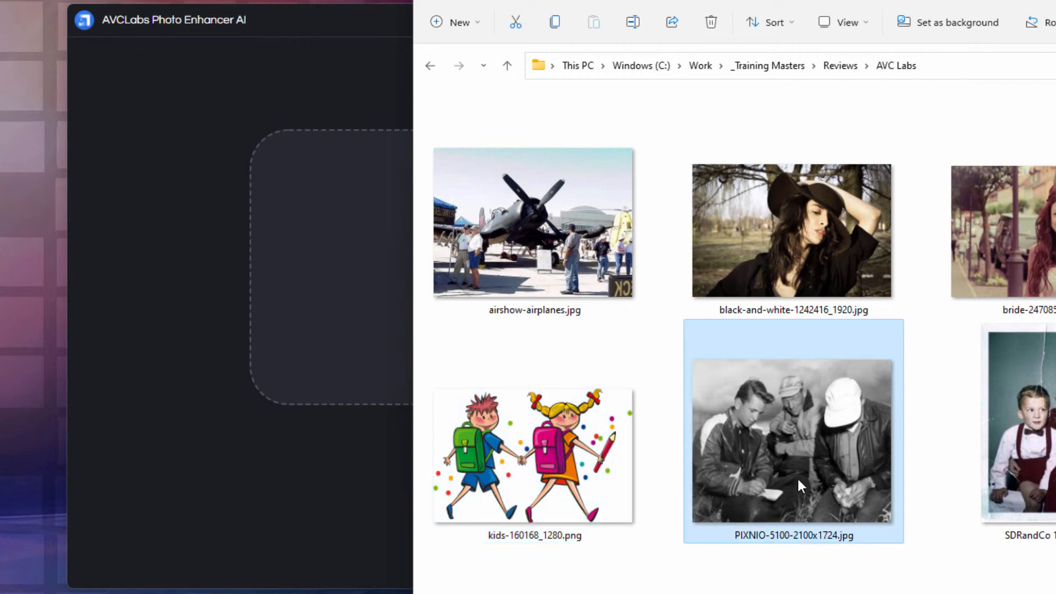
double_click(792, 442)
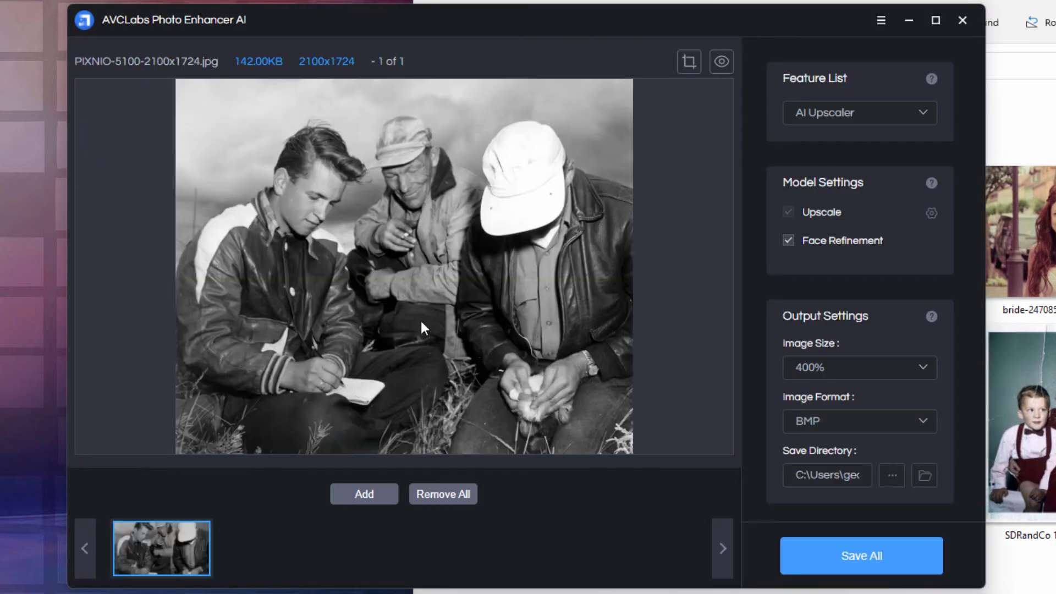
mouse_move(444, 380)
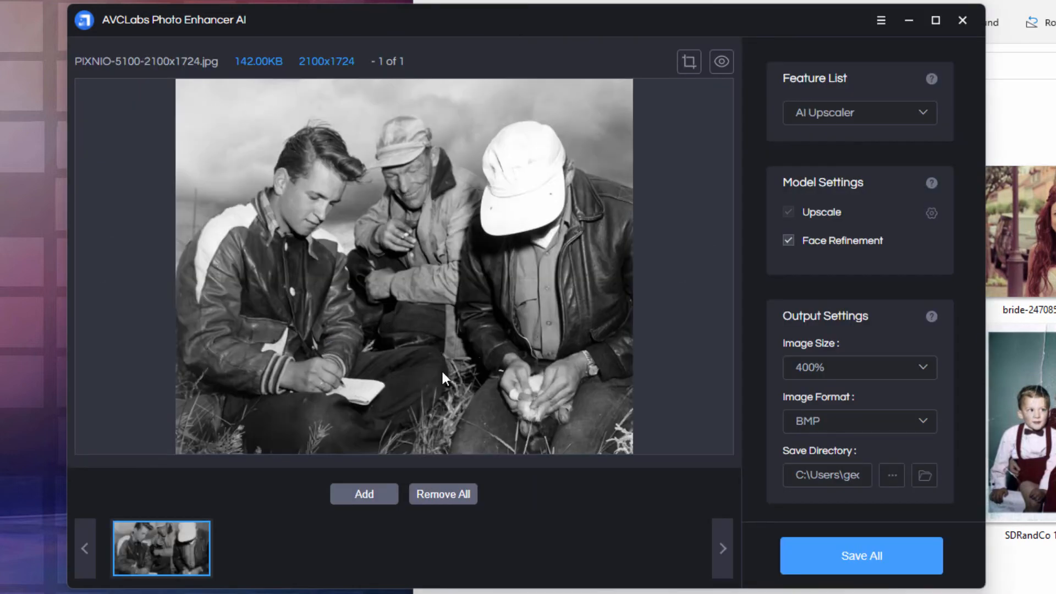
mouse_move(344, 247)
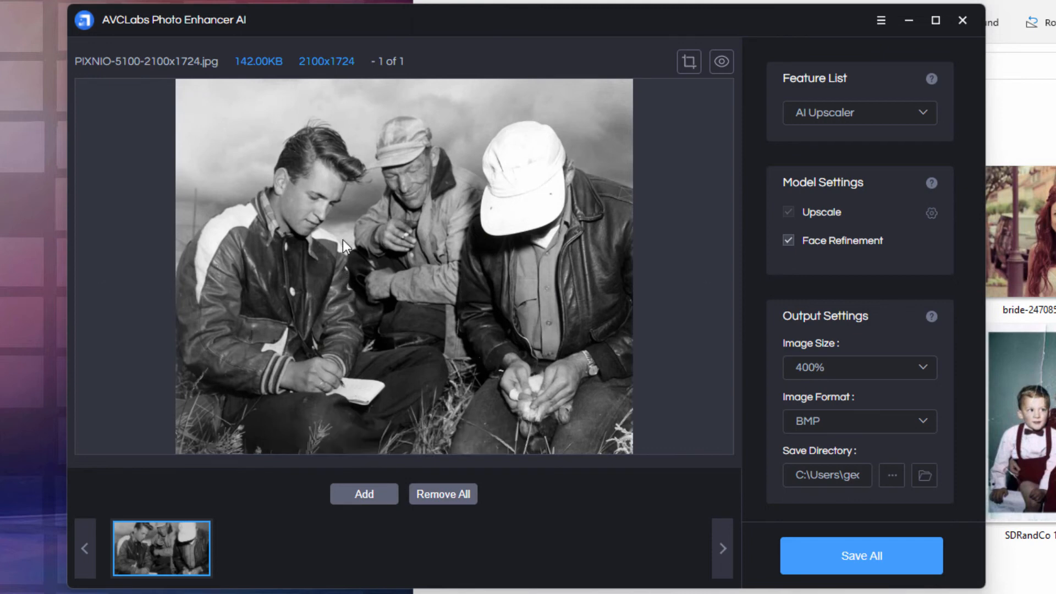
mouse_move(390, 329)
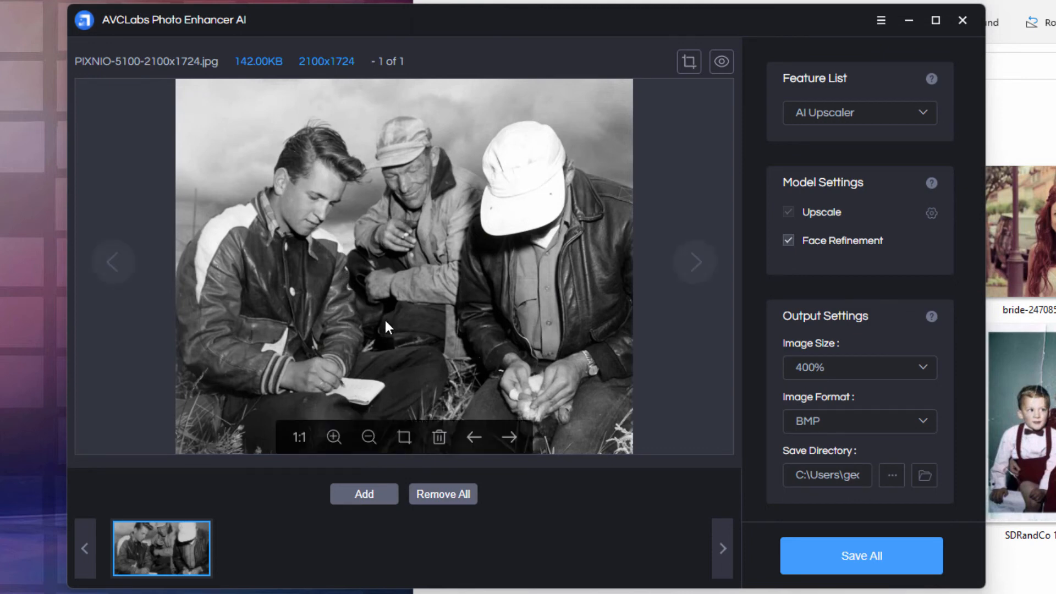
Switch the feature to AI Colorizer and turn on the before-and-after comparison.
left_click(859, 114)
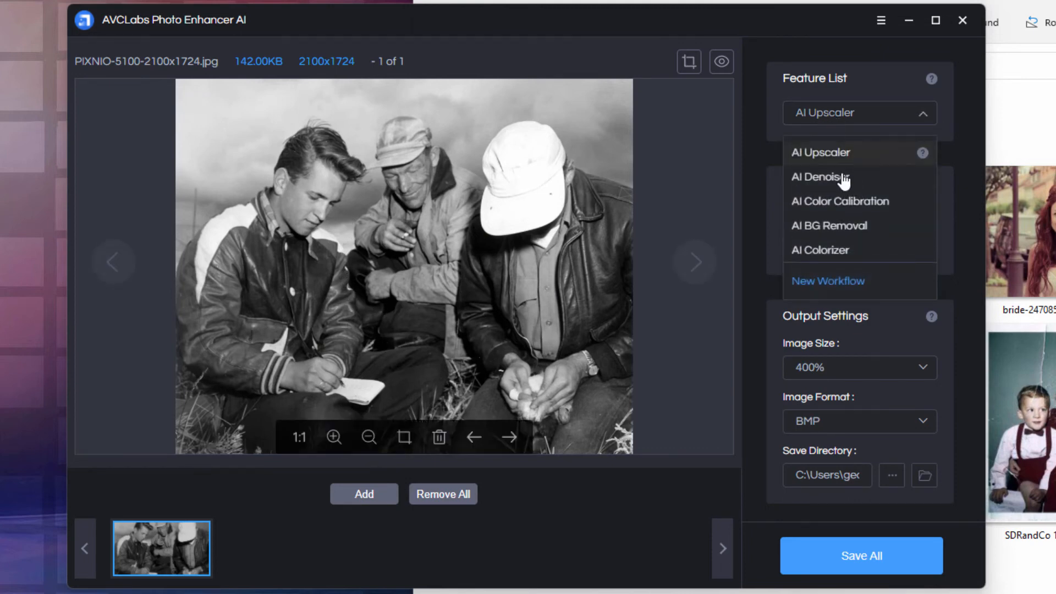
left_click(819, 250)
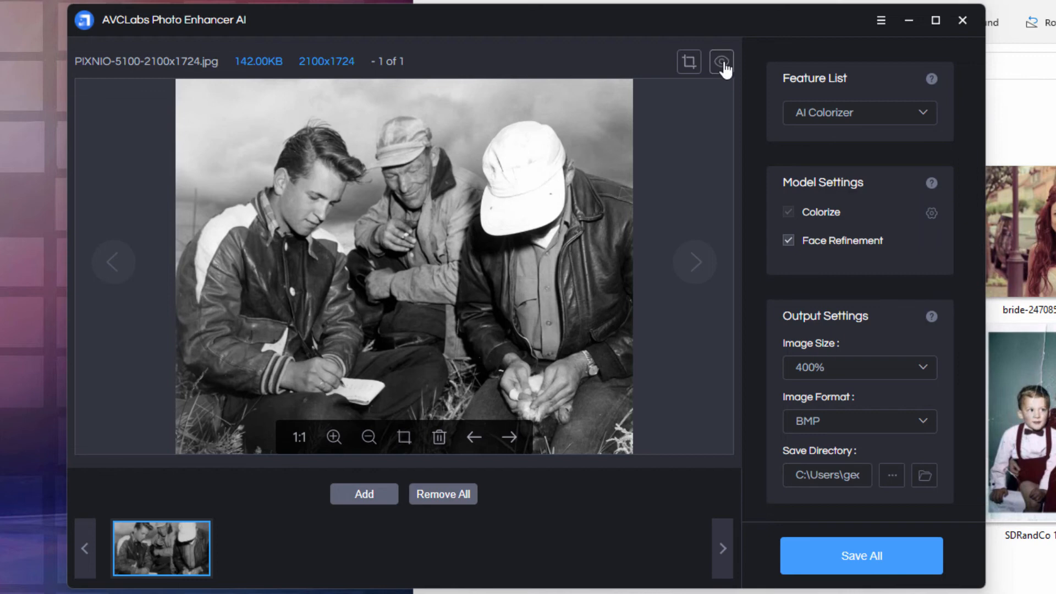
left_click(861, 557)
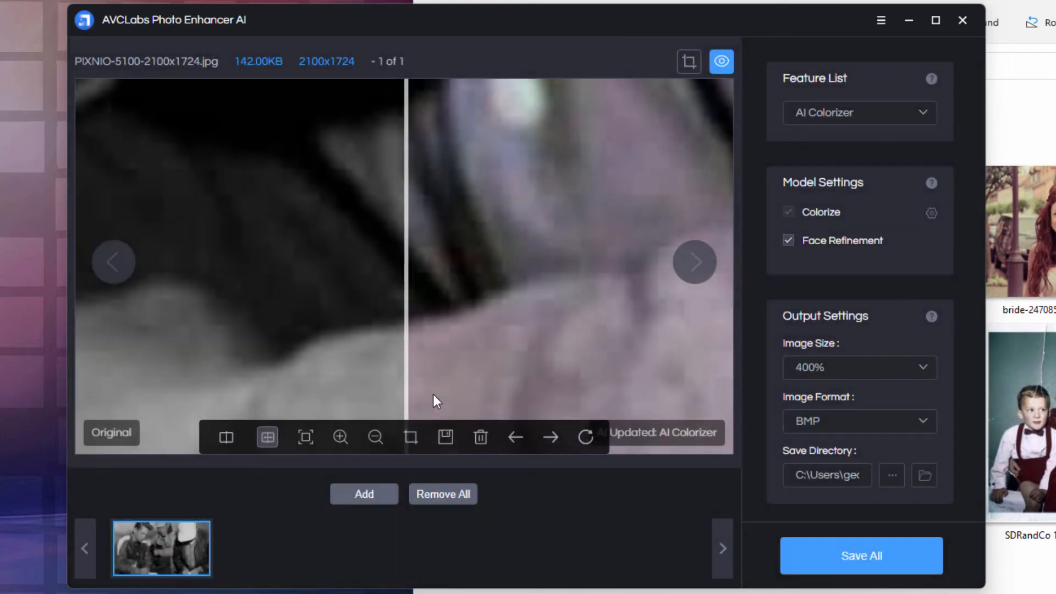
Zoom out, pan to the old man's face, and shift the split to show more colorized face.
left_click(375, 437)
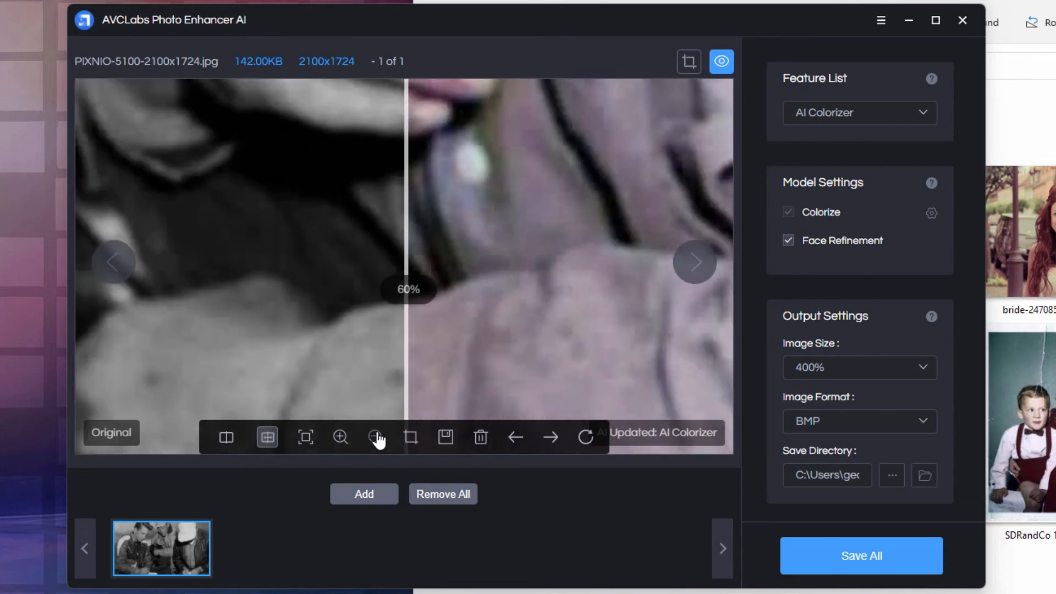
left_click(375, 438)
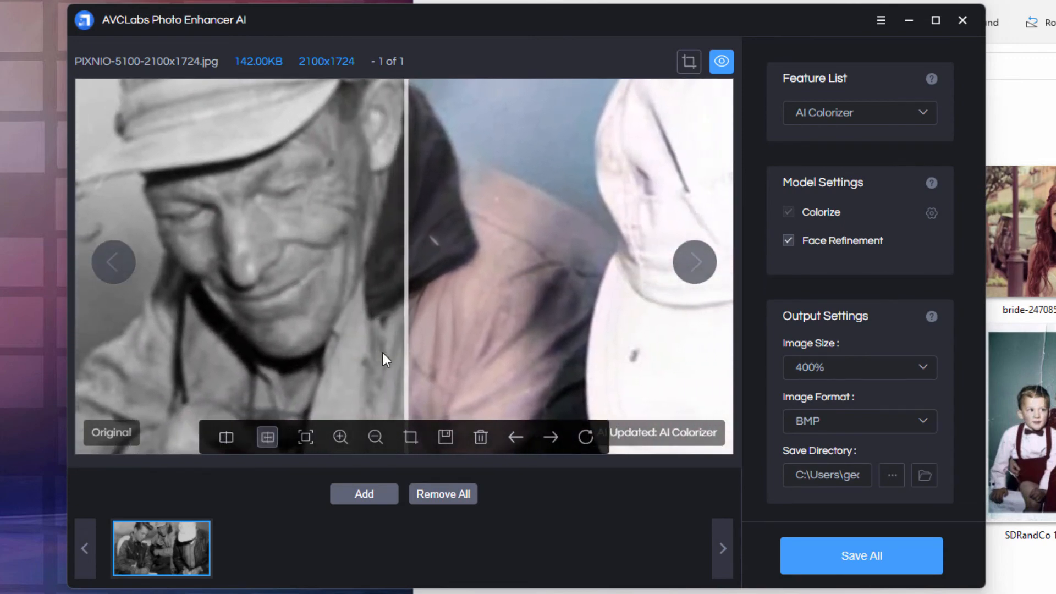
left_click_drag(401, 318, 310, 318)
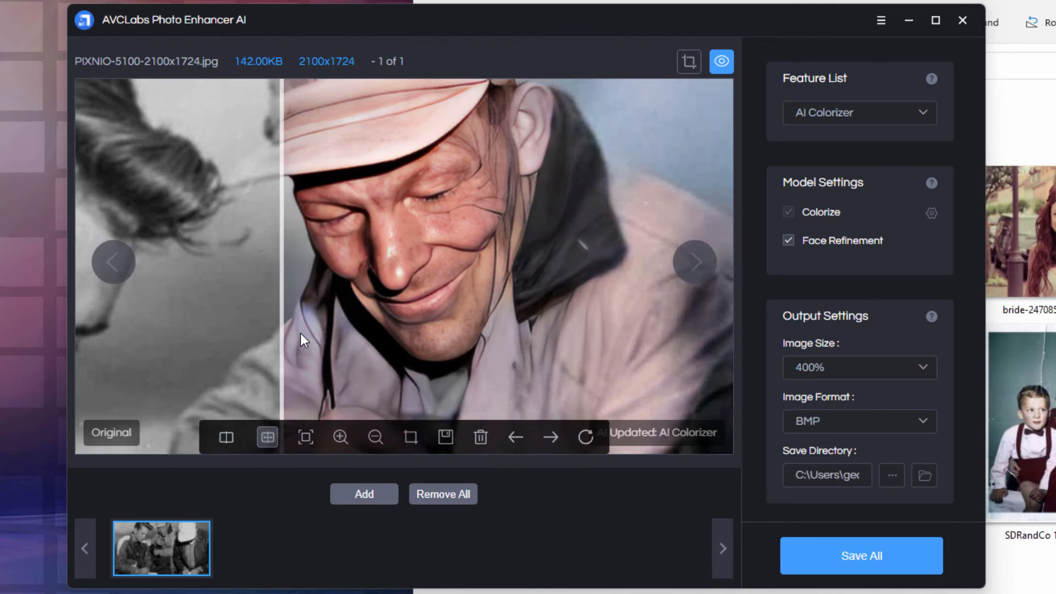
left_click_drag(301, 340, 370, 283)
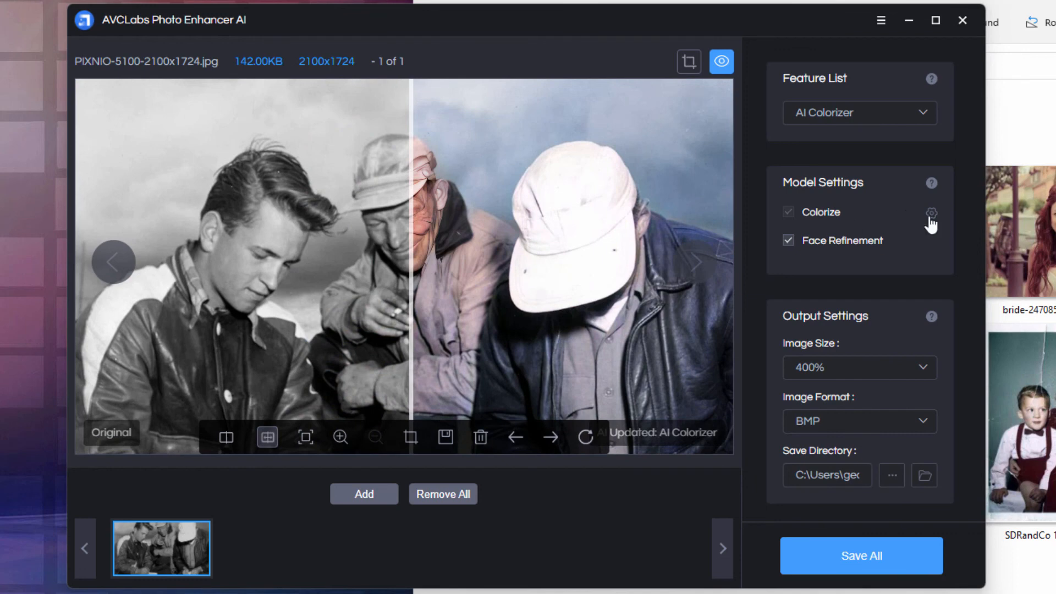
Adjust the colorizer's Render Factor slider, settling it just left of centre.
left_click(932, 213)
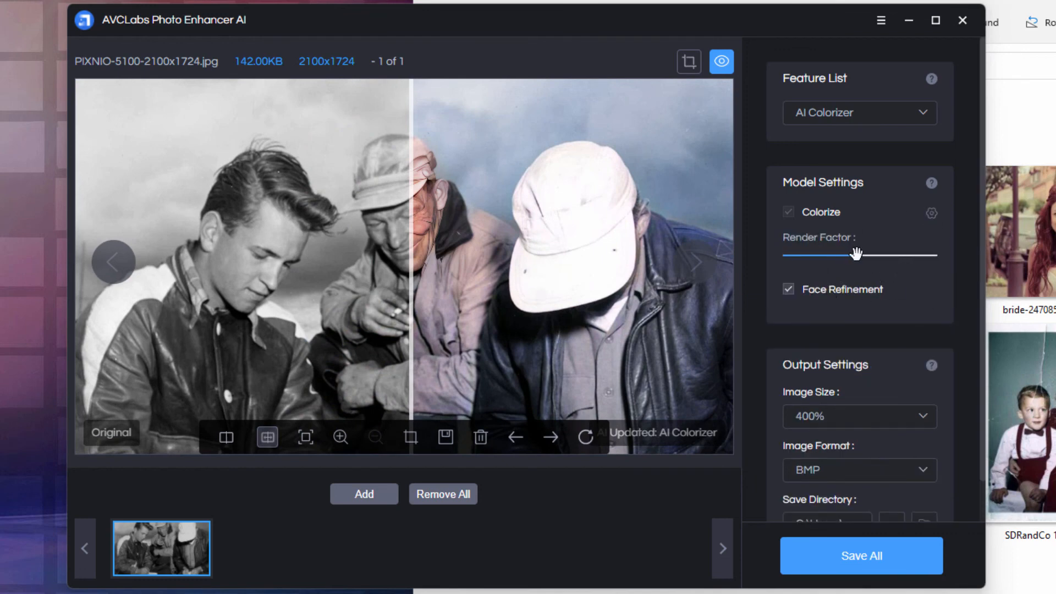
left_click_drag(856, 254, 817, 254)
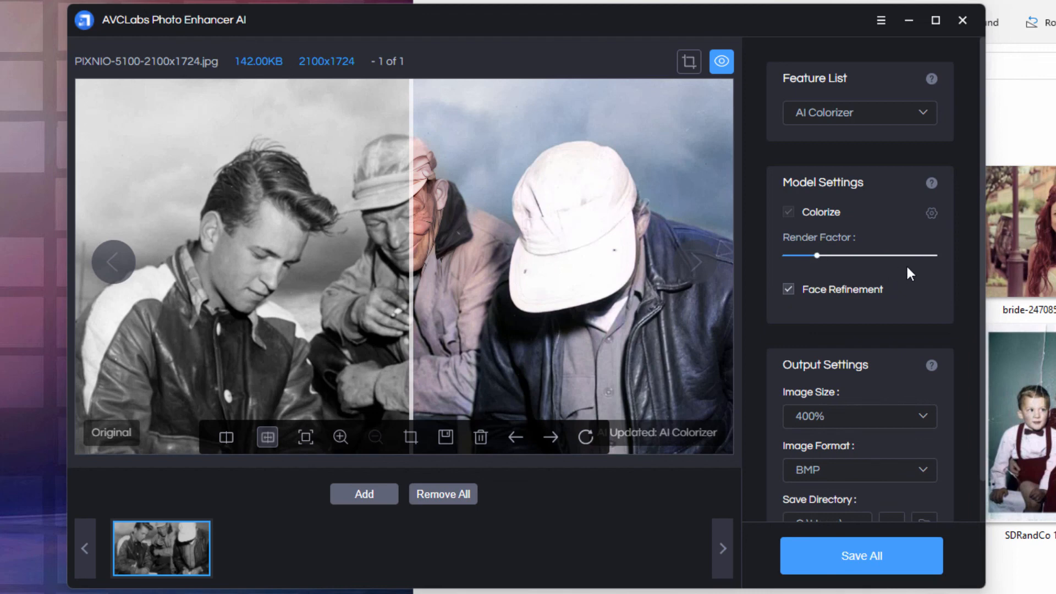
left_click_drag(816, 255, 903, 255)
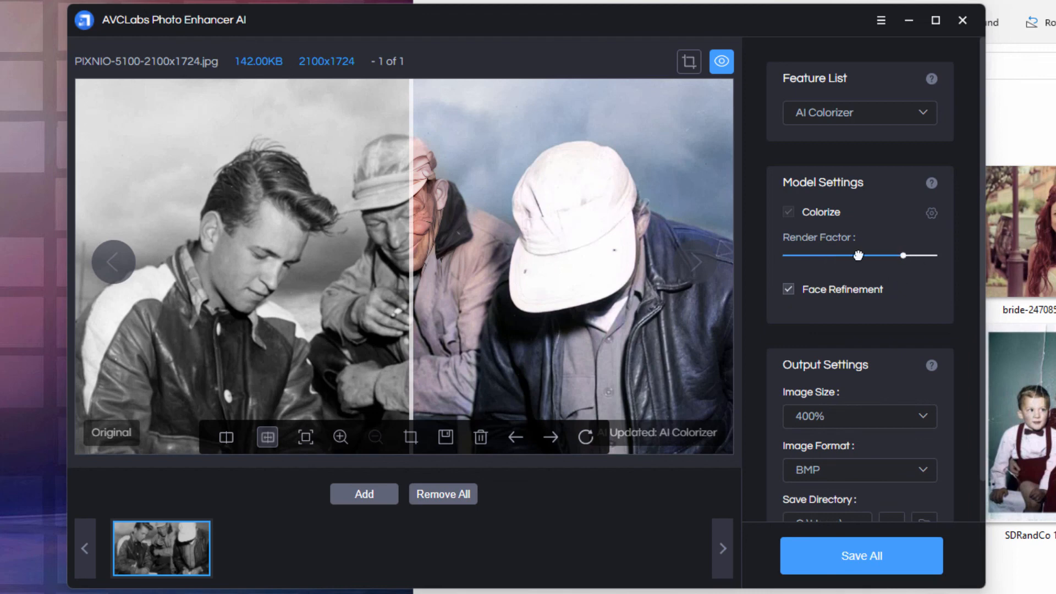
left_click_drag(903, 256, 840, 255)
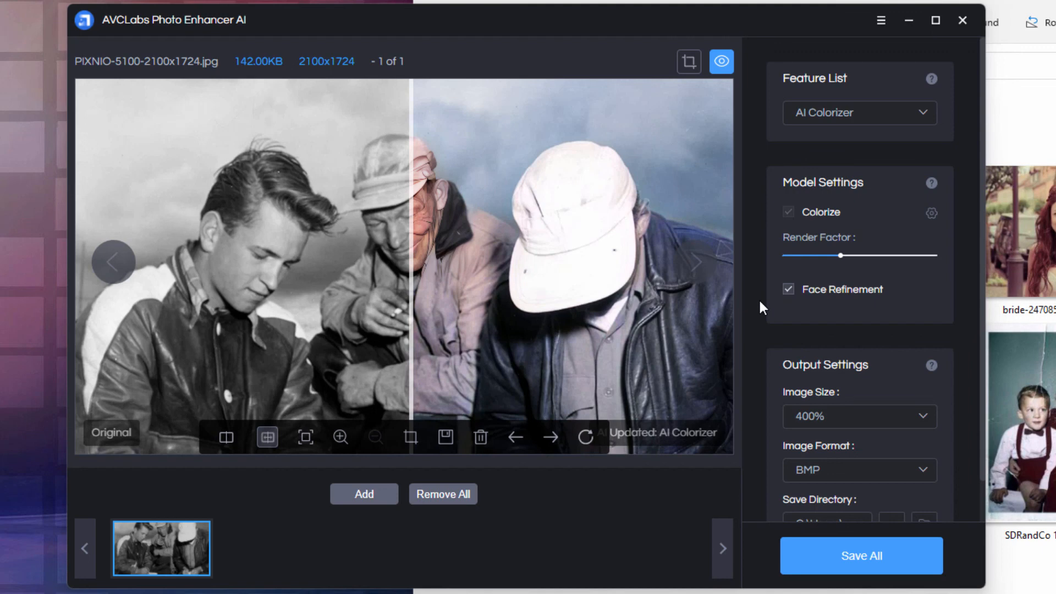
left_click_drag(409, 287, 229, 286)
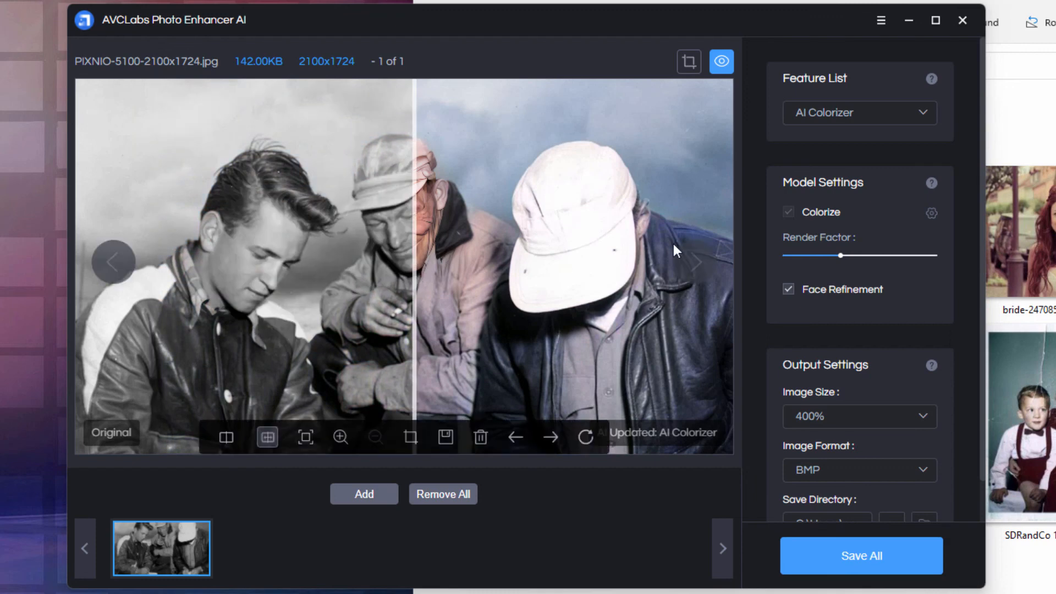
left_click(860, 113)
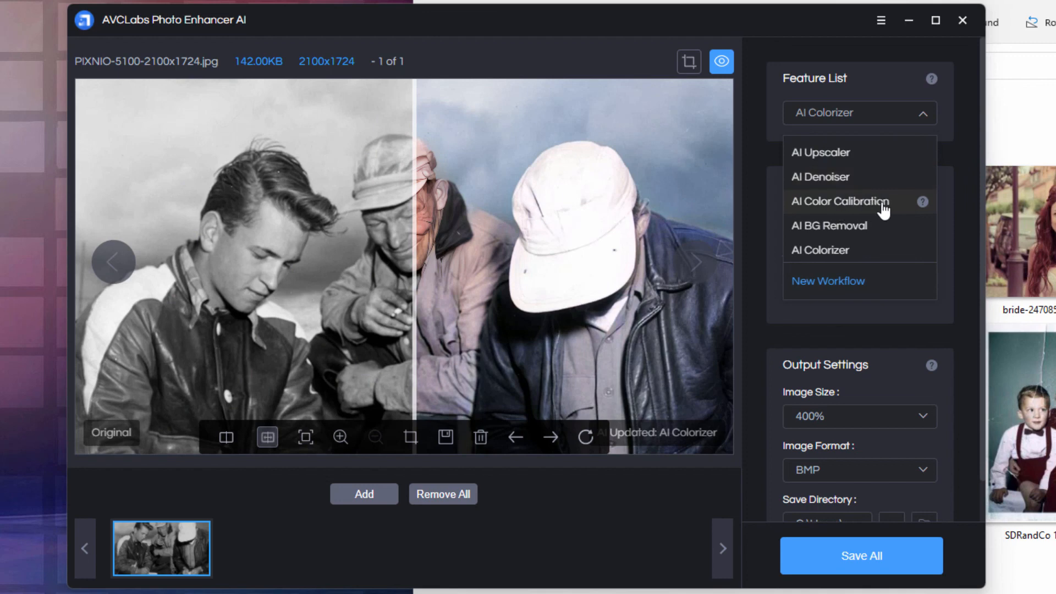
mouse_move(840, 230)
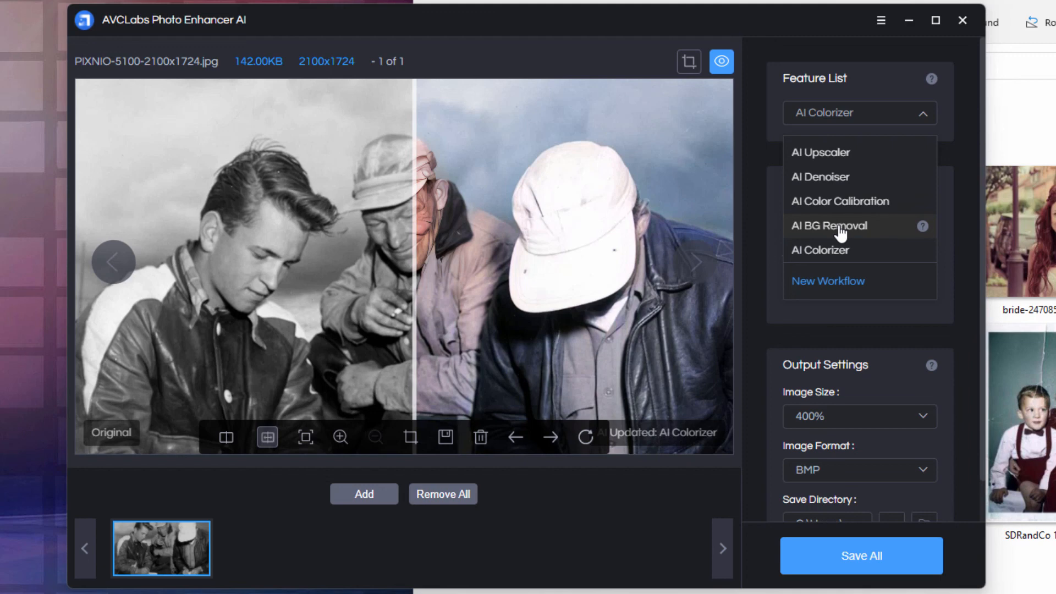
mouse_move(842, 177)
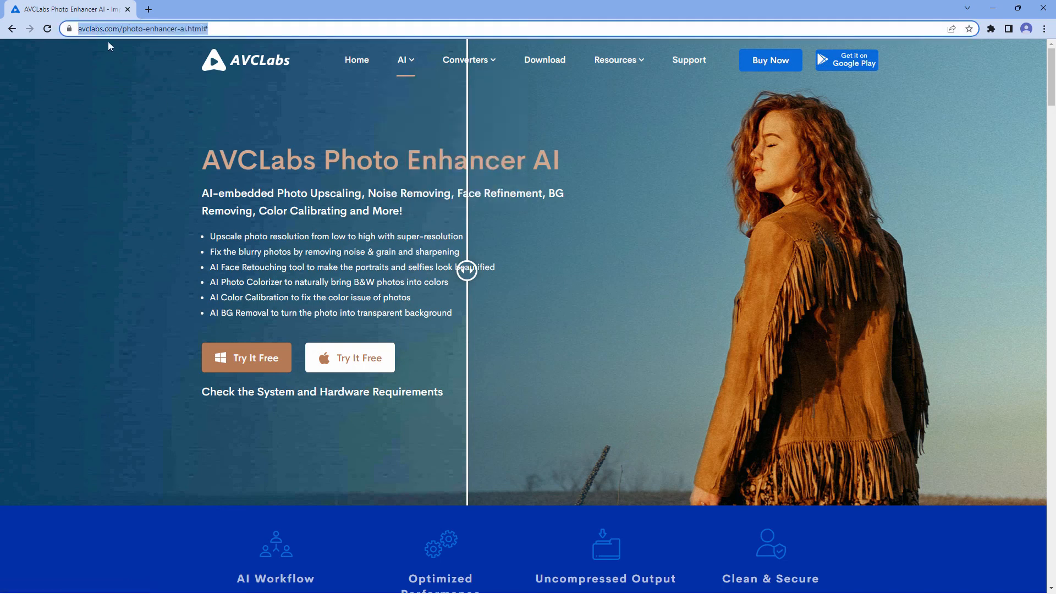
mouse_move(585, 336)
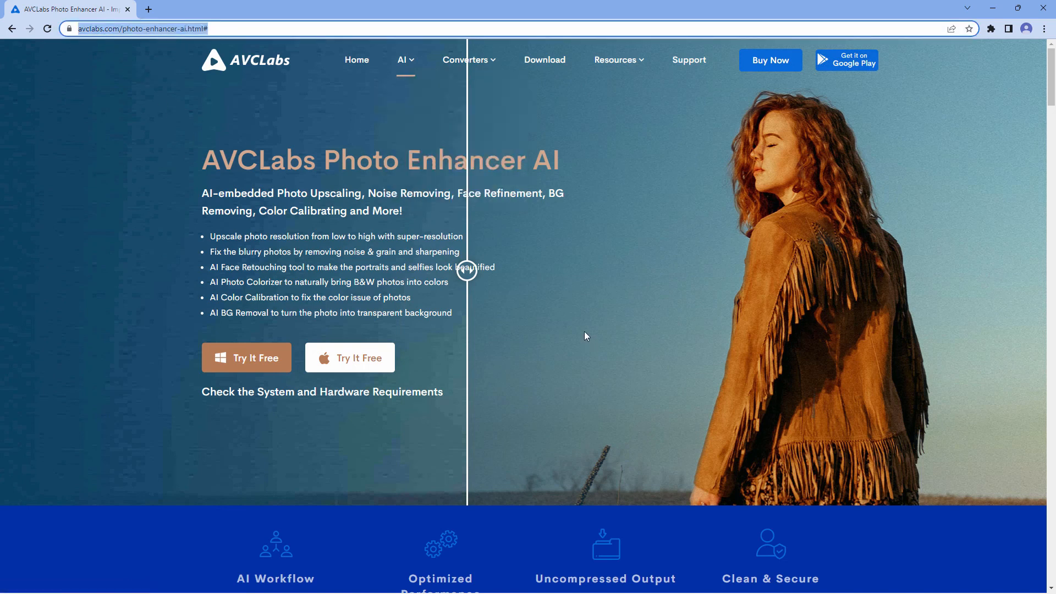